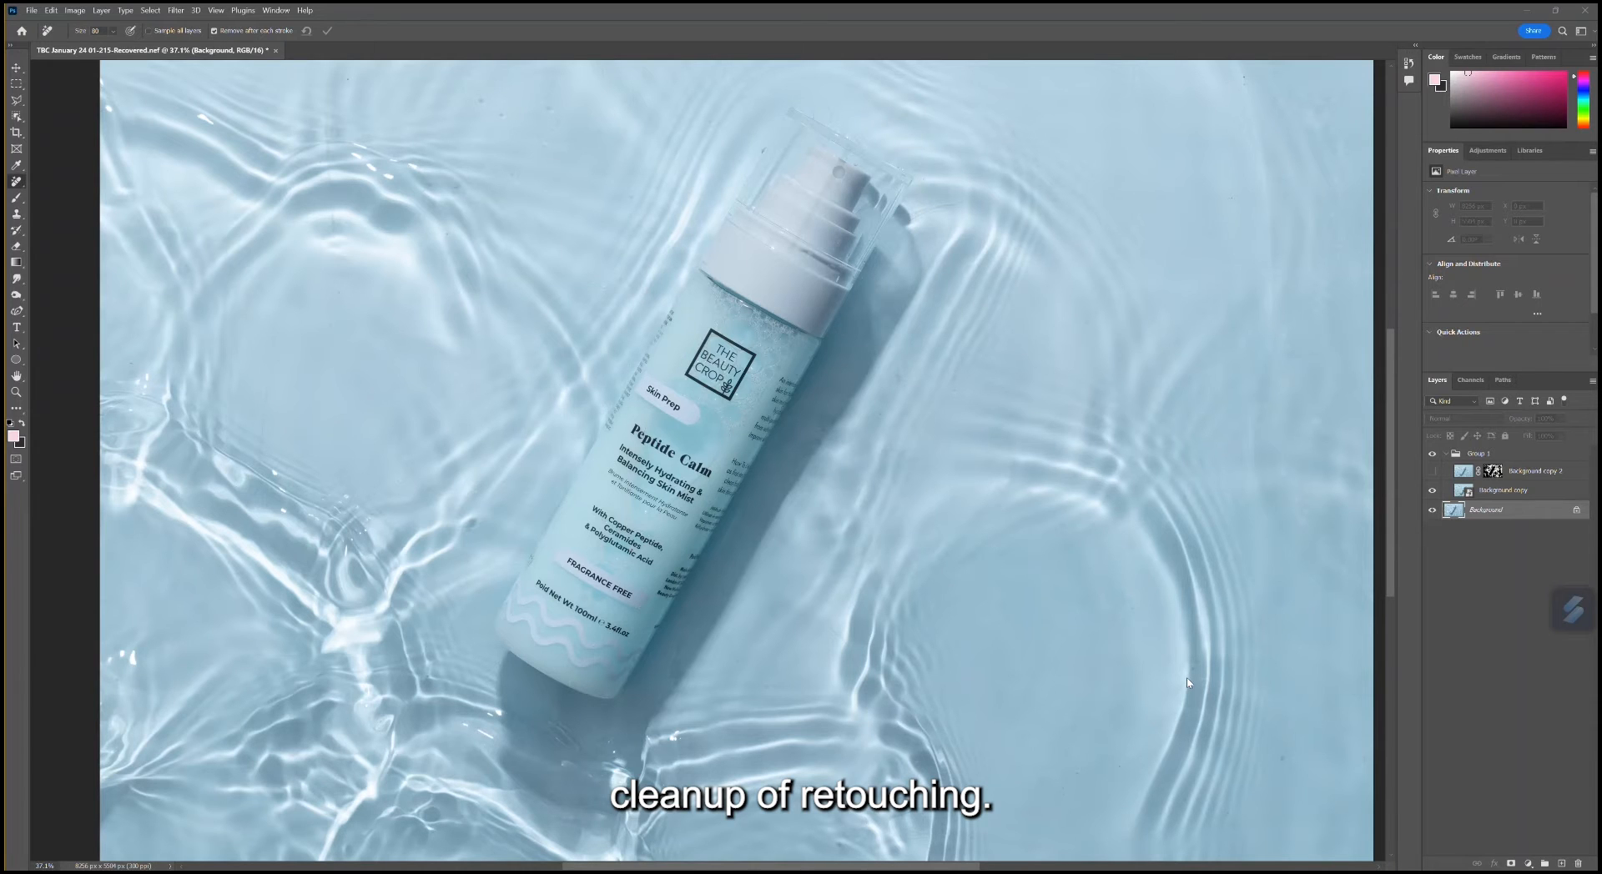
{"action": "mouse_move", "coordinate": [1250, 550]}
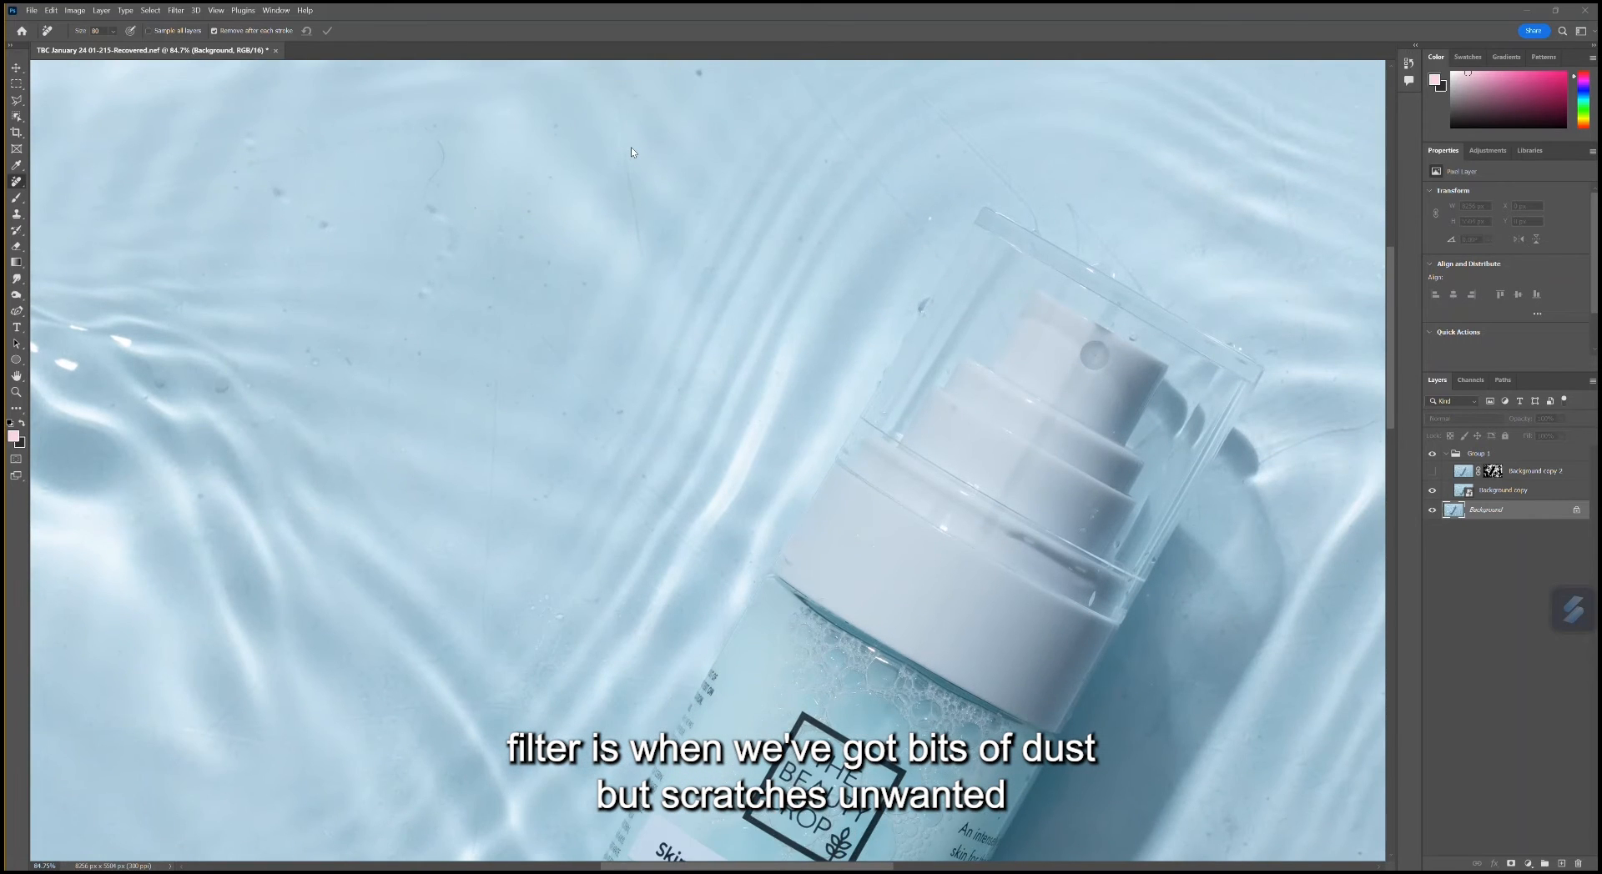
Hide Group 1 and select the Background copy 3 layer to work on
{"action": "scroll", "scroll_direction": "down", "scroll_amount": 3}
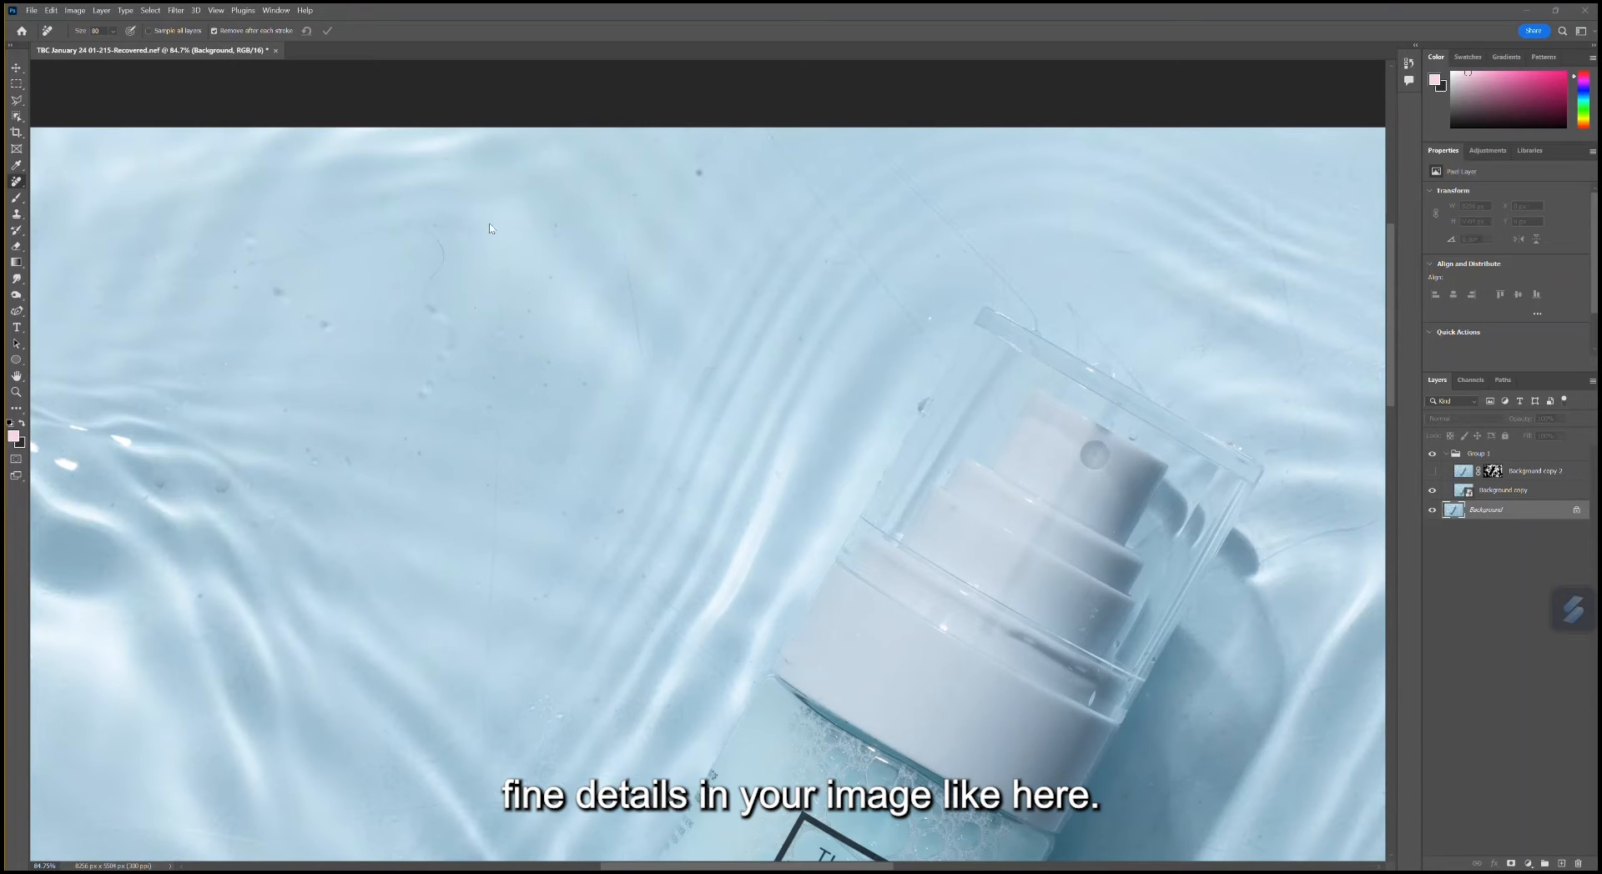
{"action": "scroll", "scroll_direction": "down", "scroll_amount": 3}
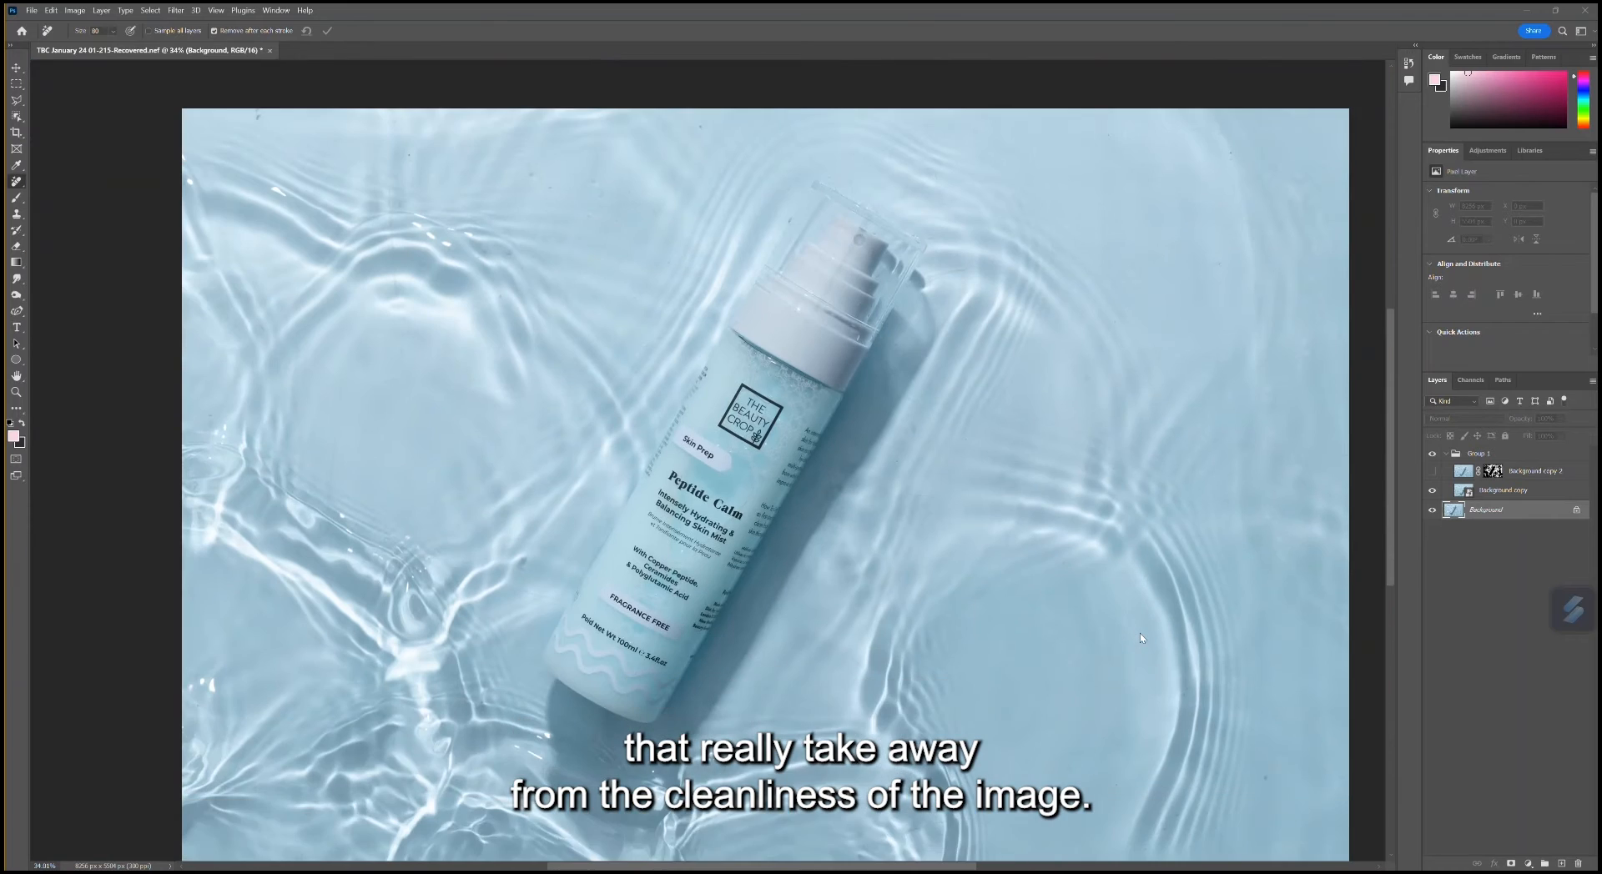
{"action": "scroll", "scroll_direction": "up", "scroll_amount": 3}
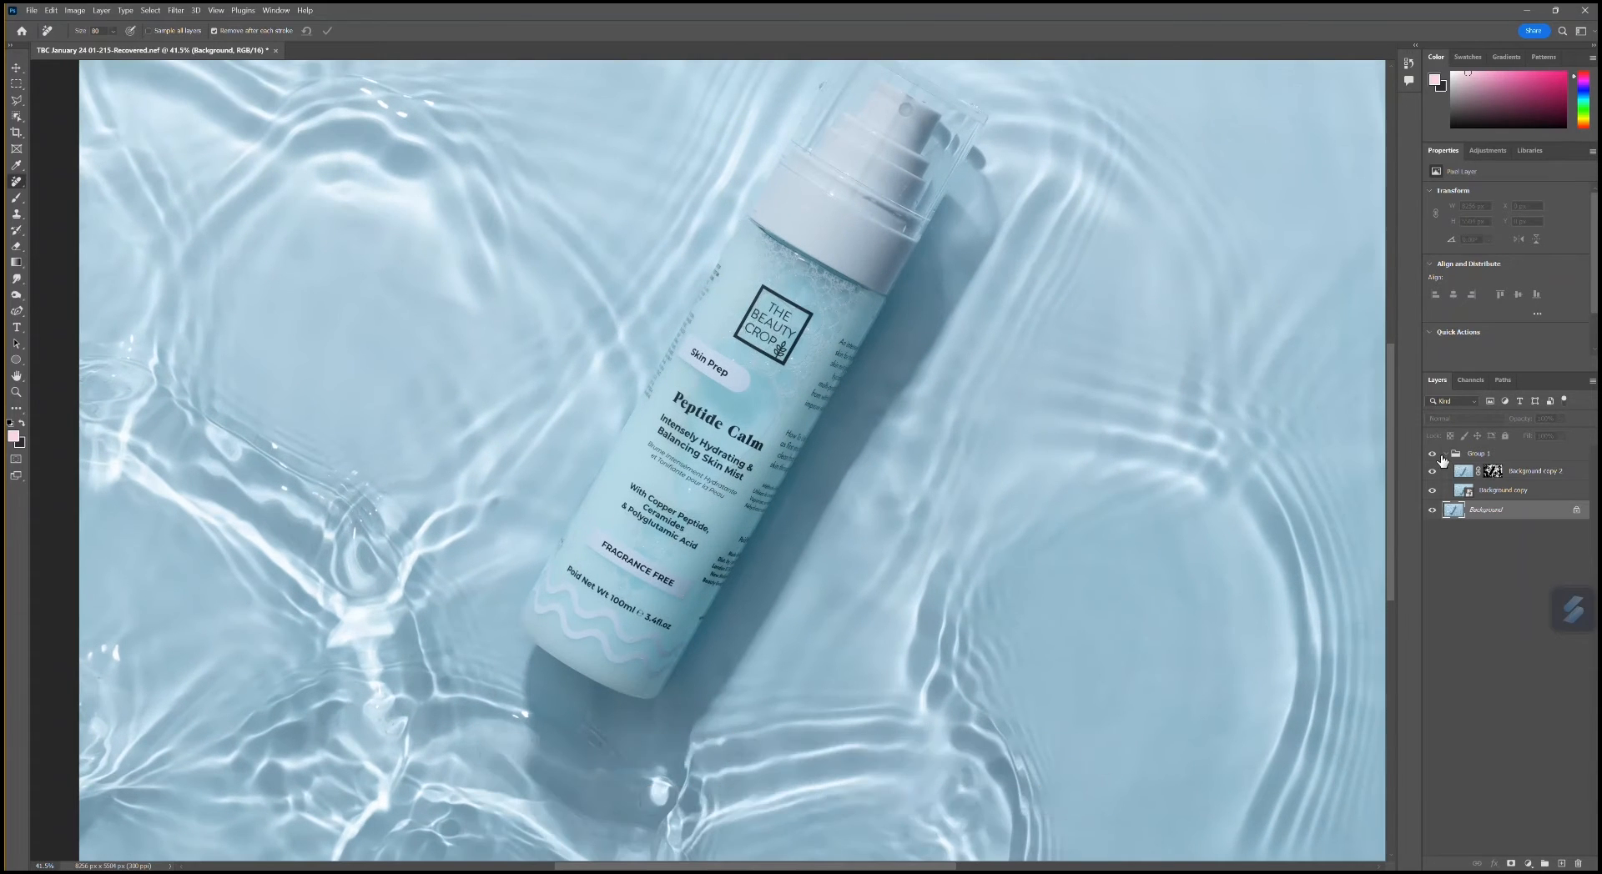
{"action": "left_click", "coordinate": [1432, 454]}
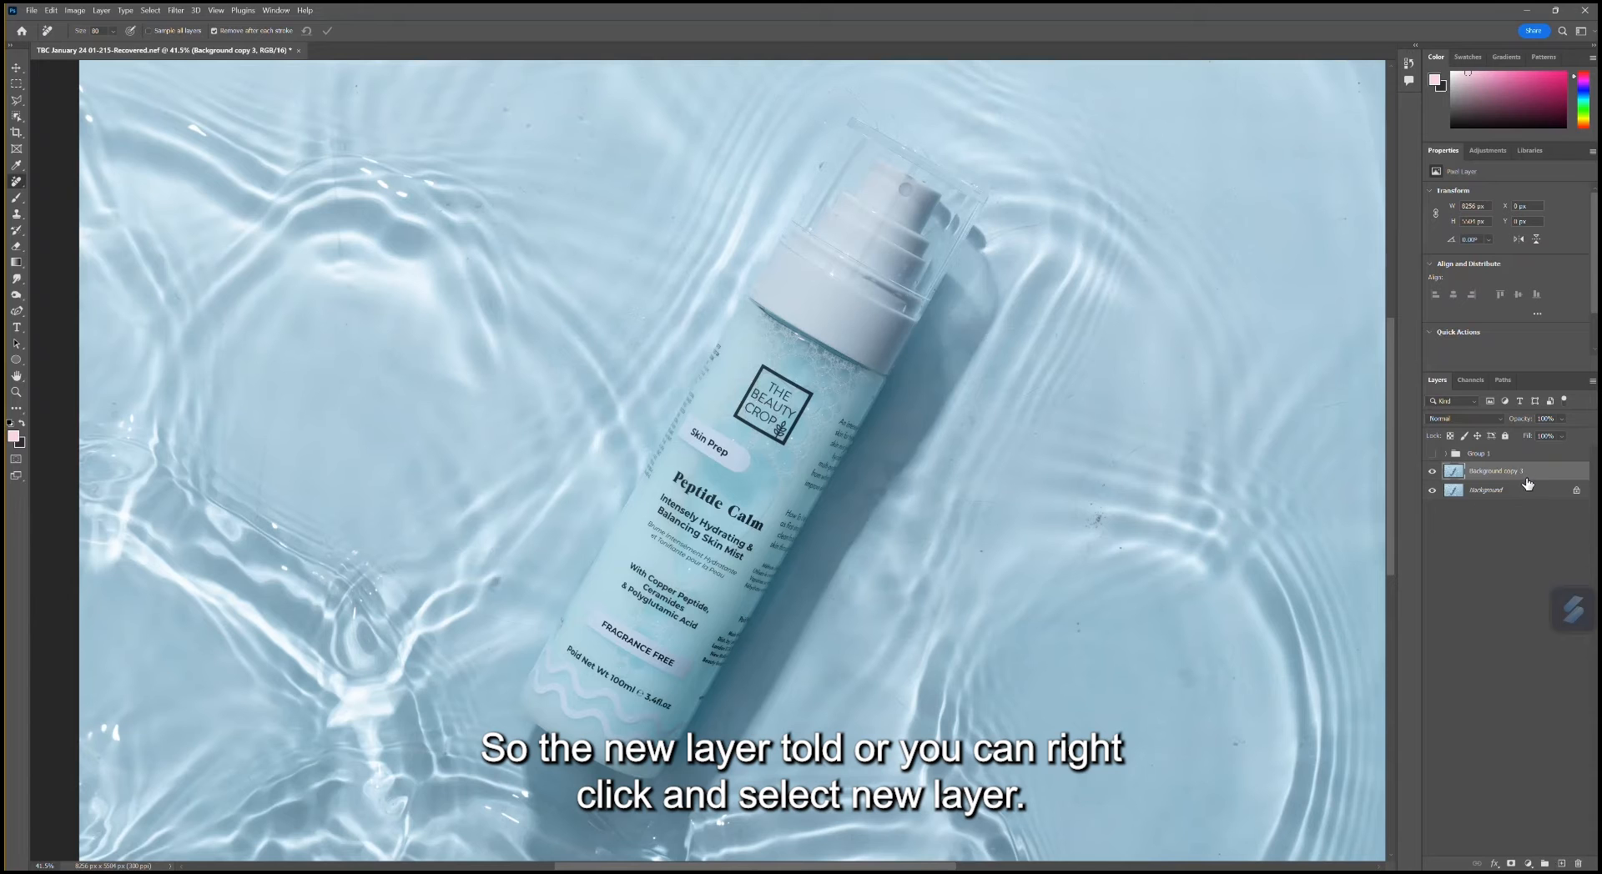
{"action": "left_click", "coordinate": [1431, 471]}
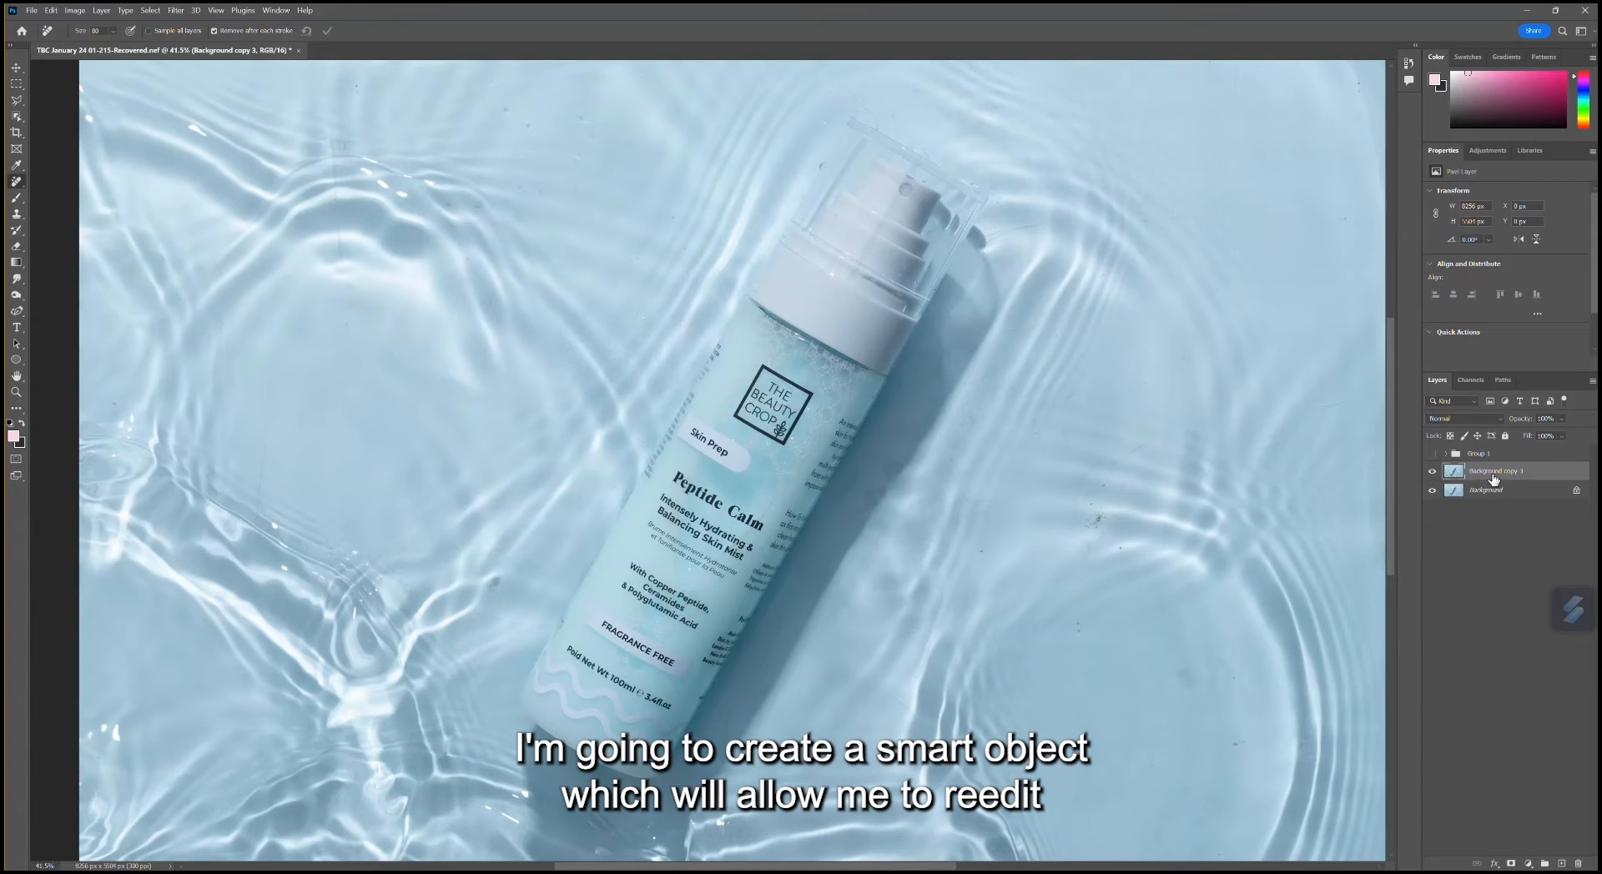
{"action": "mouse_move", "coordinate": [1041, 359]}
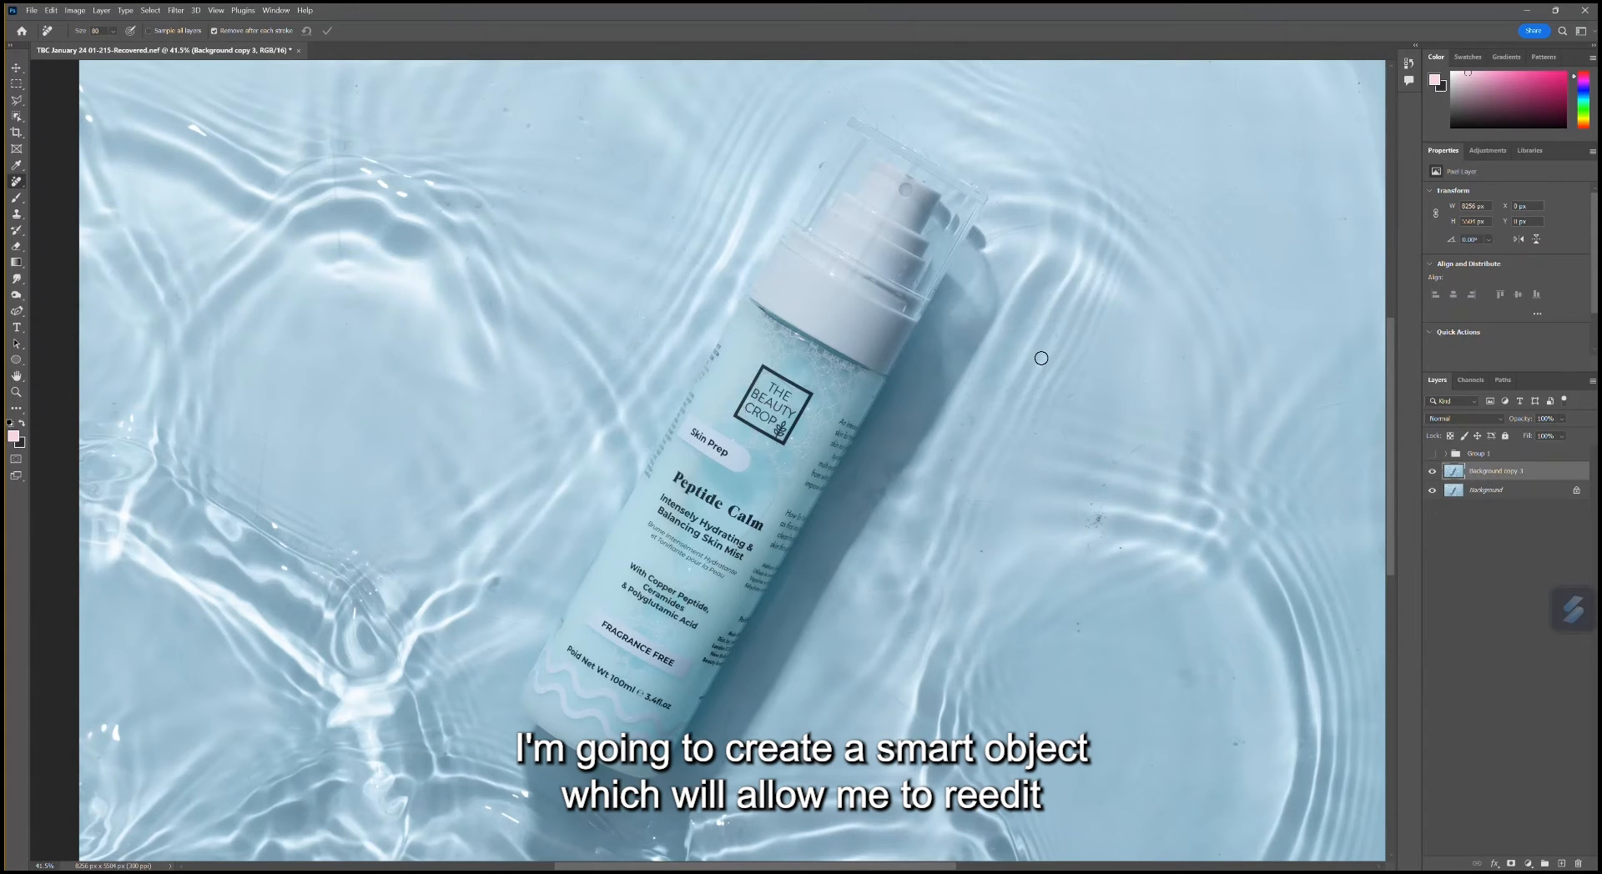
{"action": "mouse_move", "coordinate": [1034, 401]}
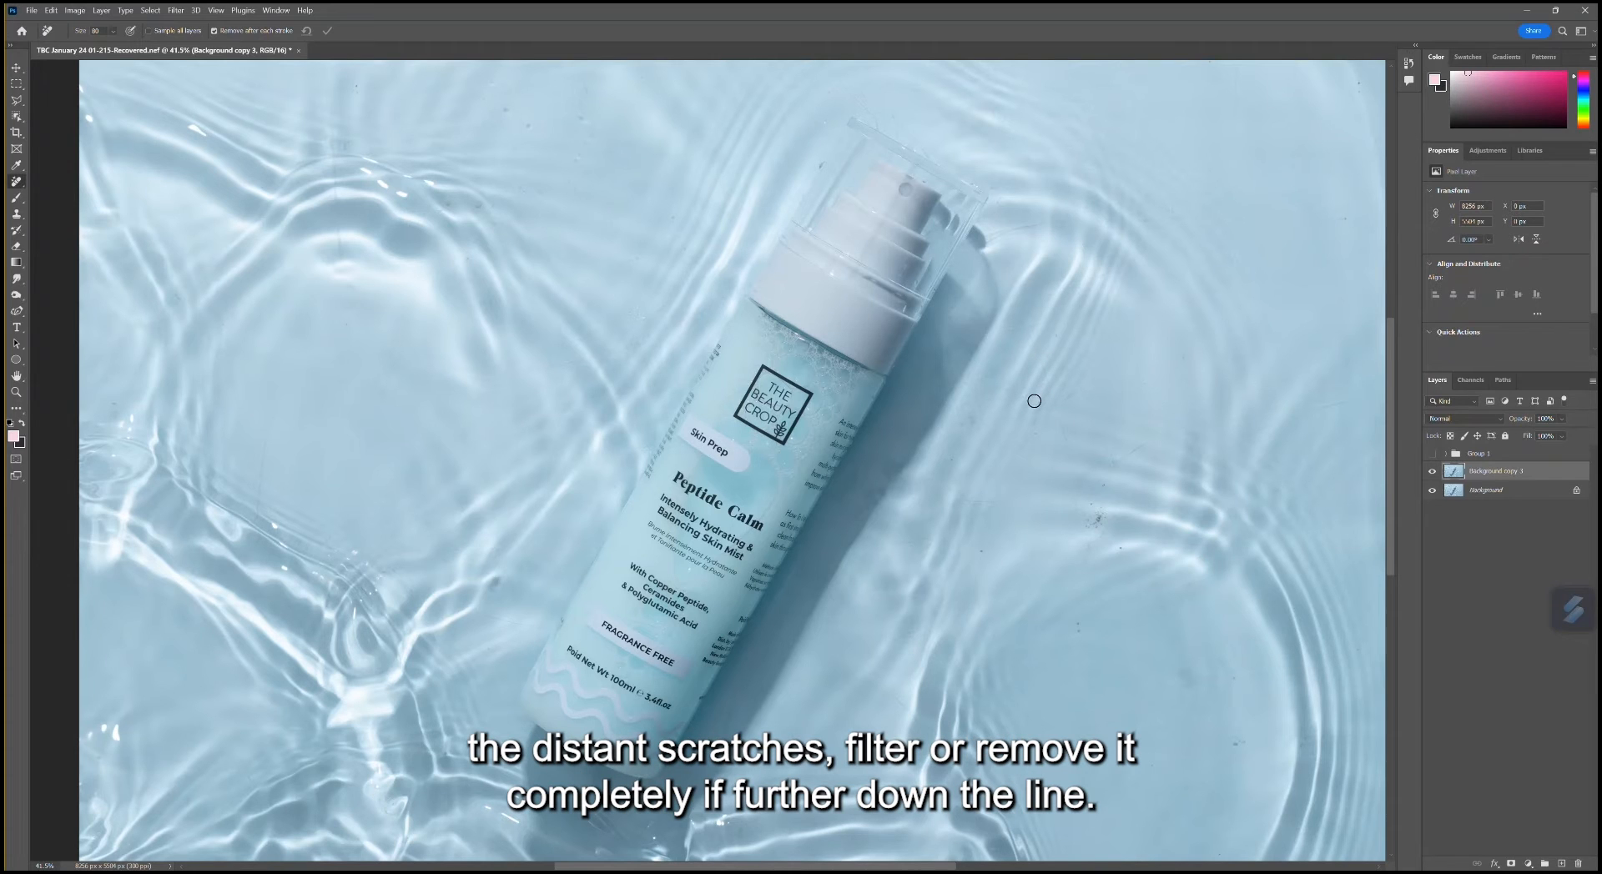
{"action": "mouse_move", "coordinate": [1052, 401]}
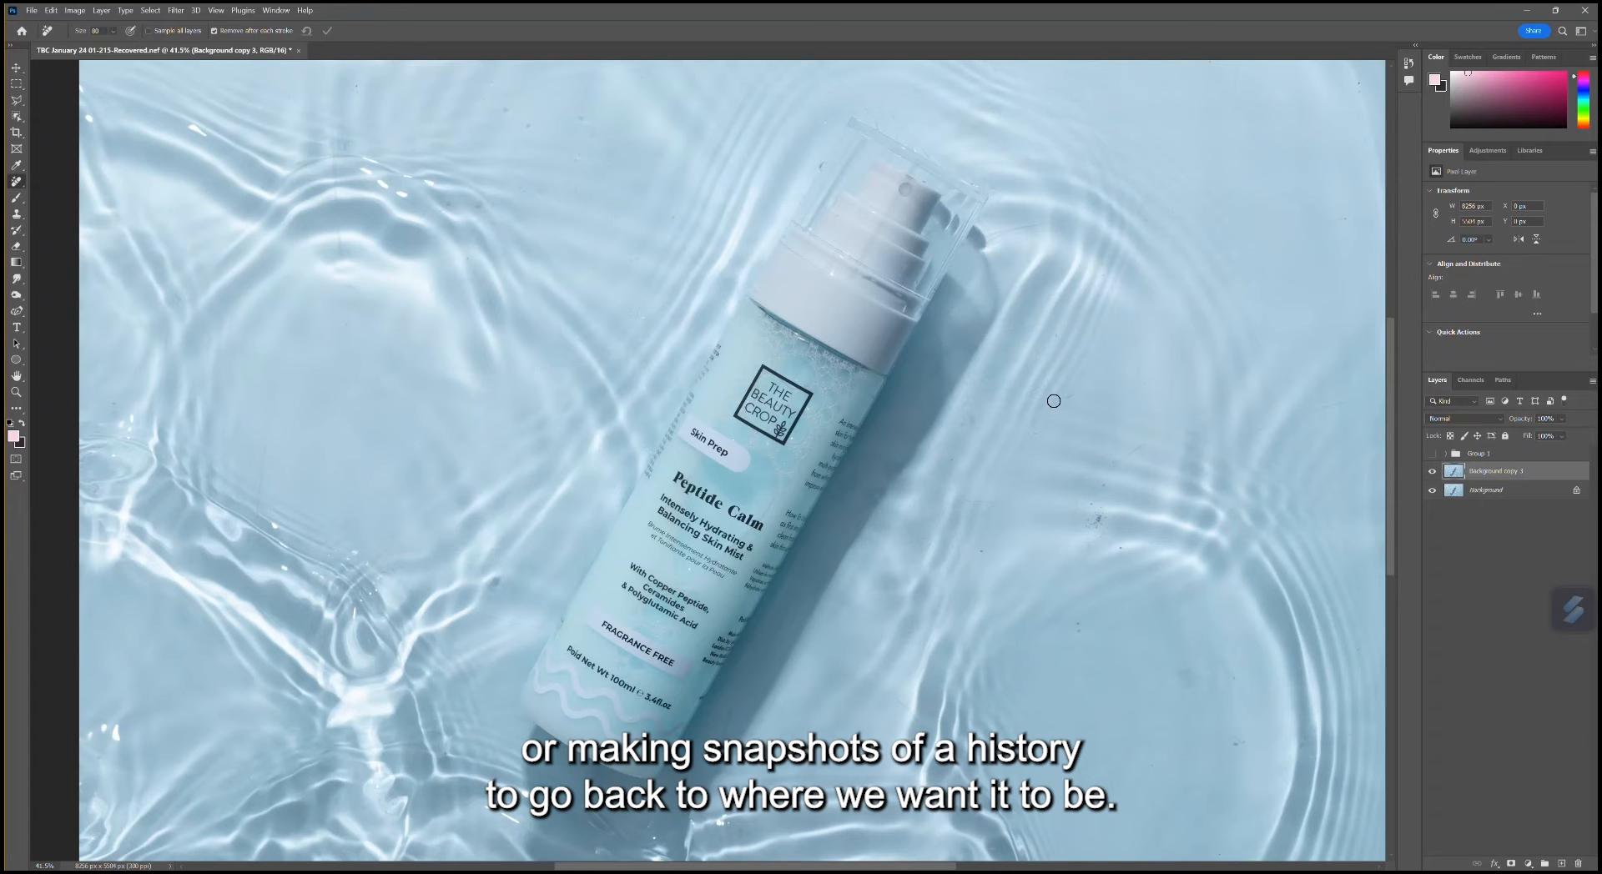
{"action": "mouse_move", "coordinate": [1484, 463]}
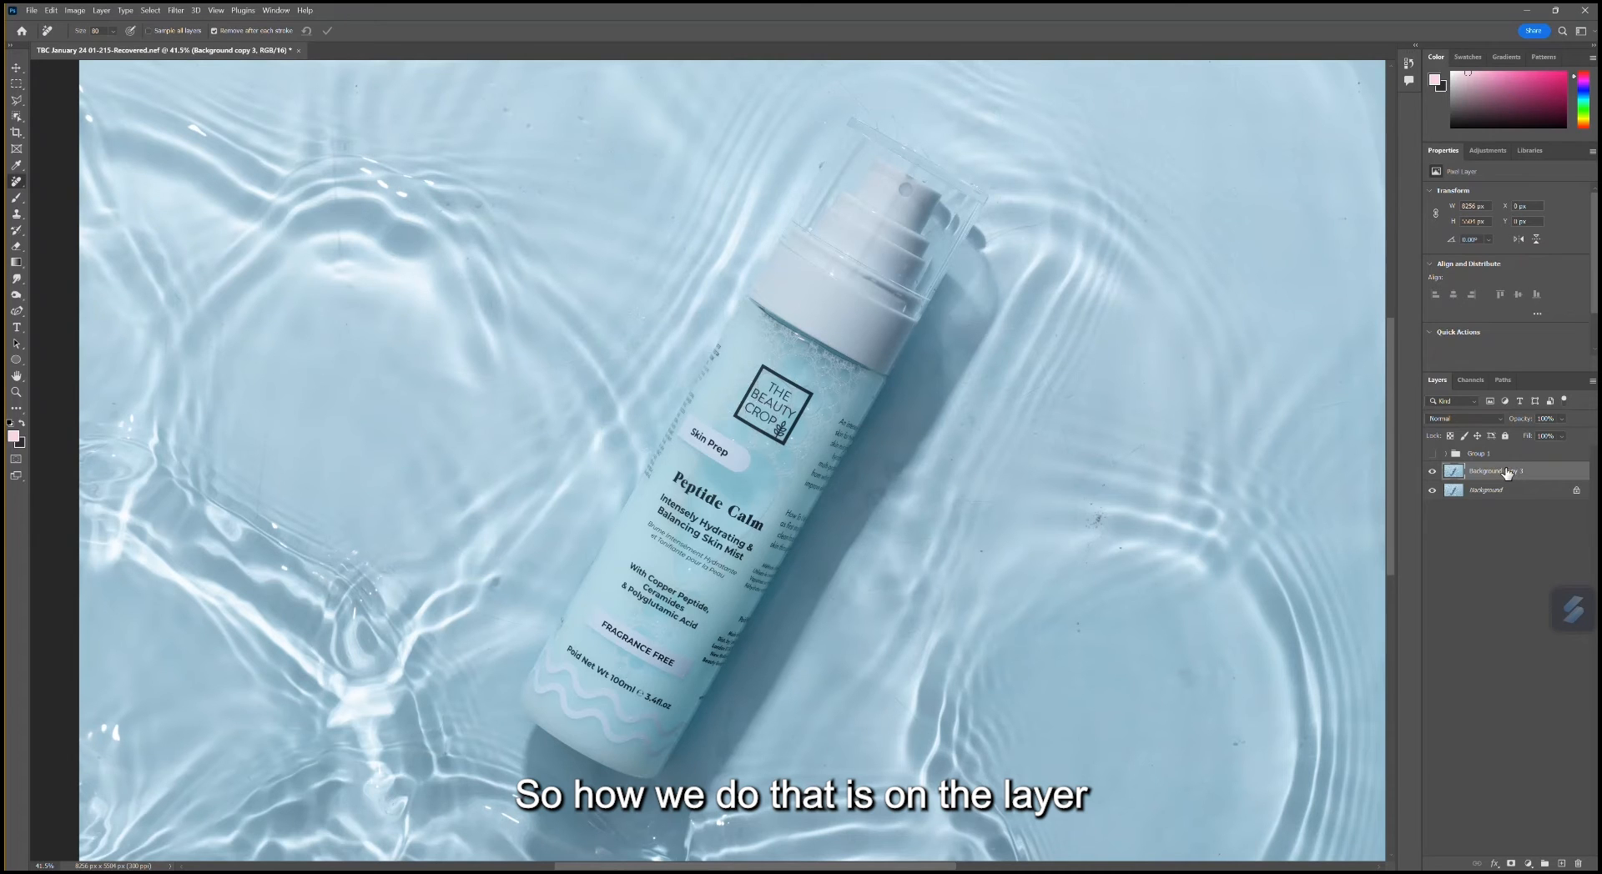
Convert Background copy 3 to a smart object and open the Dust & Scratches filter
{"action": "right_click", "coordinate": [1496, 470]}
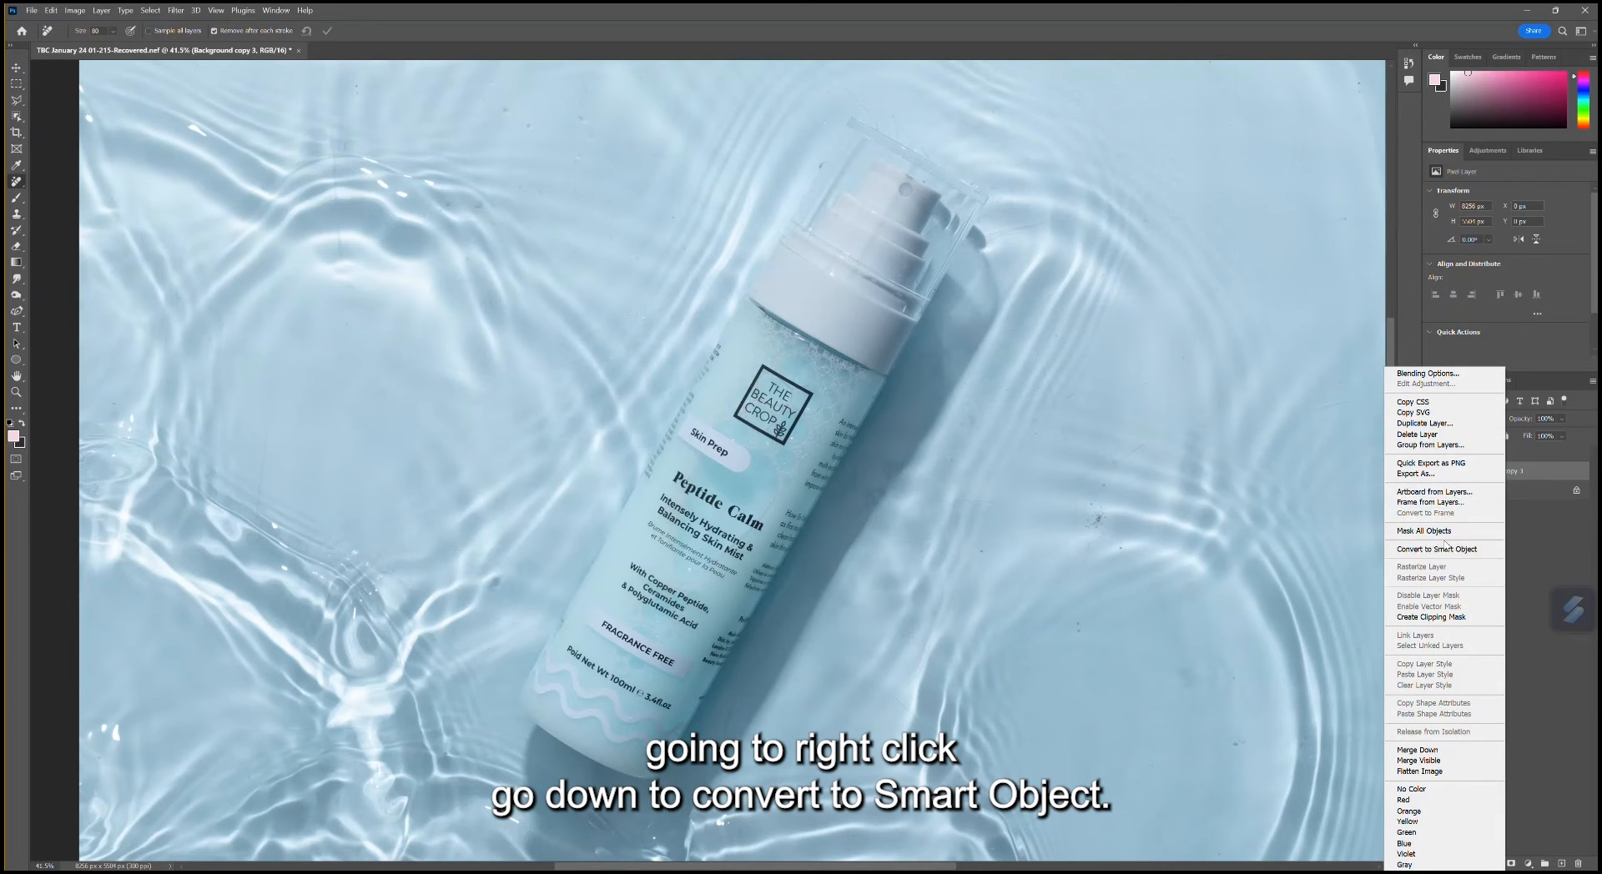
{"action": "left_click", "coordinate": [1437, 549]}
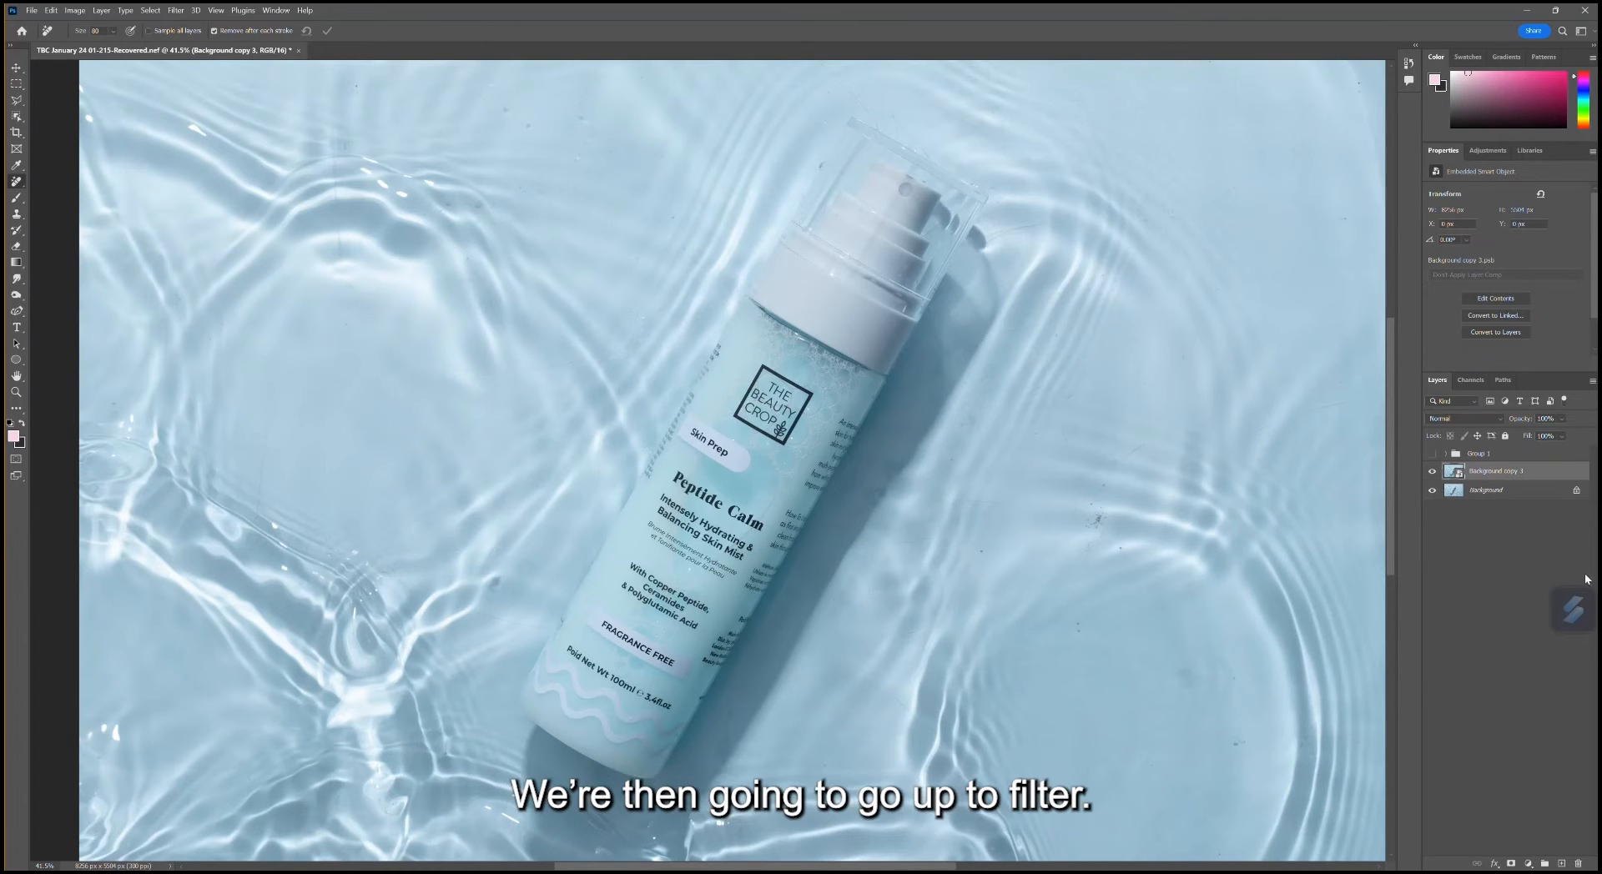
{"action": "left_click", "coordinate": [174, 10]}
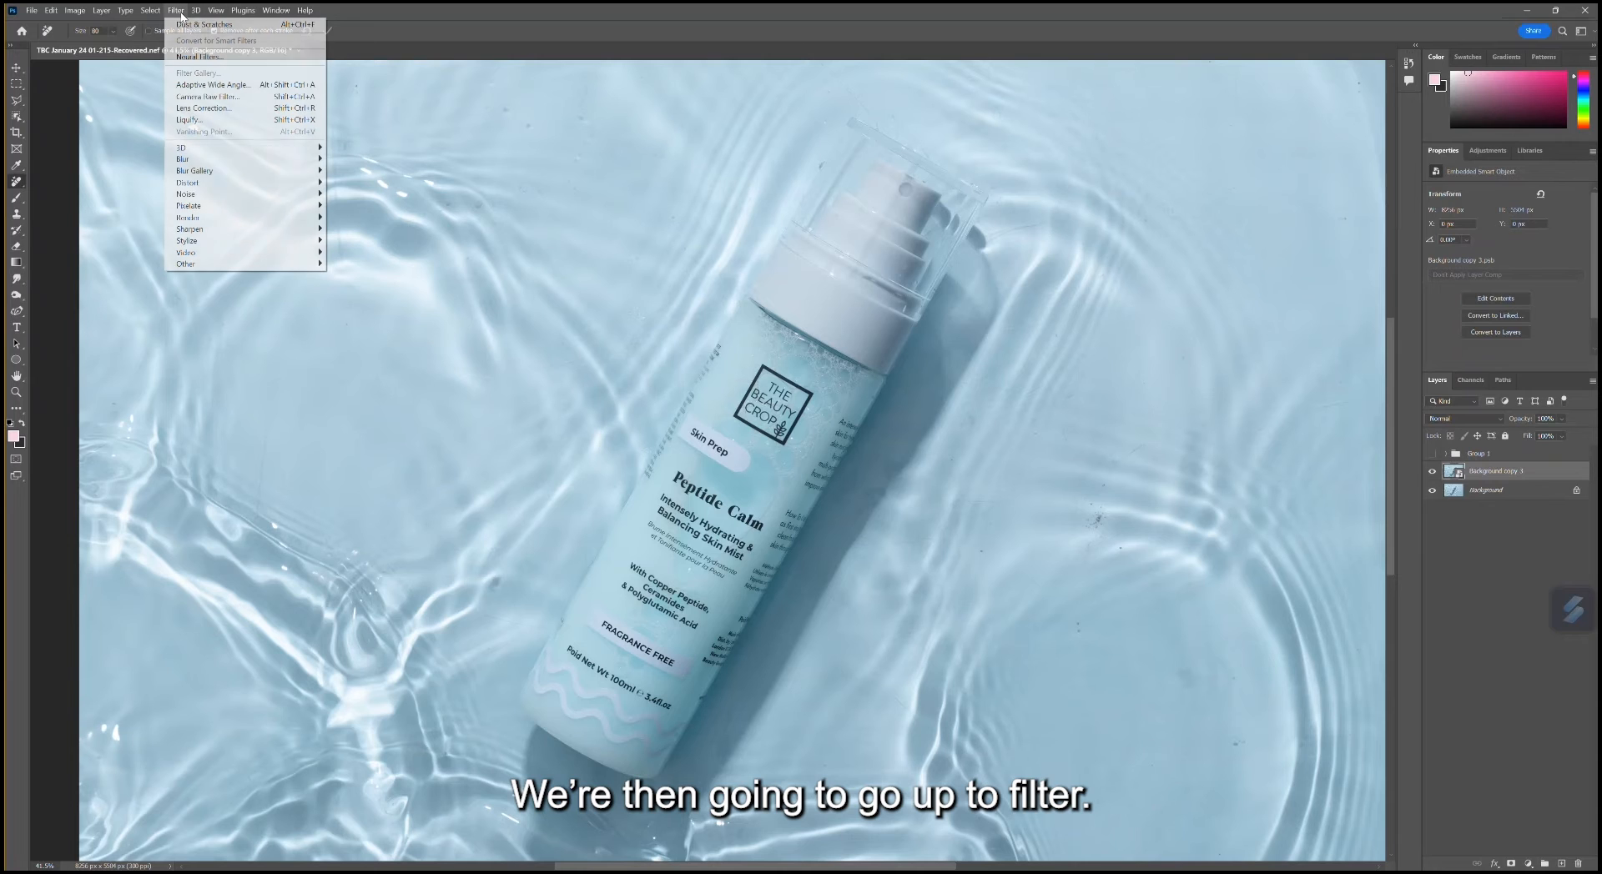
{"action": "mouse_move", "coordinate": [186, 195]}
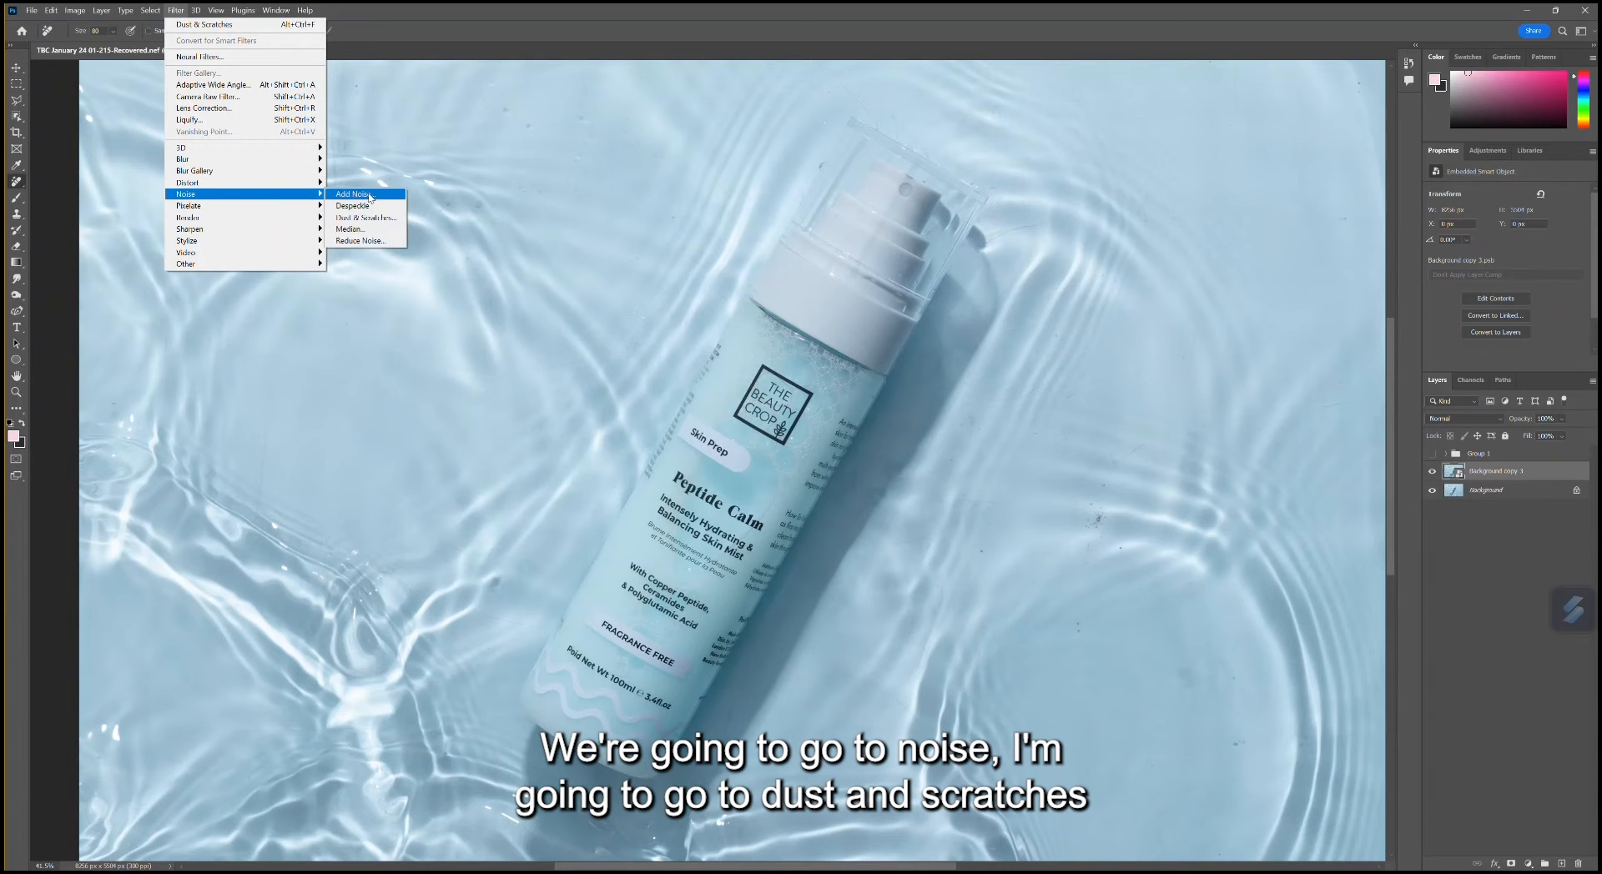
{"action": "left_click", "coordinate": [366, 218]}
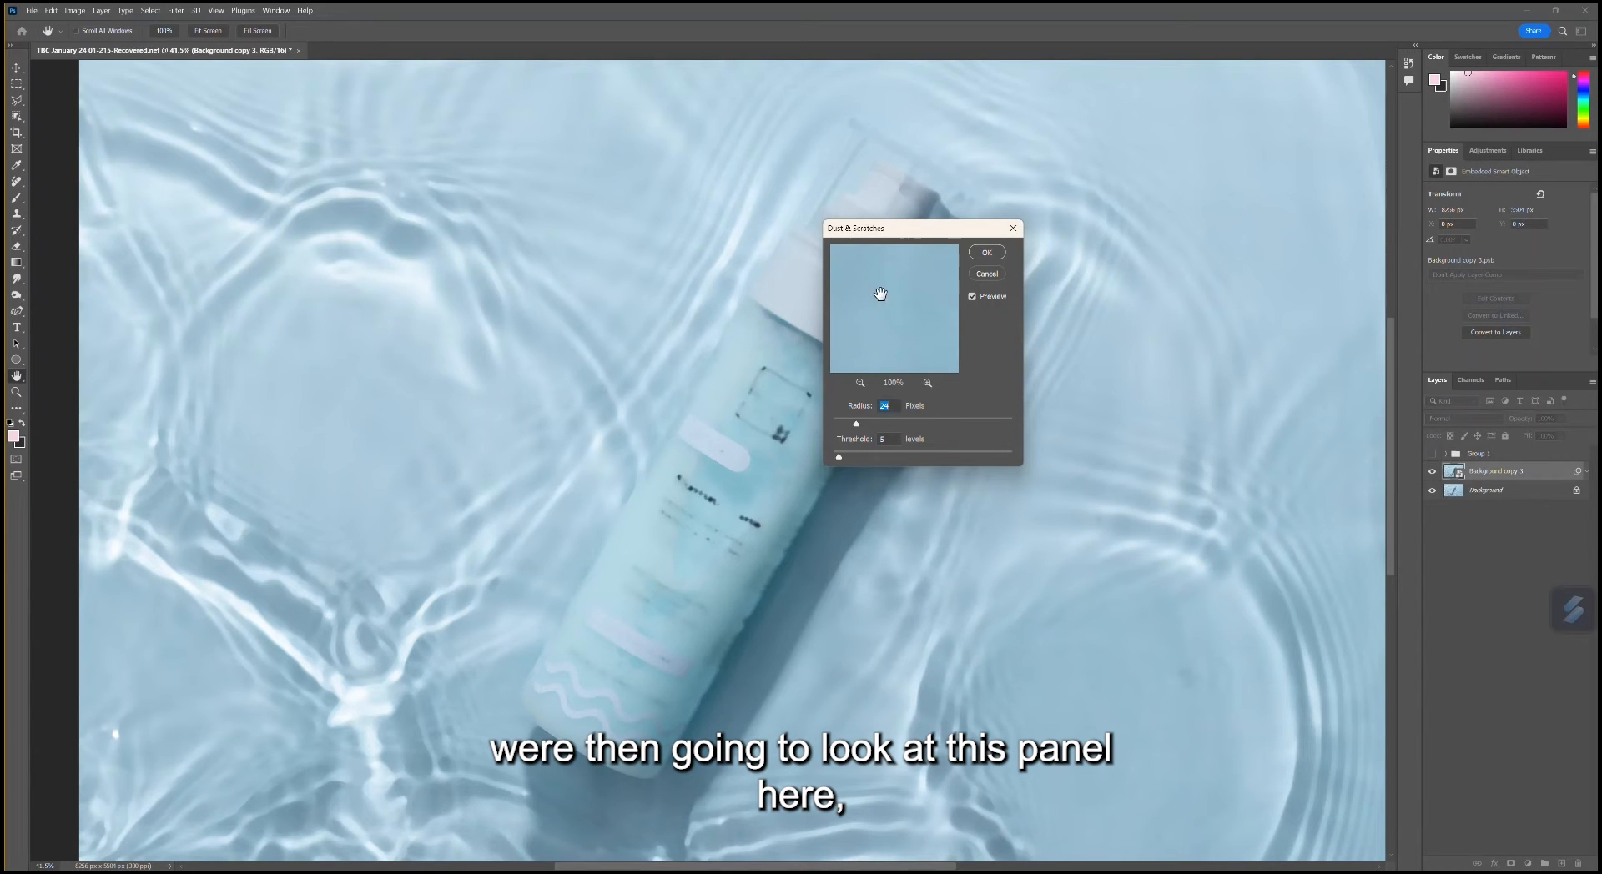
Move the Dust & Scratches dialog nearer the bottle
{"action": "left_click_drag", "start_coordinate": [879, 228], "coordinate": [924, 307]}
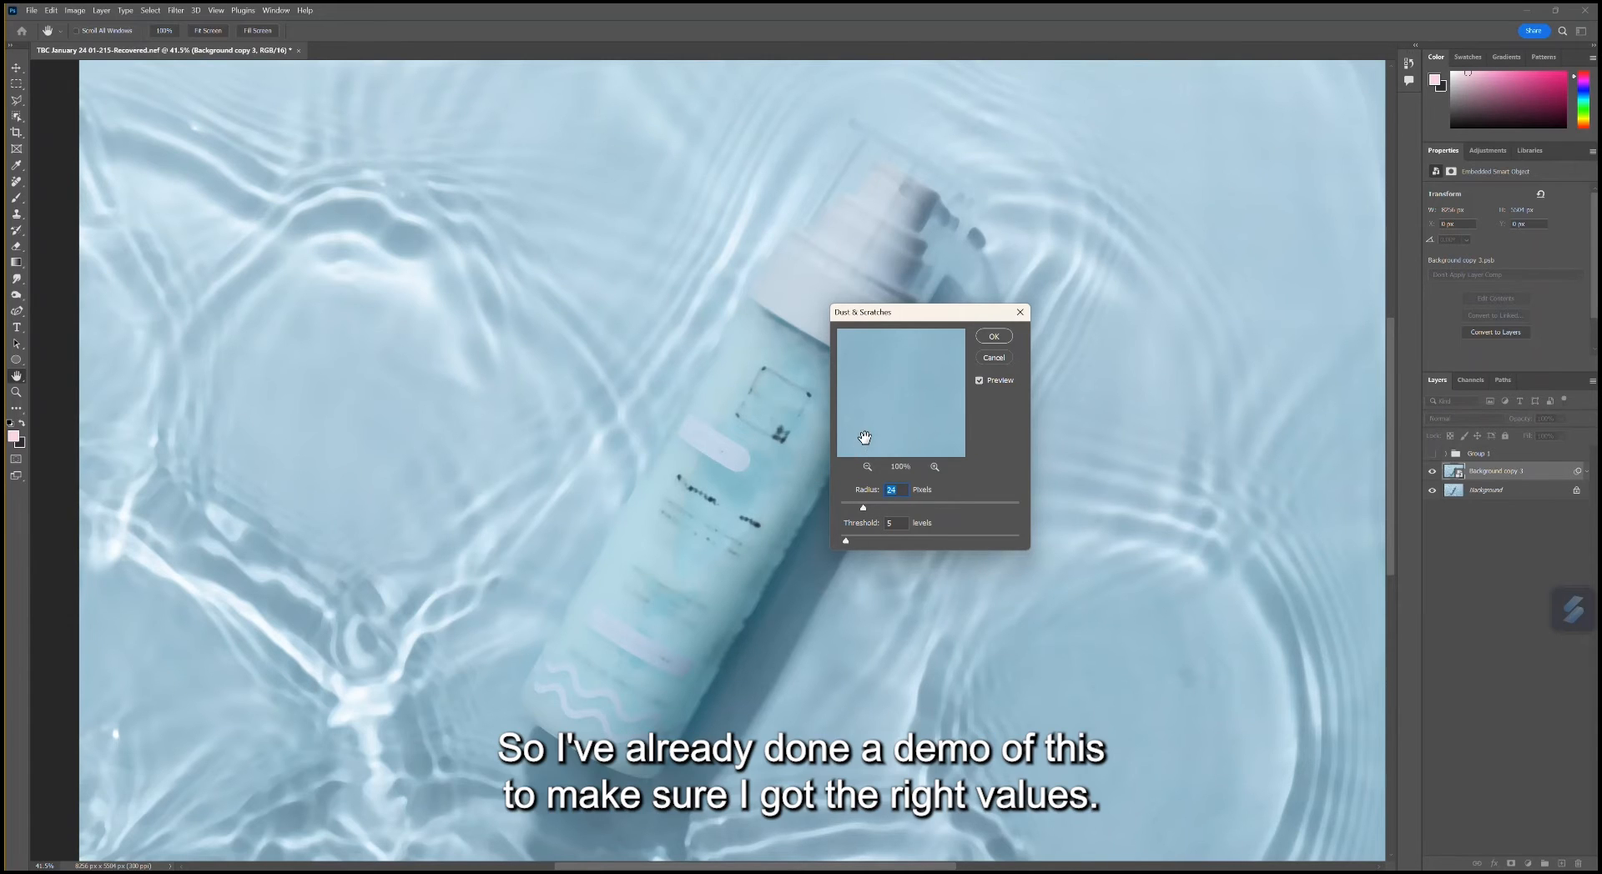
{"action": "mouse_move", "coordinate": [956, 501]}
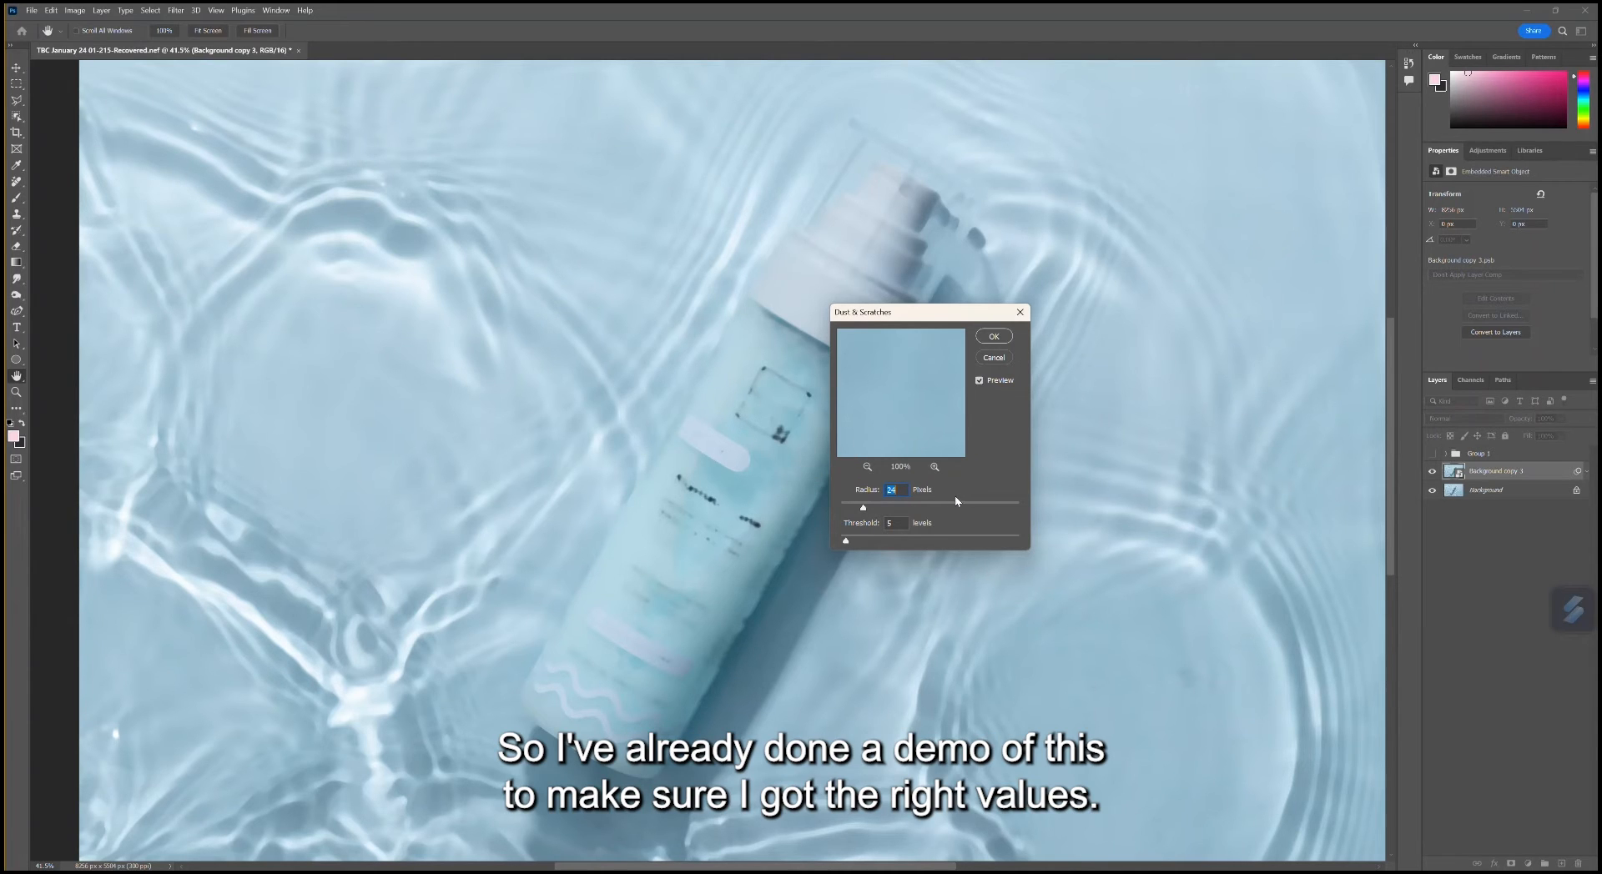
{"action": "mouse_move", "coordinate": [899, 484]}
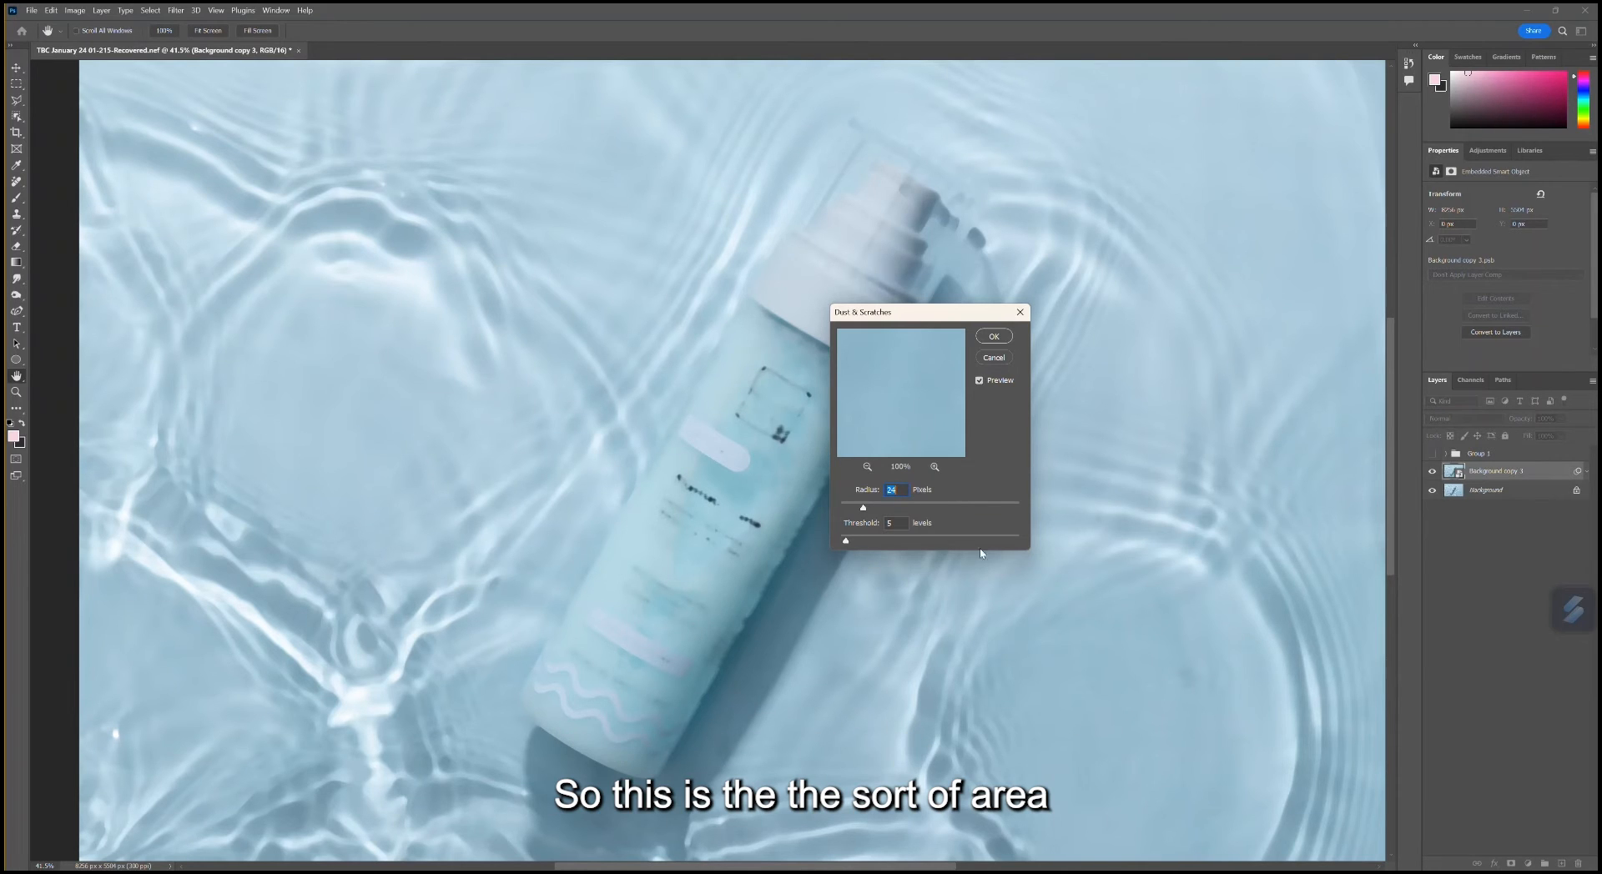
{"action": "mouse_move", "coordinate": [474, 308]}
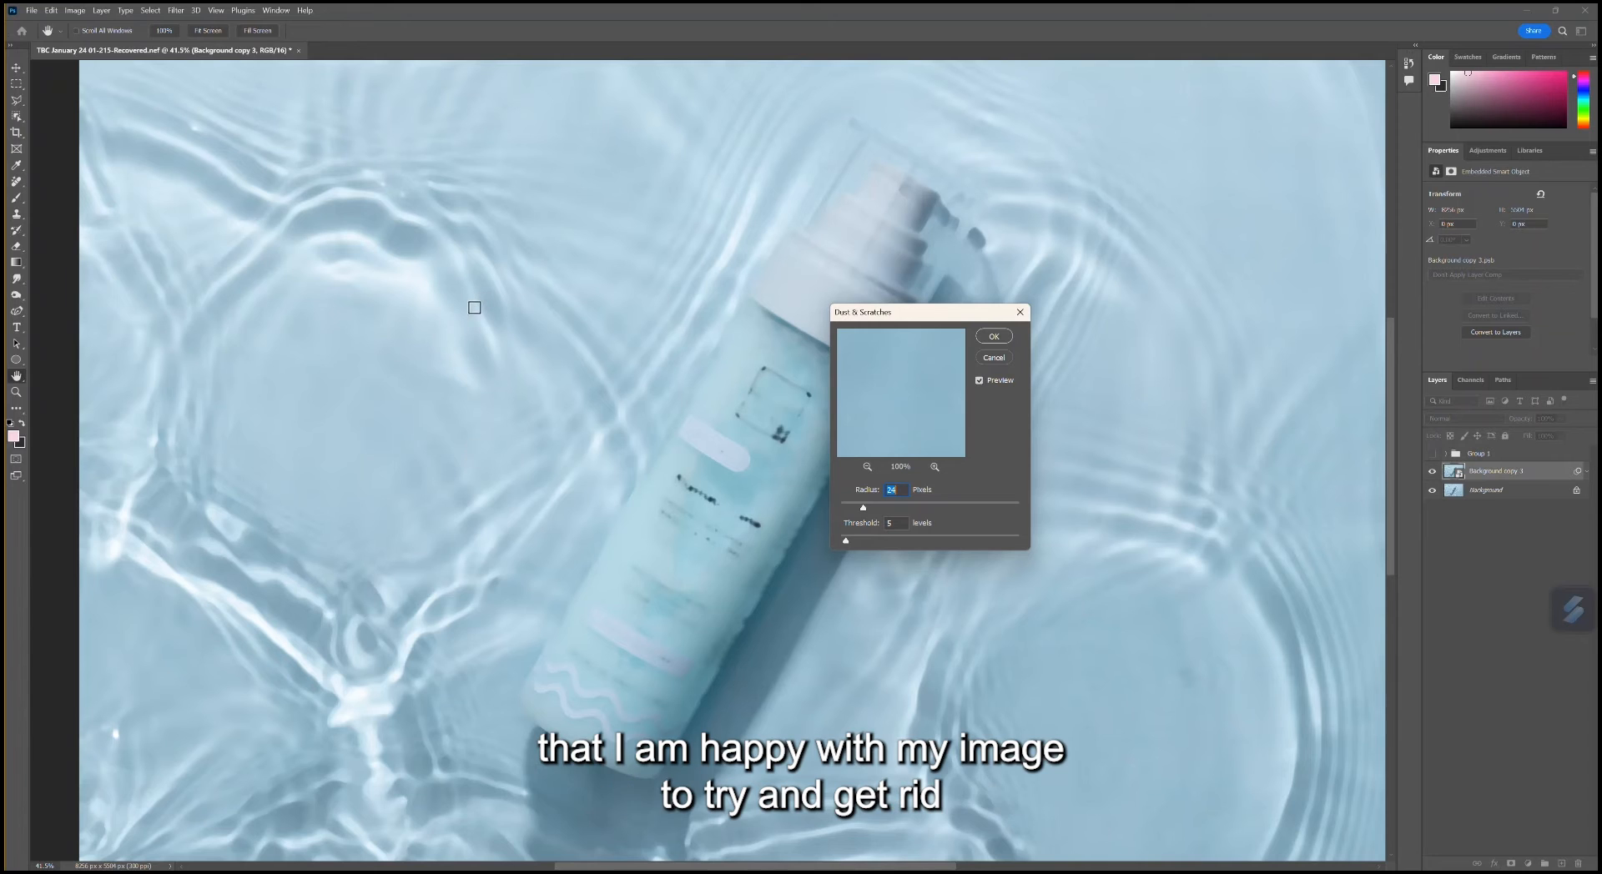
{"action": "mouse_move", "coordinate": [926, 332]}
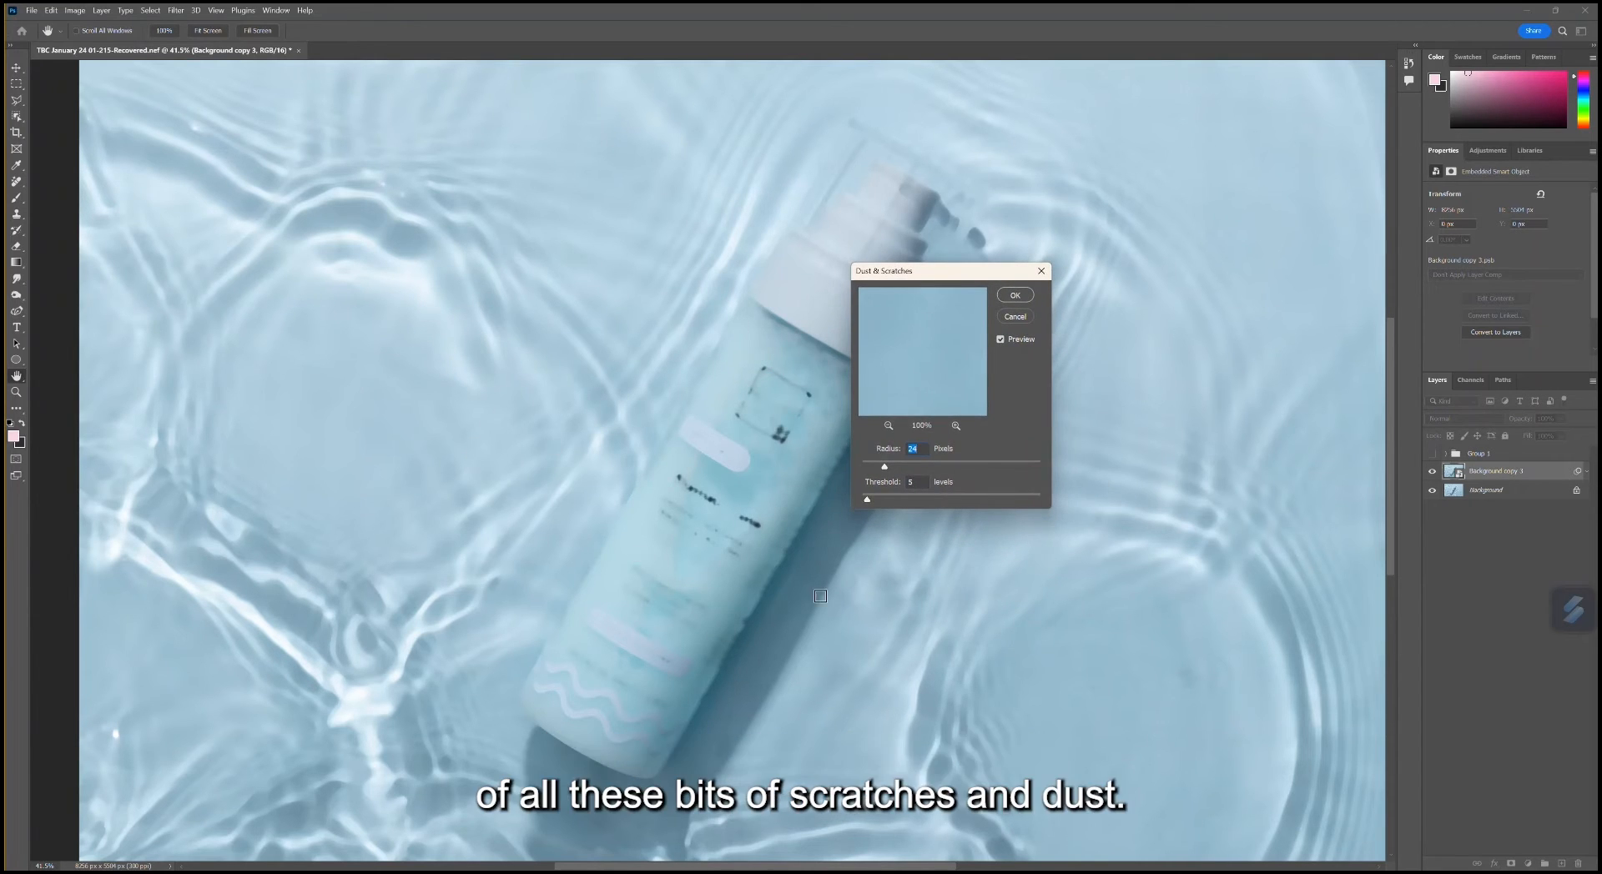
{"action": "mouse_move", "coordinate": [1008, 404]}
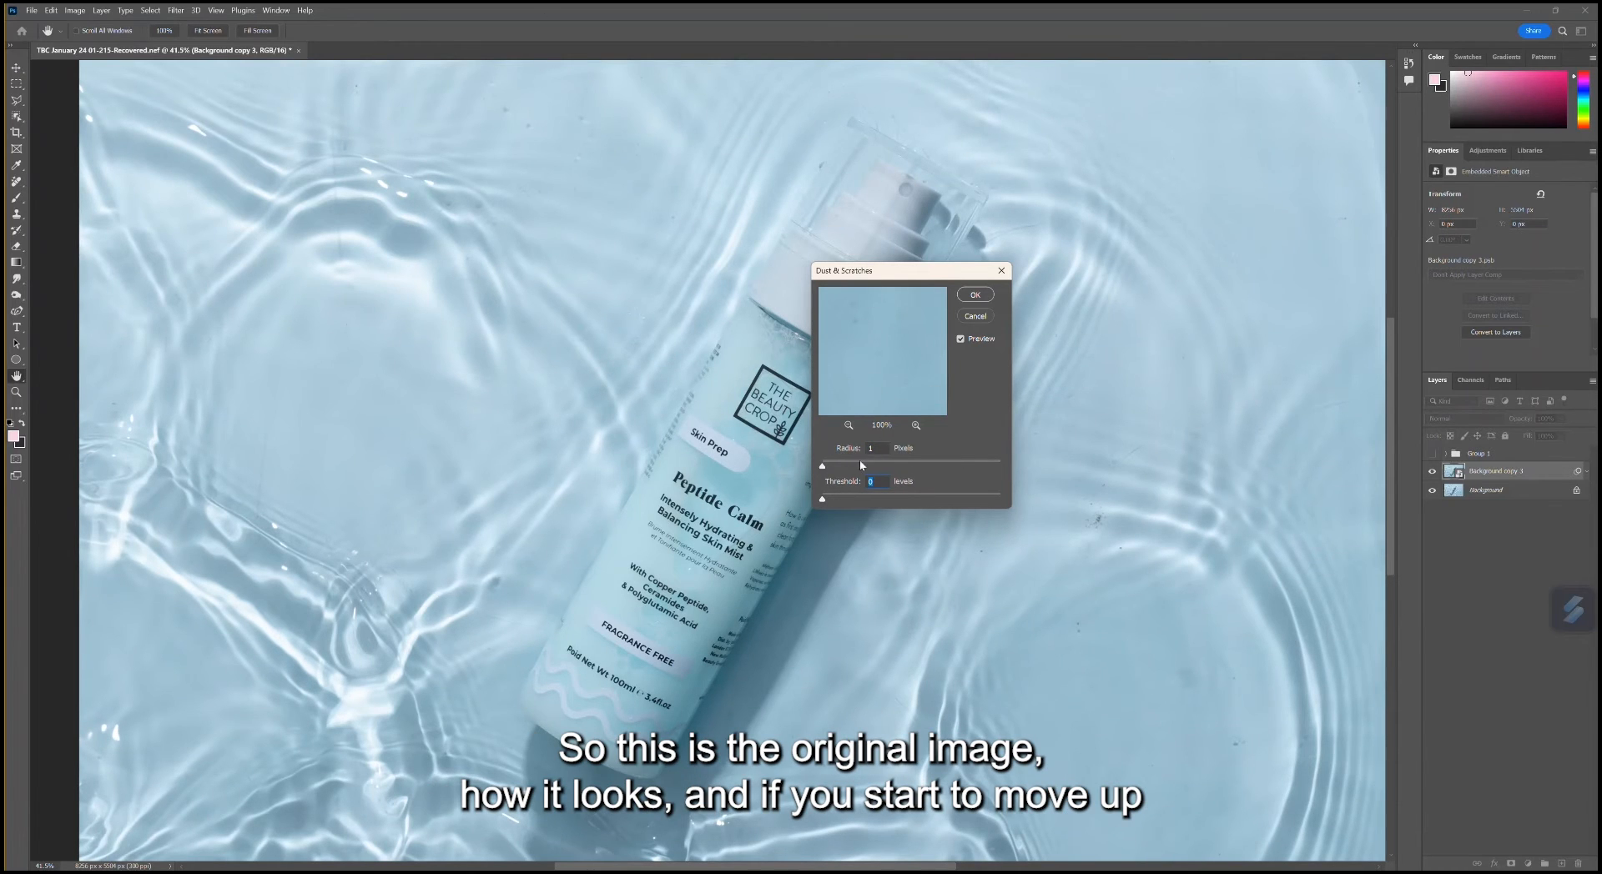
{"action": "left_click_drag", "start_coordinate": [821, 465], "coordinate": [841, 466]}
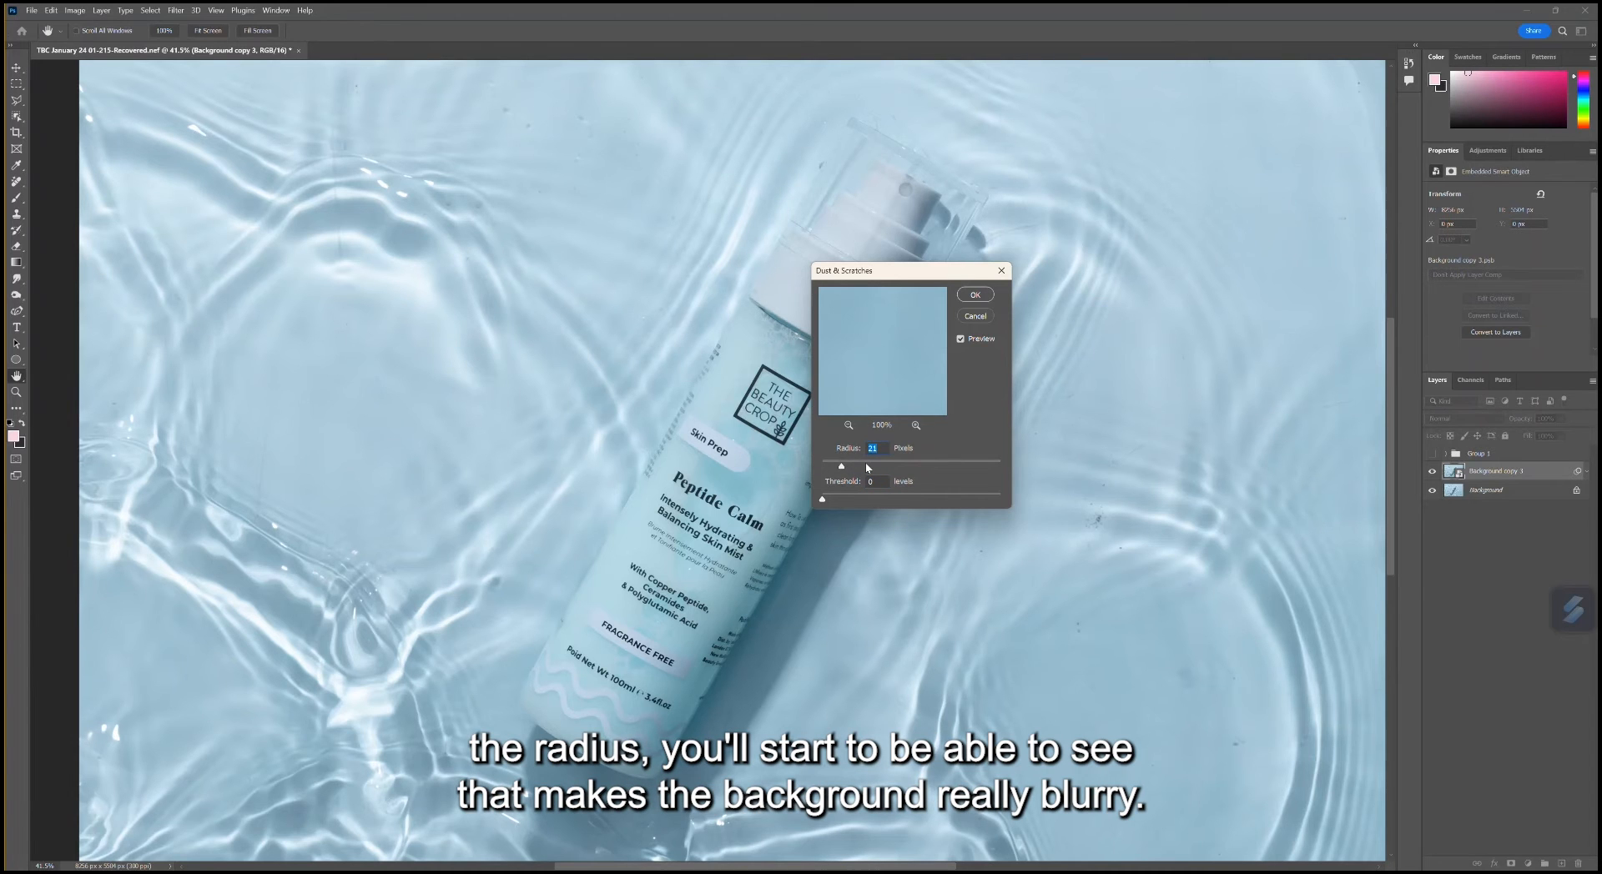
{"action": "left_click_drag", "start_coordinate": [842, 468], "coordinate": [877, 468]}
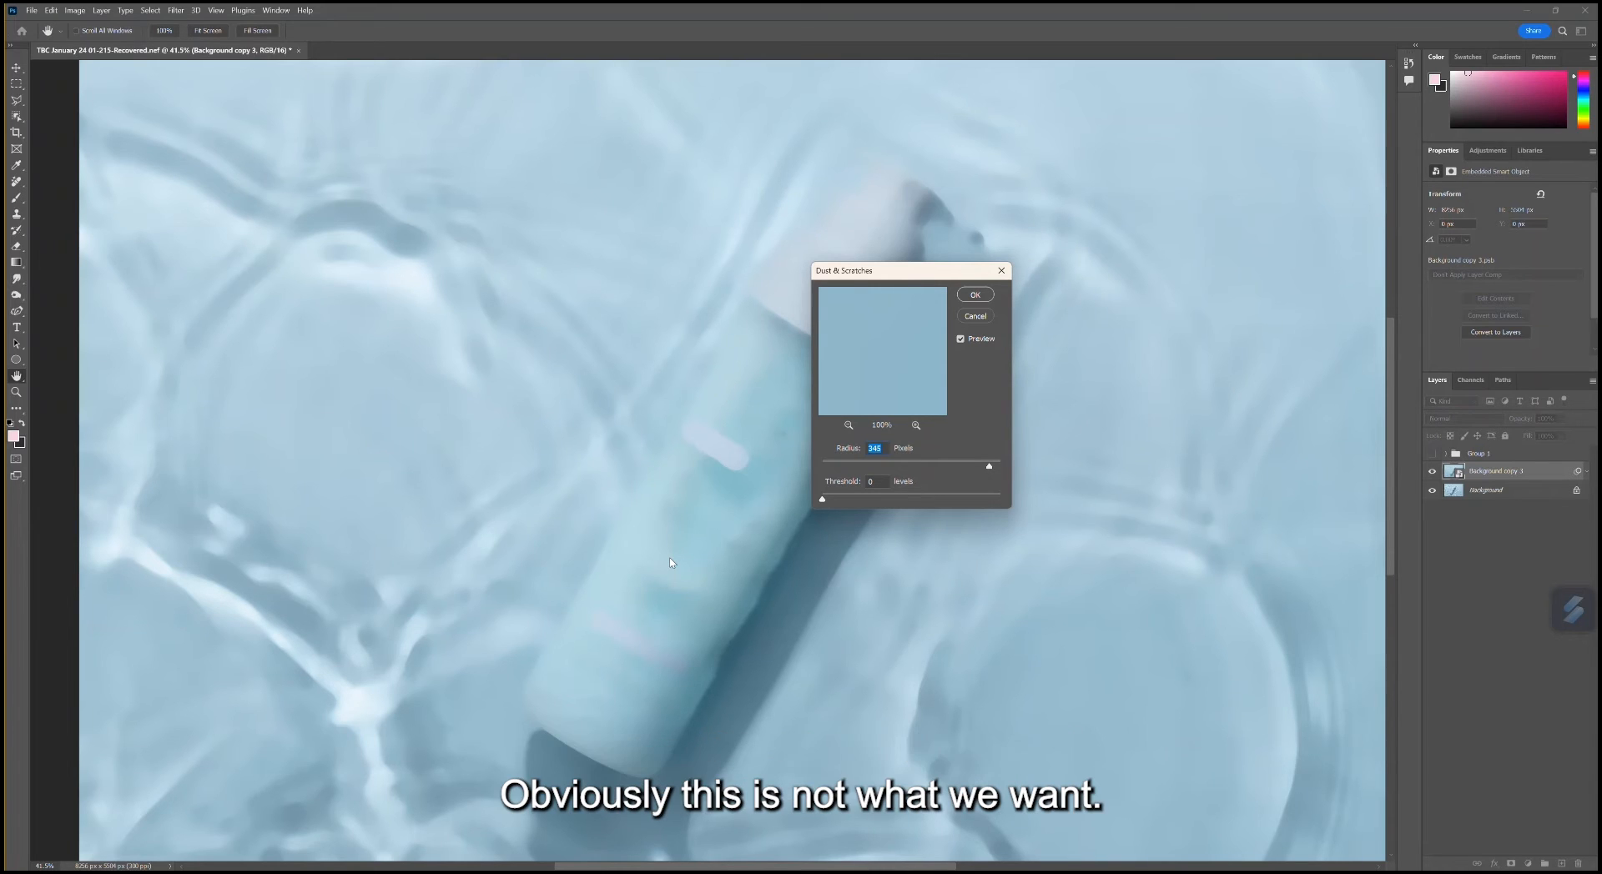
{"action": "mouse_move", "coordinate": [579, 582]}
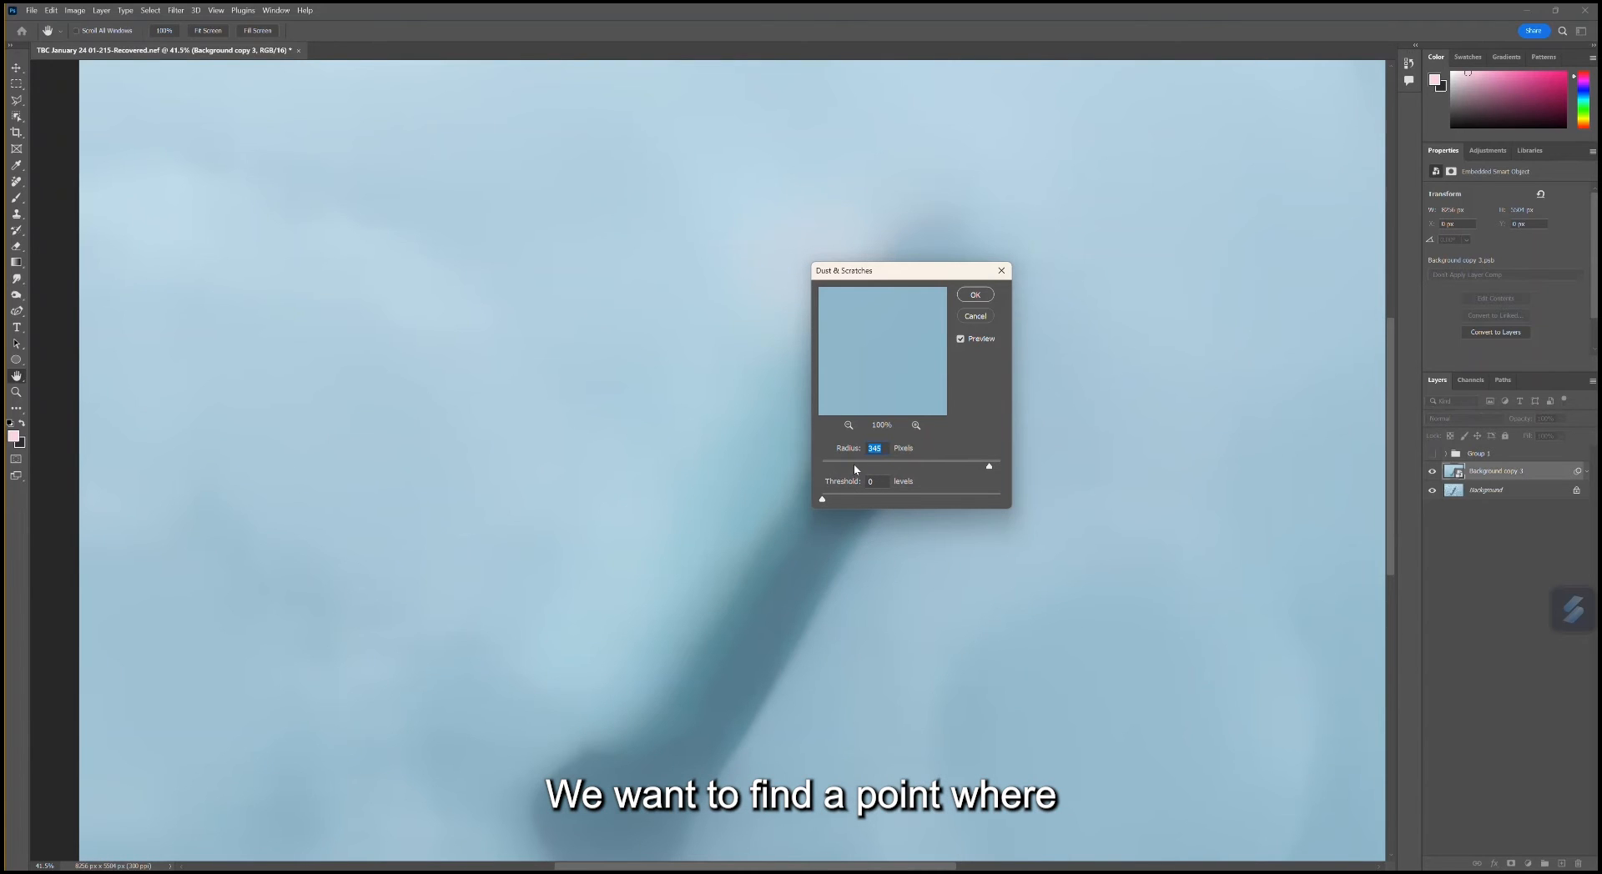
{"action": "left_click_drag", "start_coordinate": [986, 466], "coordinate": [847, 466]}
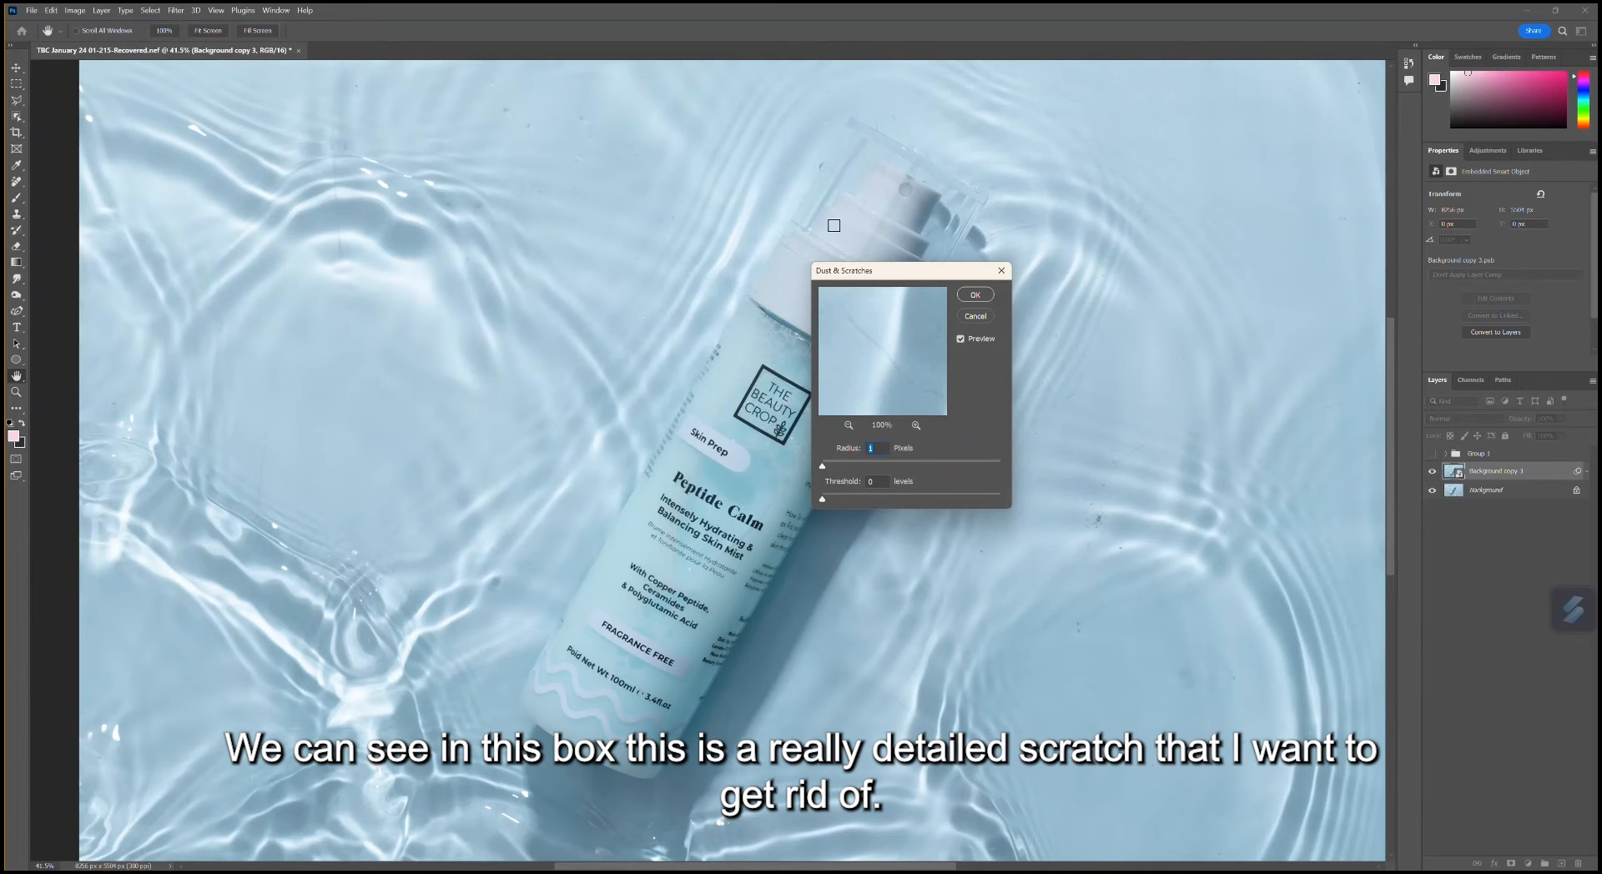
Preview the cap scratch and tune Dust & Scratches to radius 24 pixels, threshold 5 levels
{"action": "left_click_drag", "start_coordinate": [881, 270], "coordinate": [805, 279]}
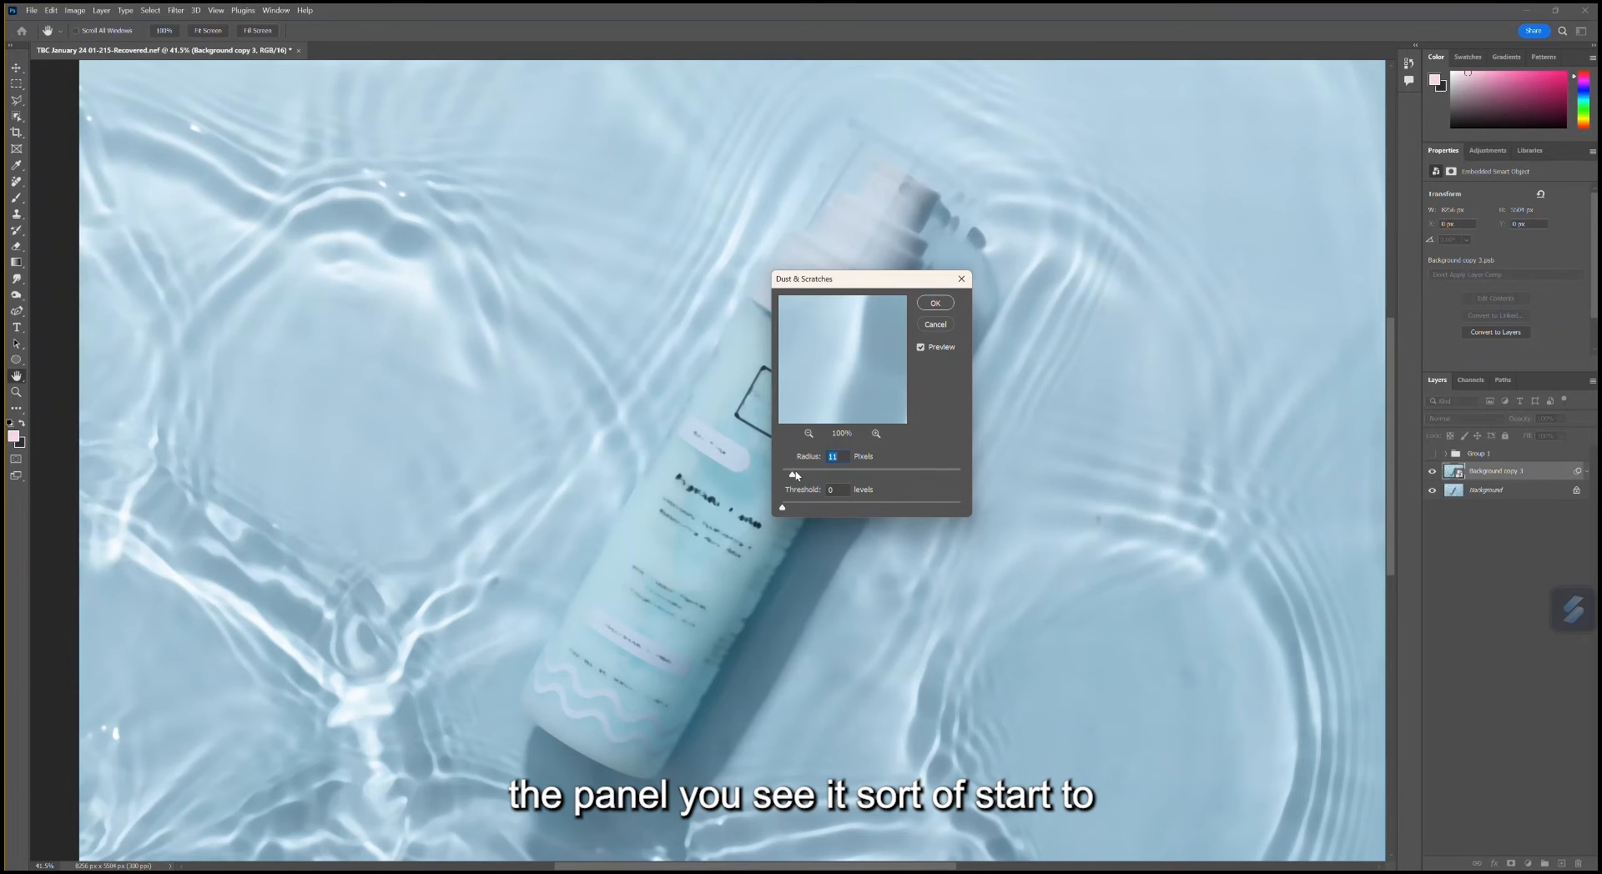
{"action": "left_click_drag", "start_coordinate": [794, 476], "coordinate": [811, 476]}
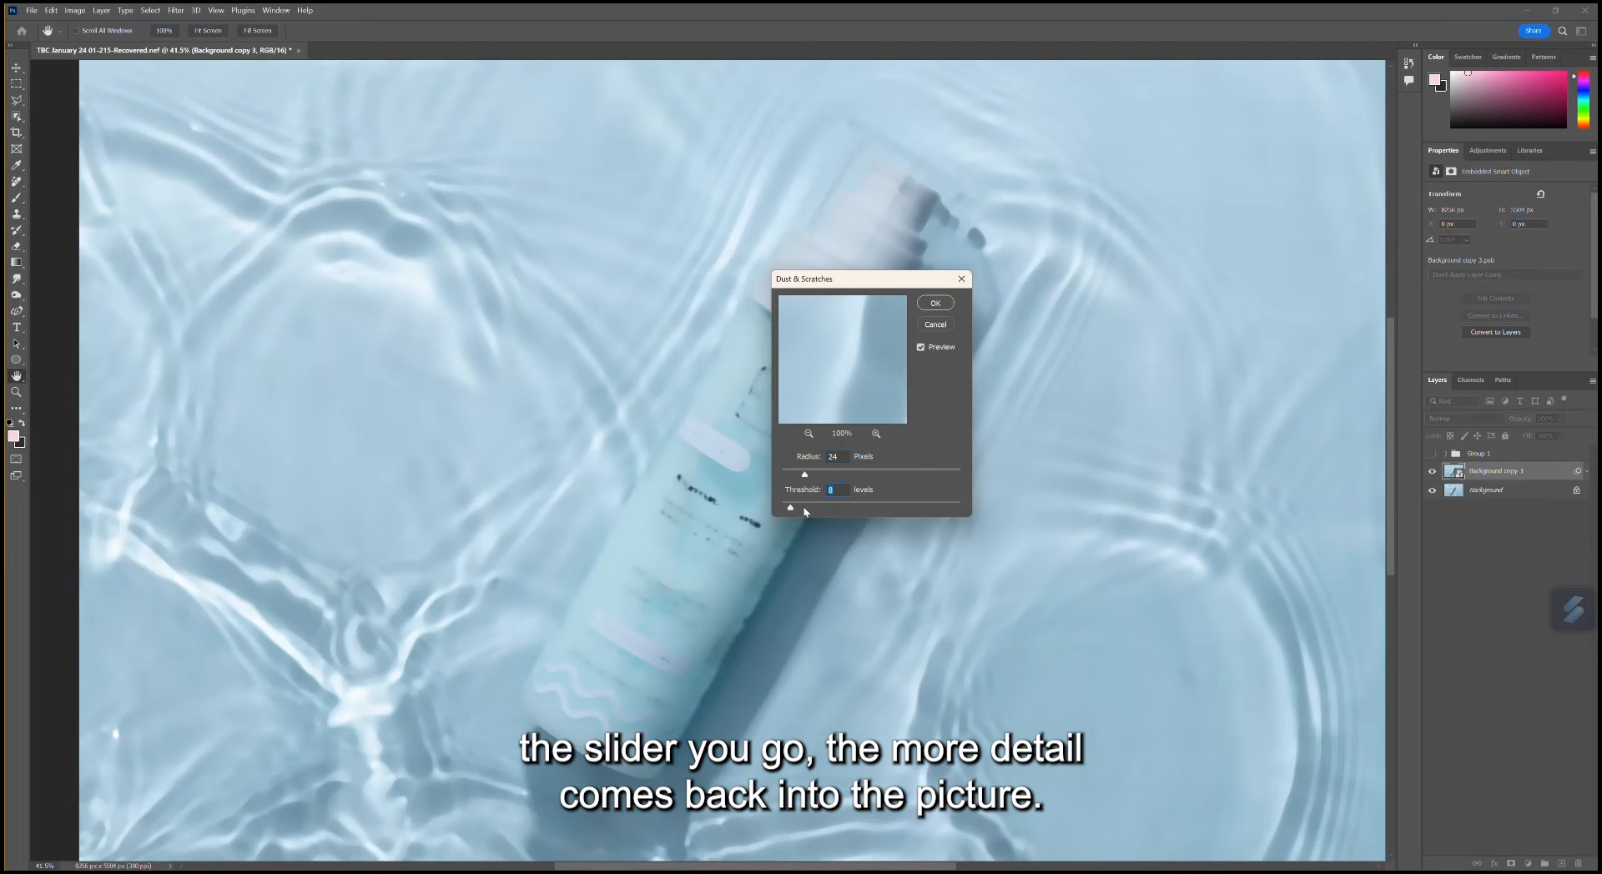
{"action": "left_click_drag", "start_coordinate": [790, 506], "coordinate": [850, 506]}
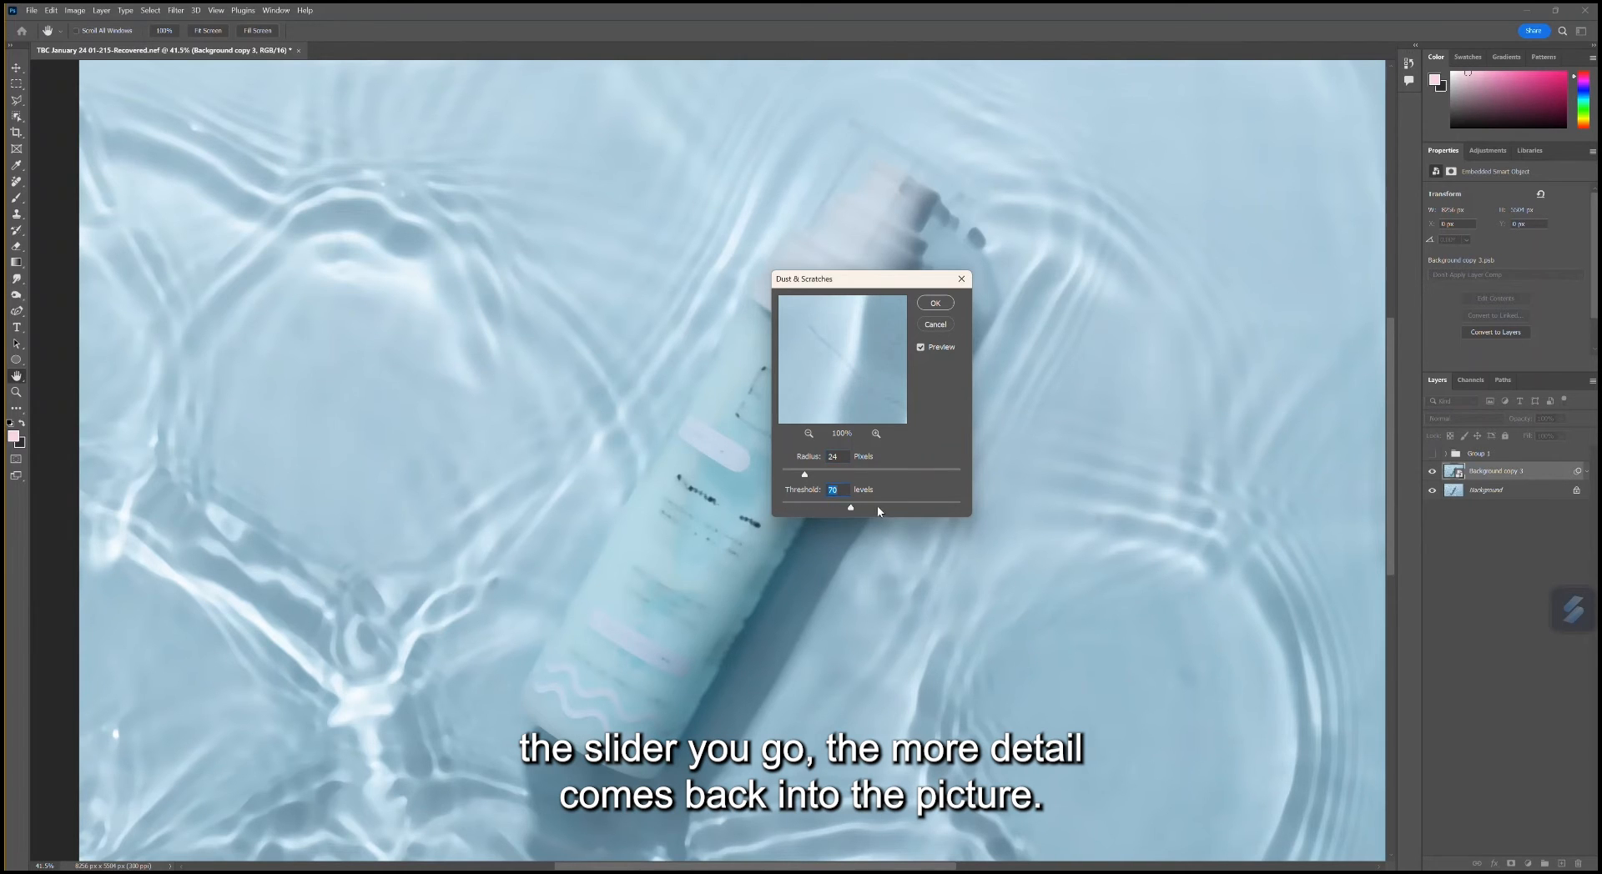
{"action": "left_click_drag", "start_coordinate": [850, 507], "coordinate": [915, 508]}
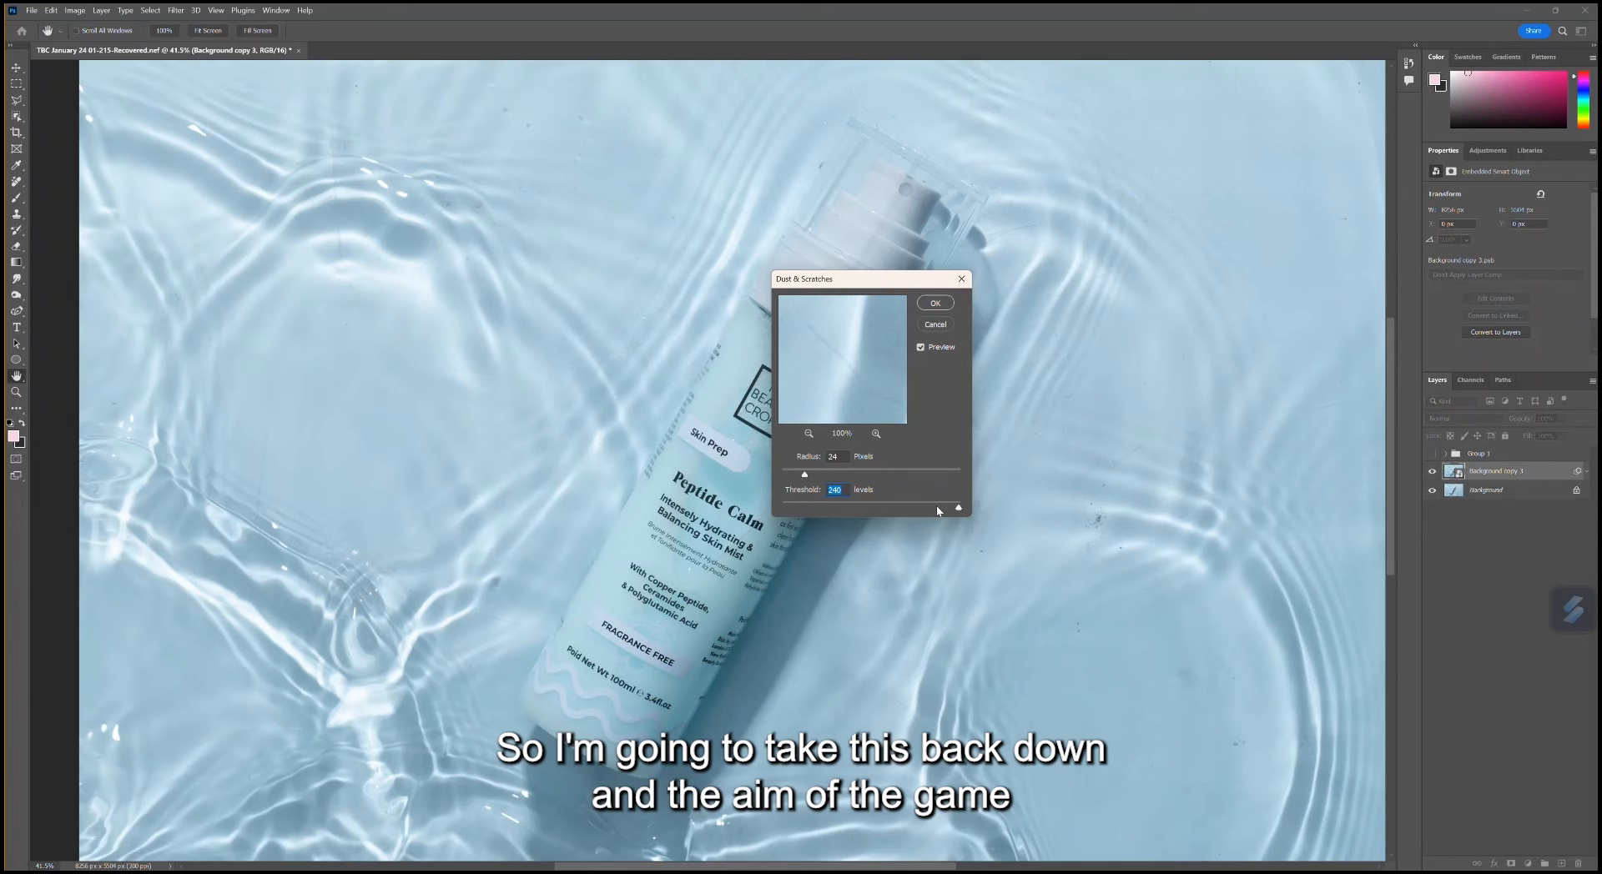
{"action": "mouse_move", "coordinate": [902, 450]}
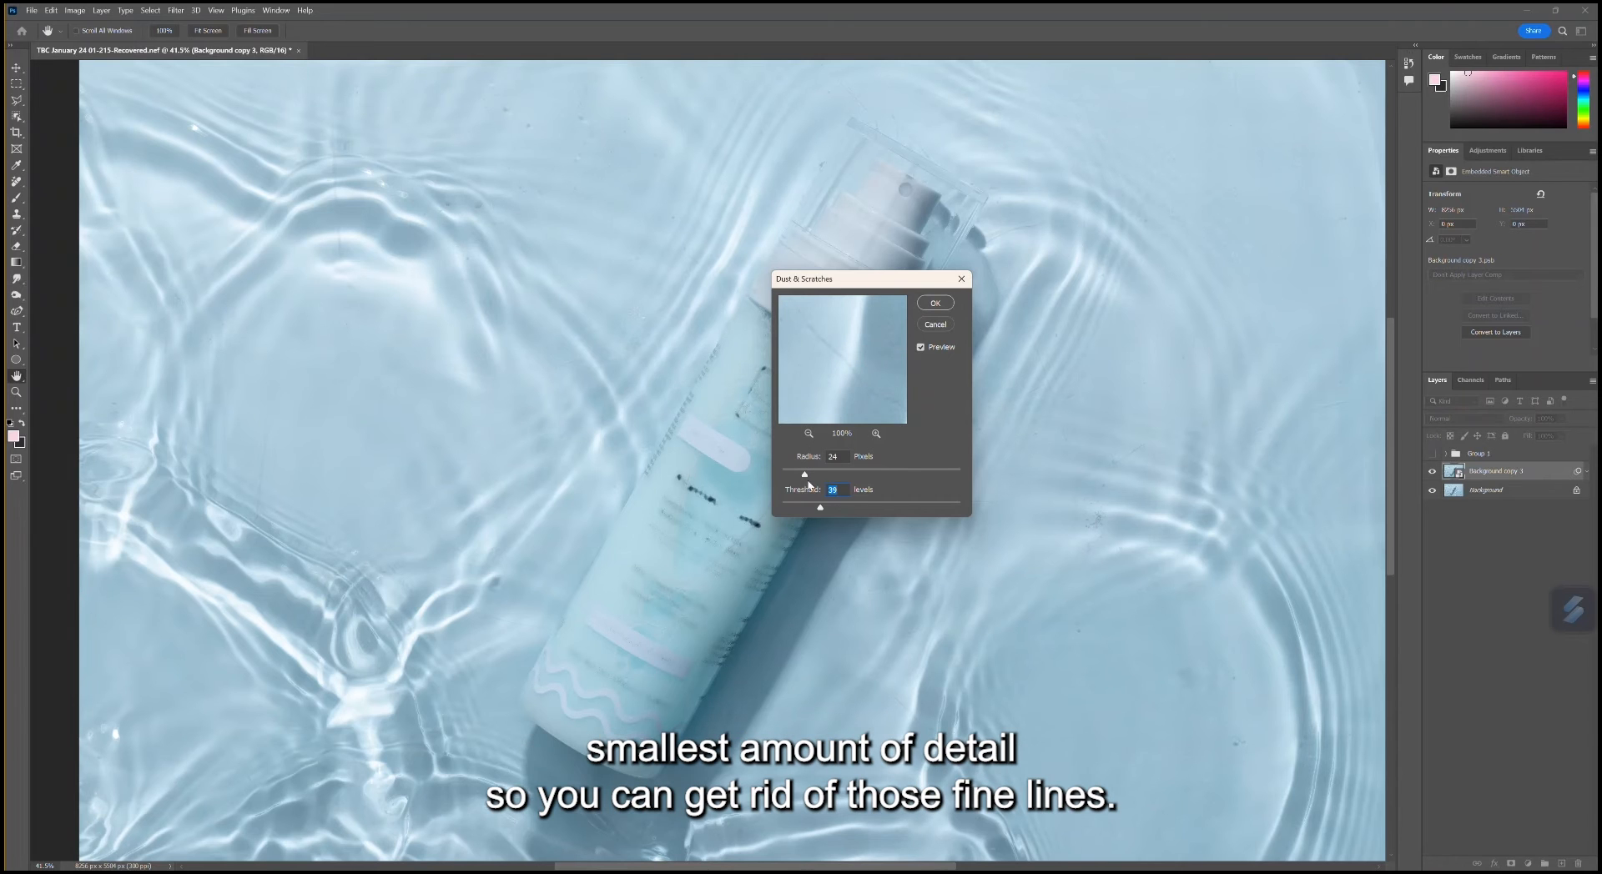
{"action": "left_click_drag", "start_coordinate": [818, 507], "coordinate": [792, 507]}
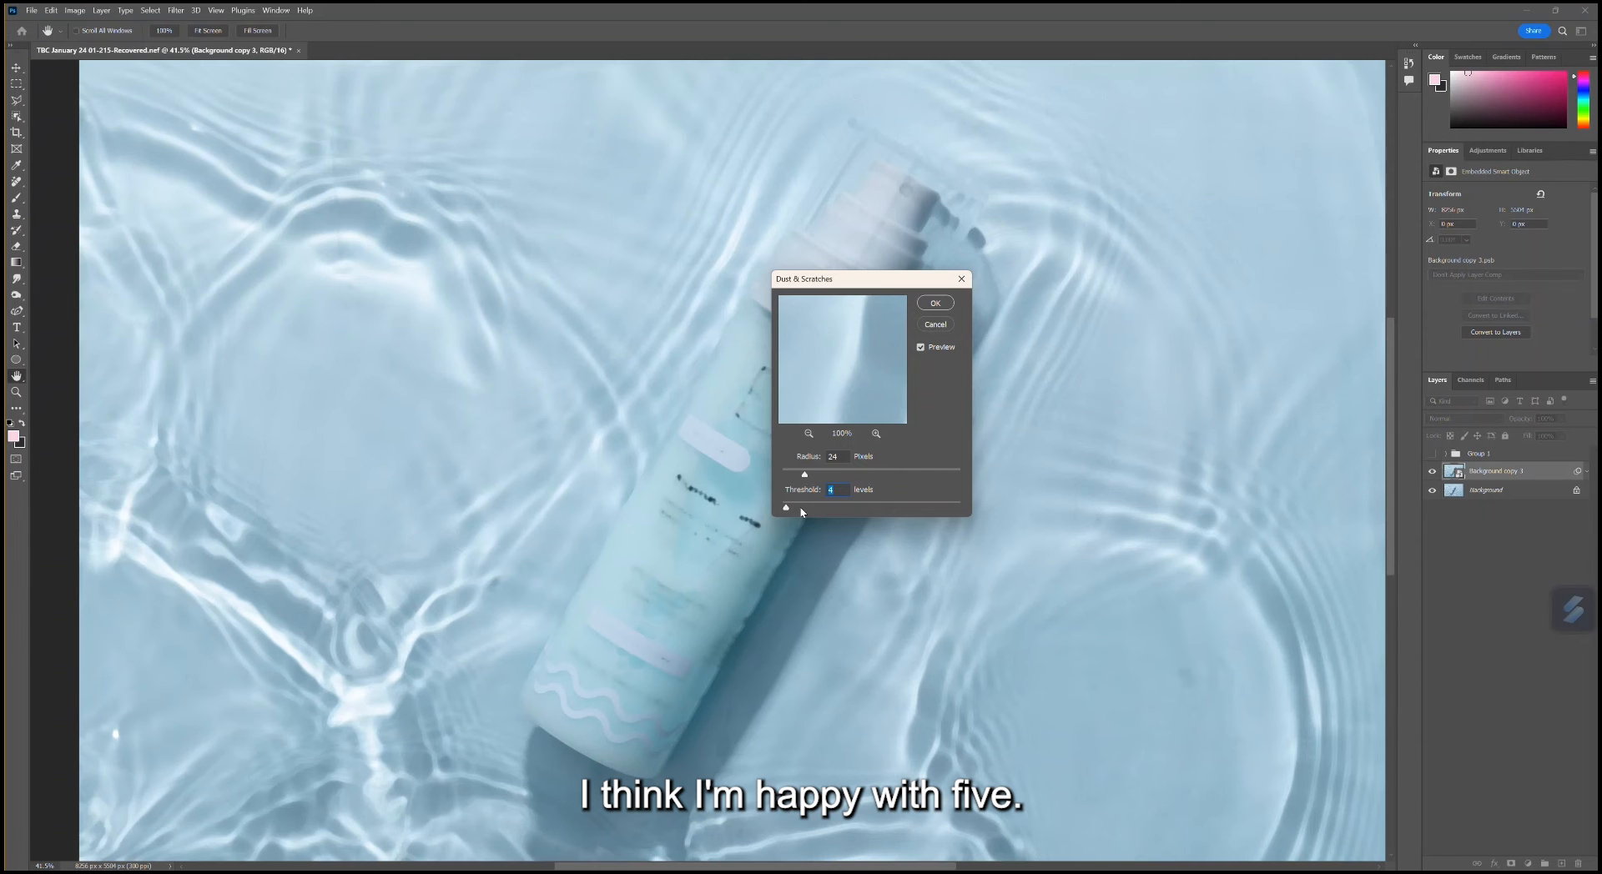
{"action": "left_click", "coordinate": [920, 347]}
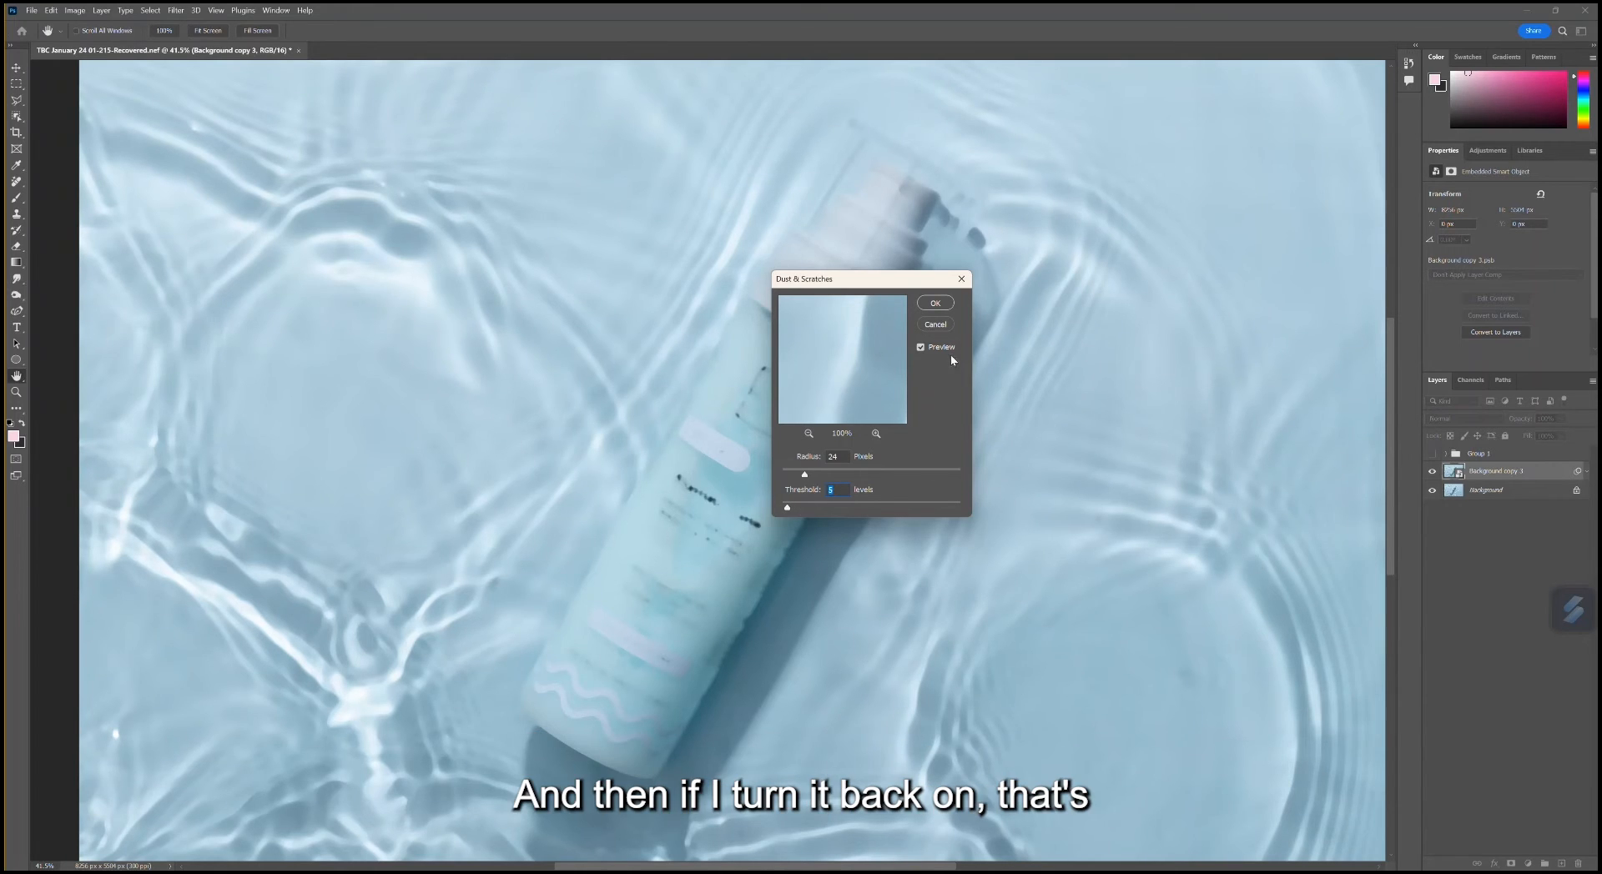
{"action": "left_click", "coordinate": [920, 348]}
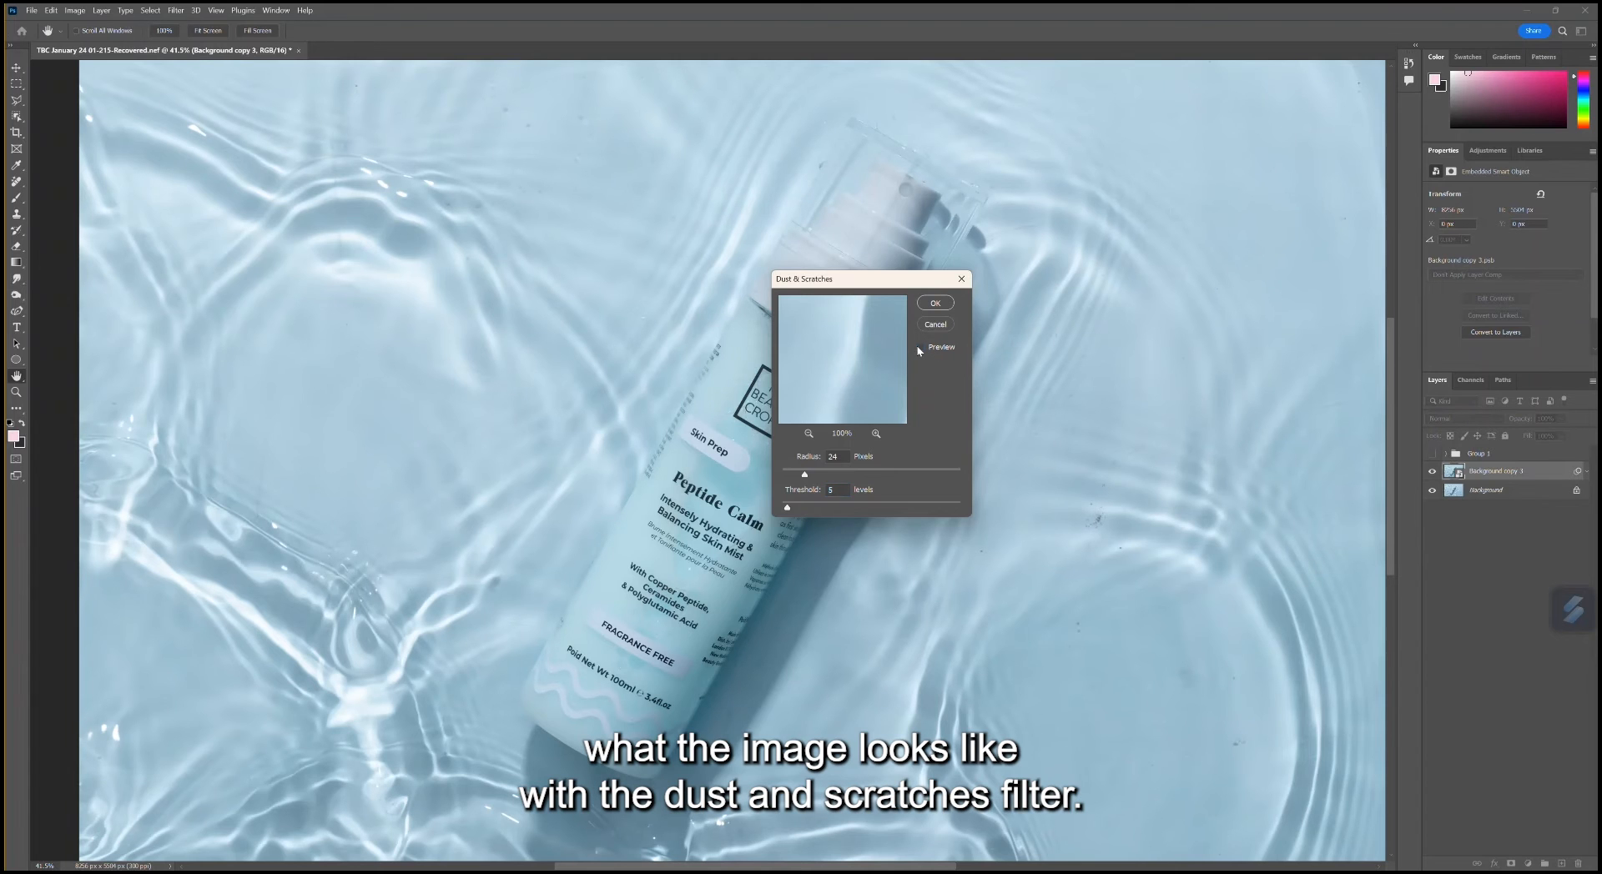
{"action": "left_click", "coordinate": [920, 347]}
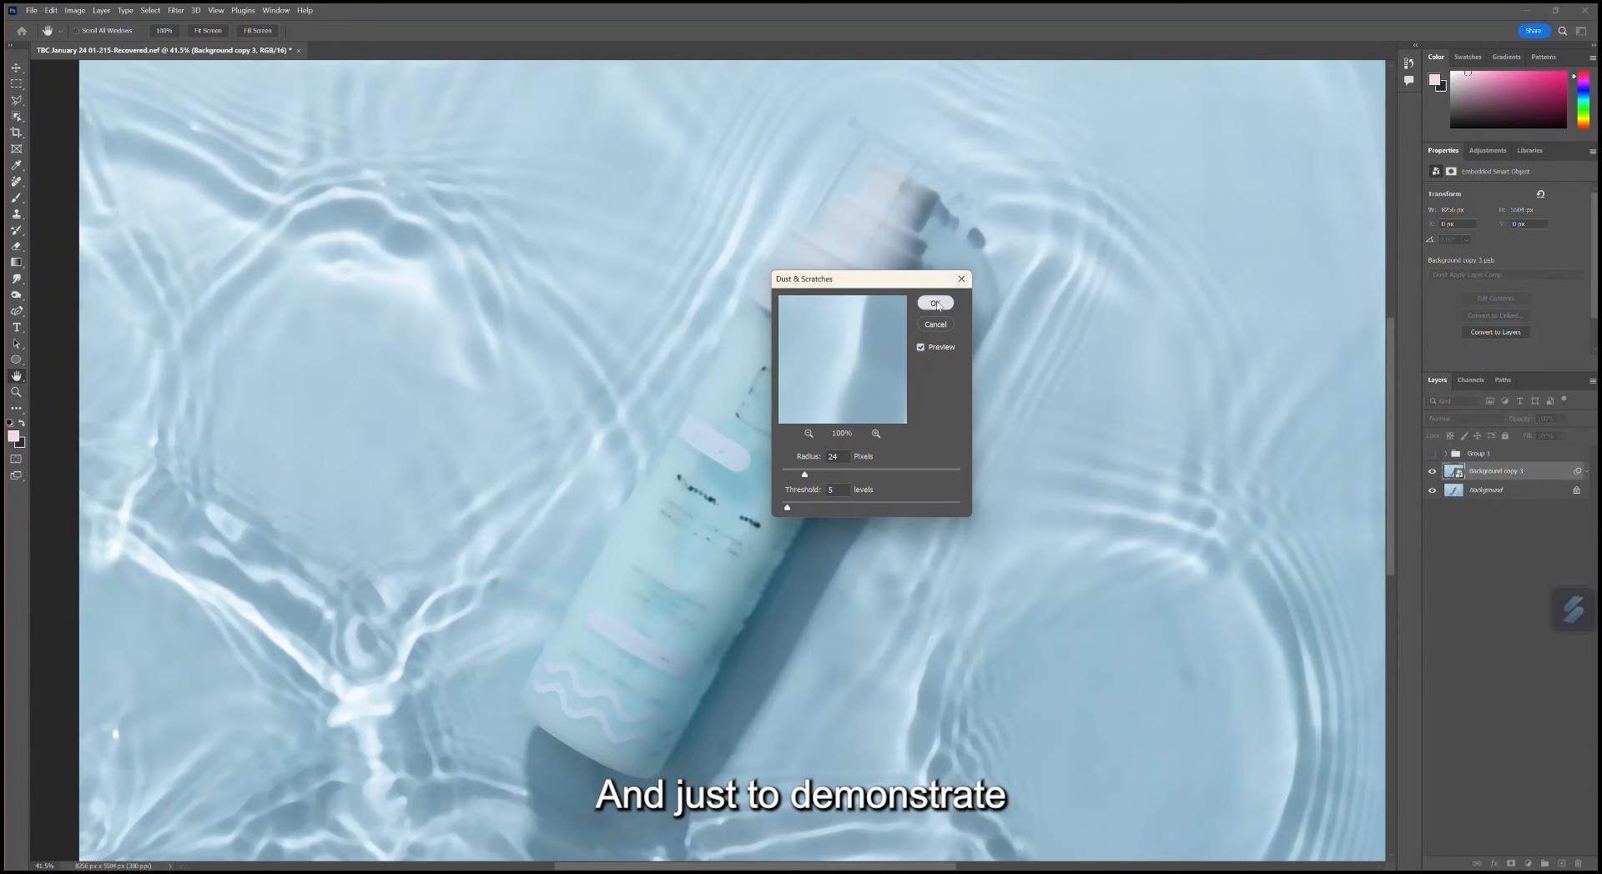
{"action": "left_click", "coordinate": [933, 302]}
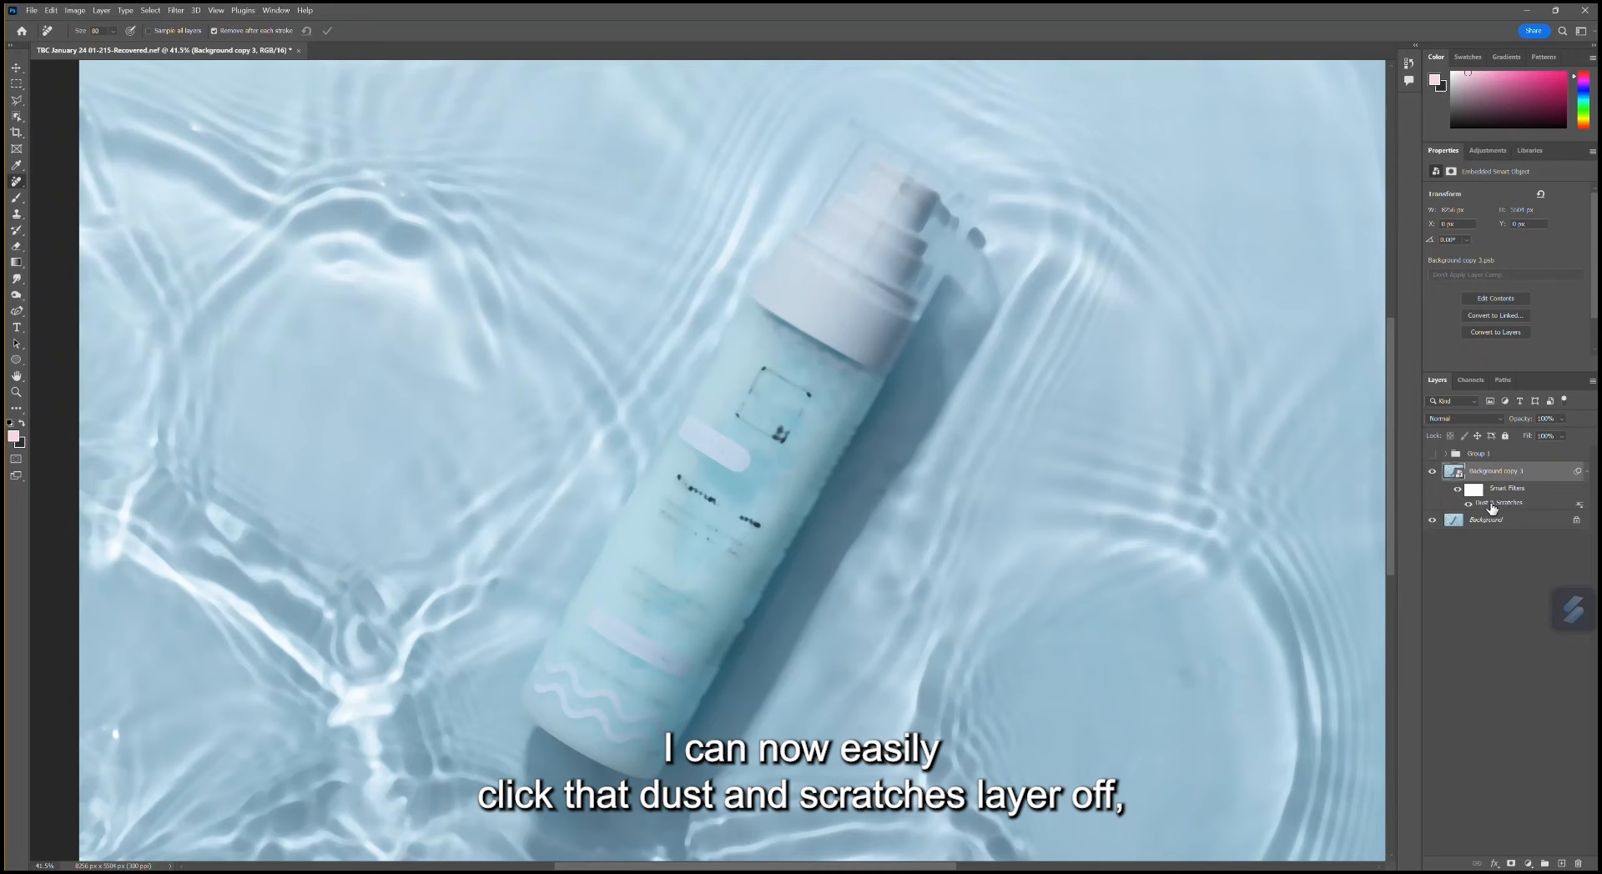
Hide the Dust & Scratches smart filter effect and reopen its settings
{"action": "left_click", "coordinate": [1458, 502]}
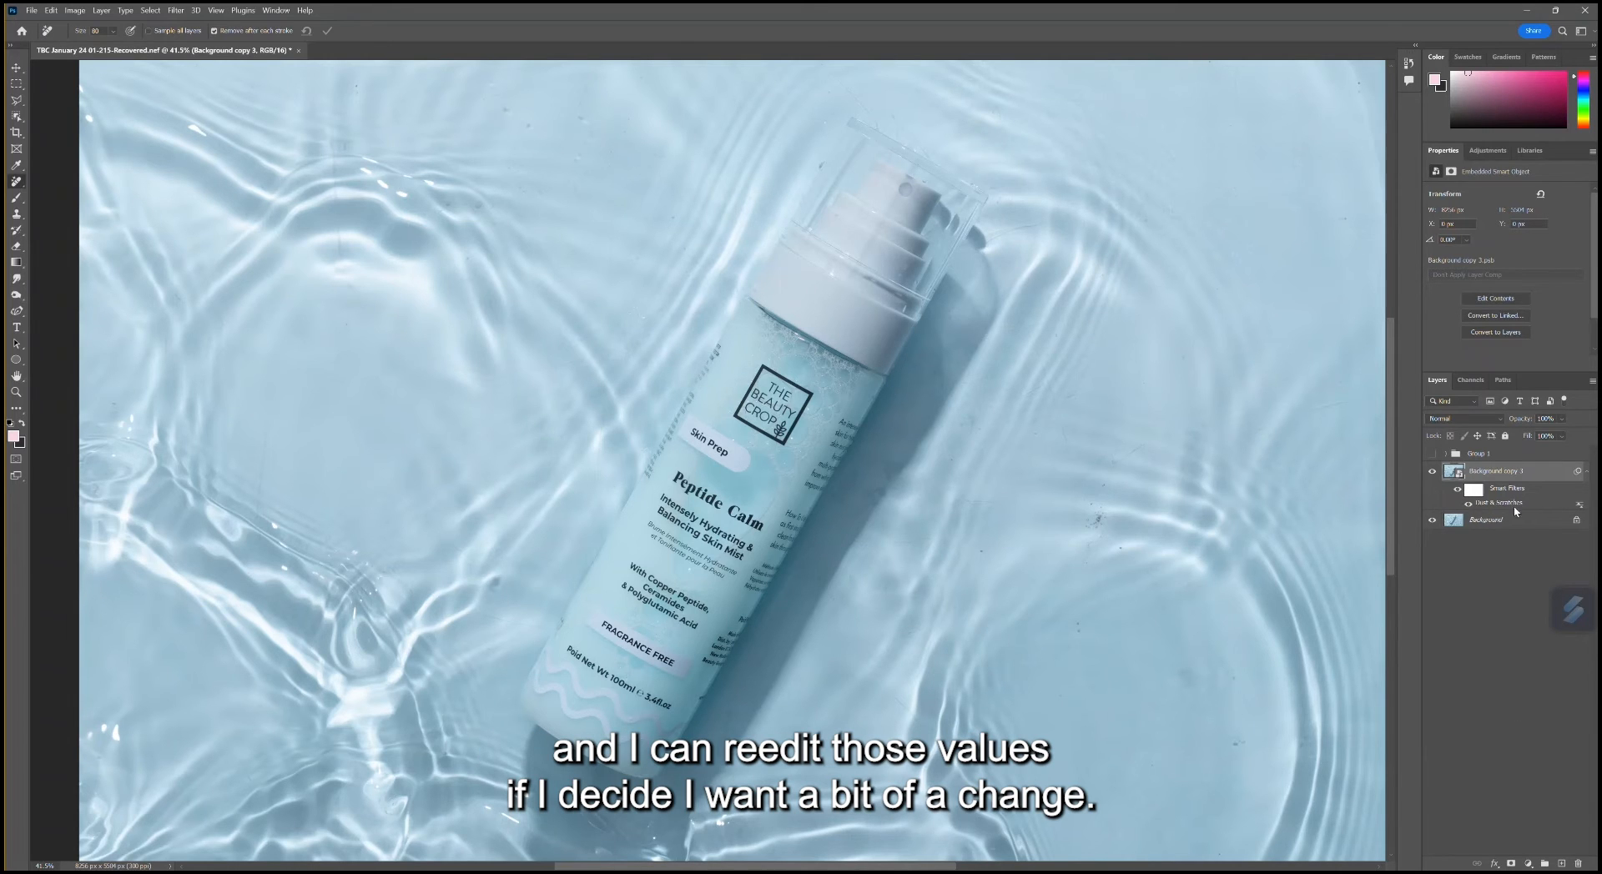
{"action": "left_click", "coordinate": [1457, 488]}
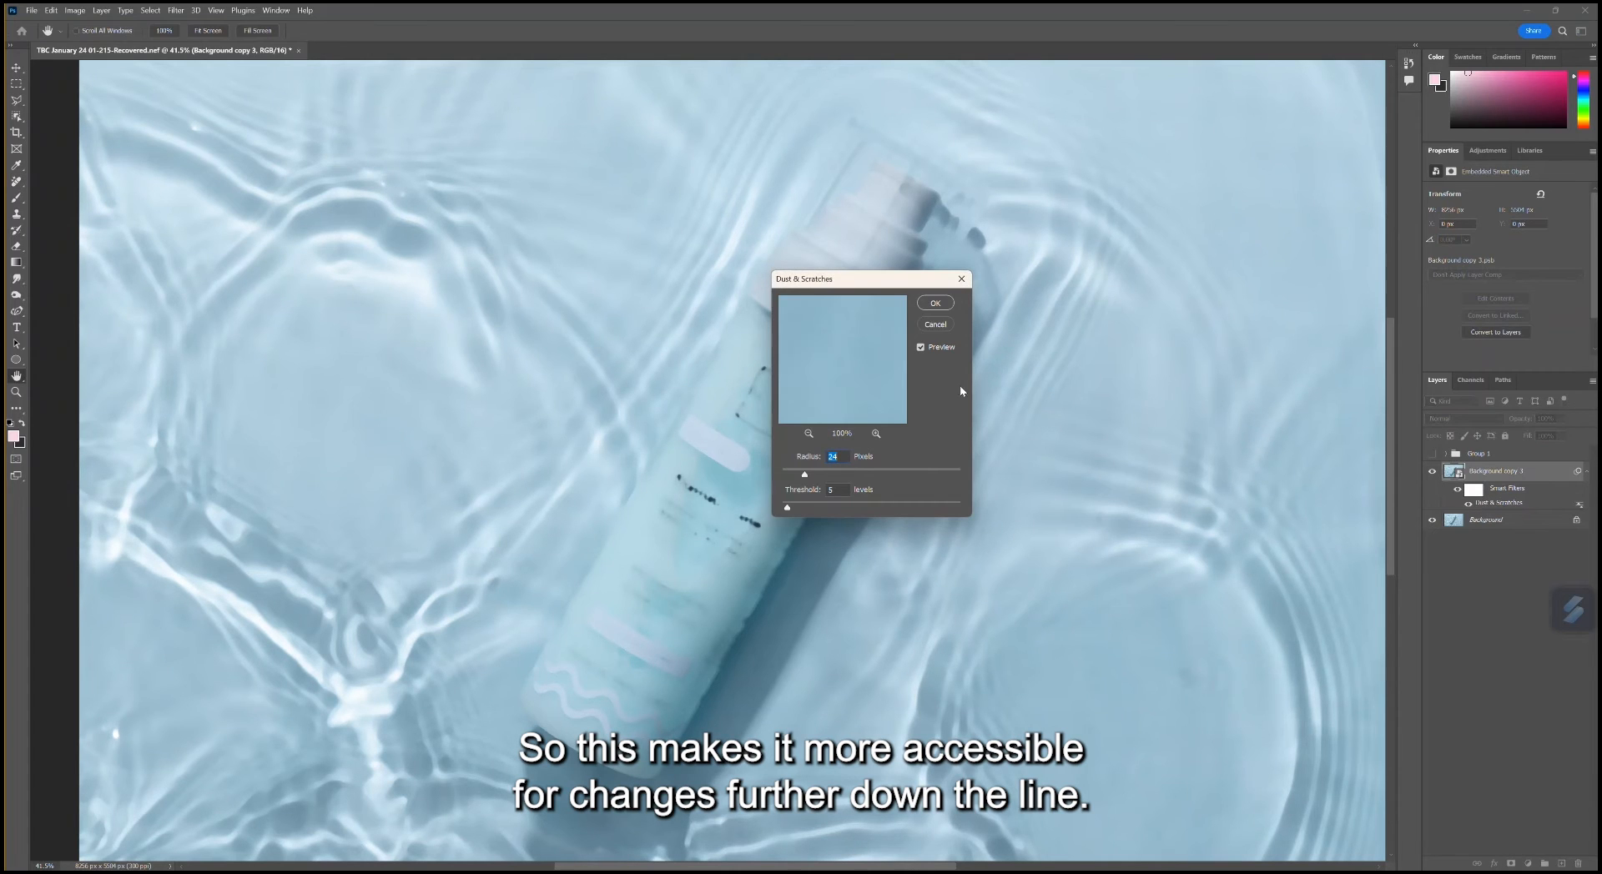
{"action": "mouse_move", "coordinate": [930, 470]}
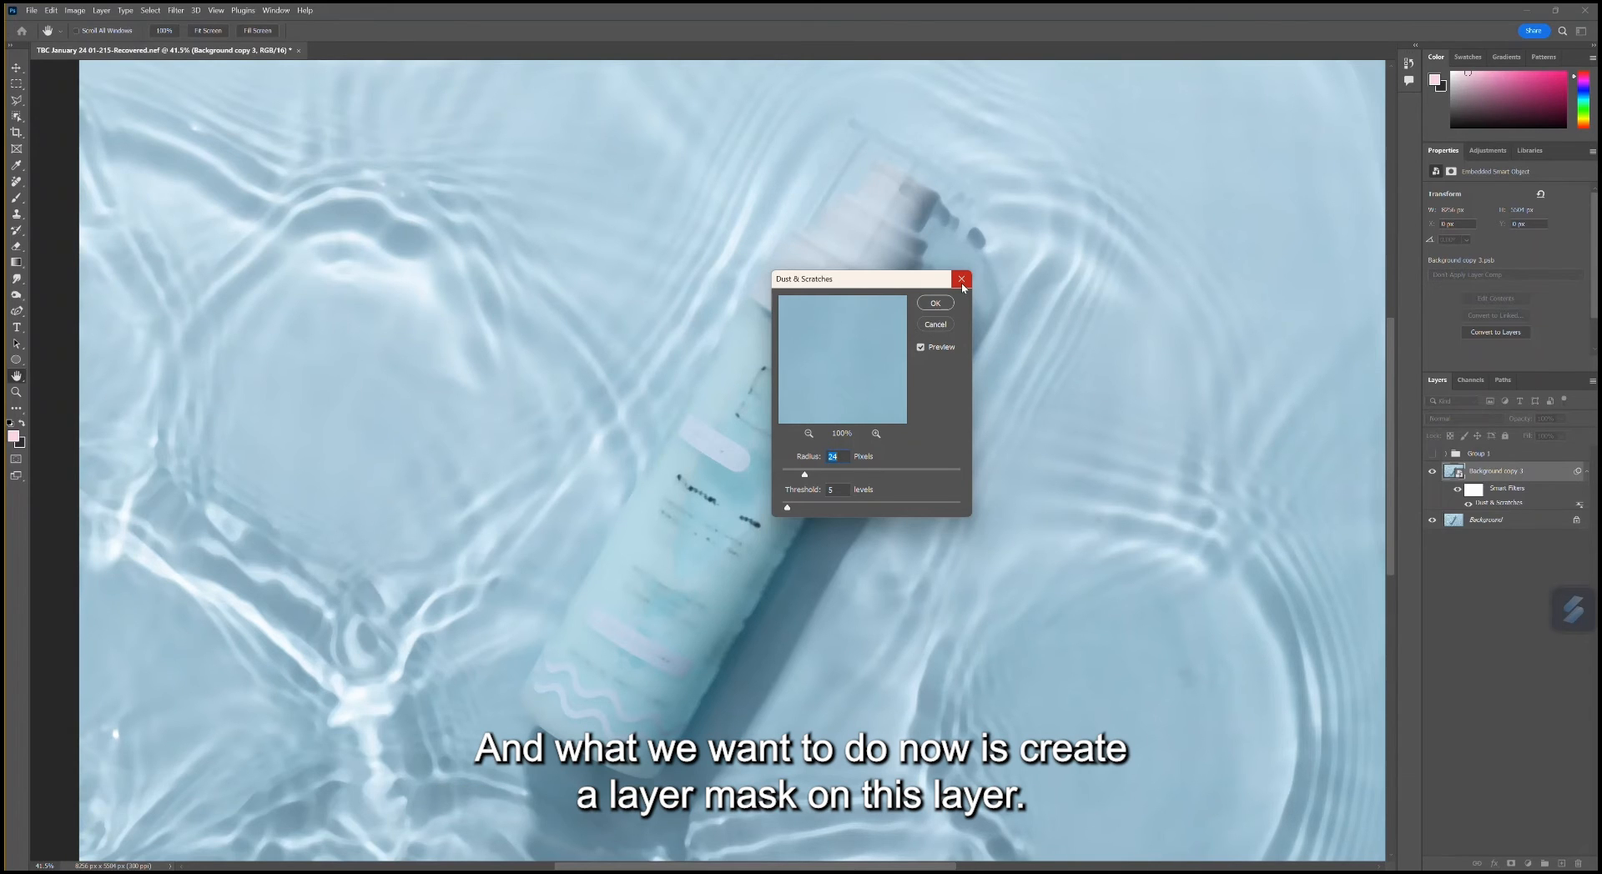
Close the Dust & Scratches dialog without changing its settings
{"action": "left_click", "coordinate": [934, 302]}
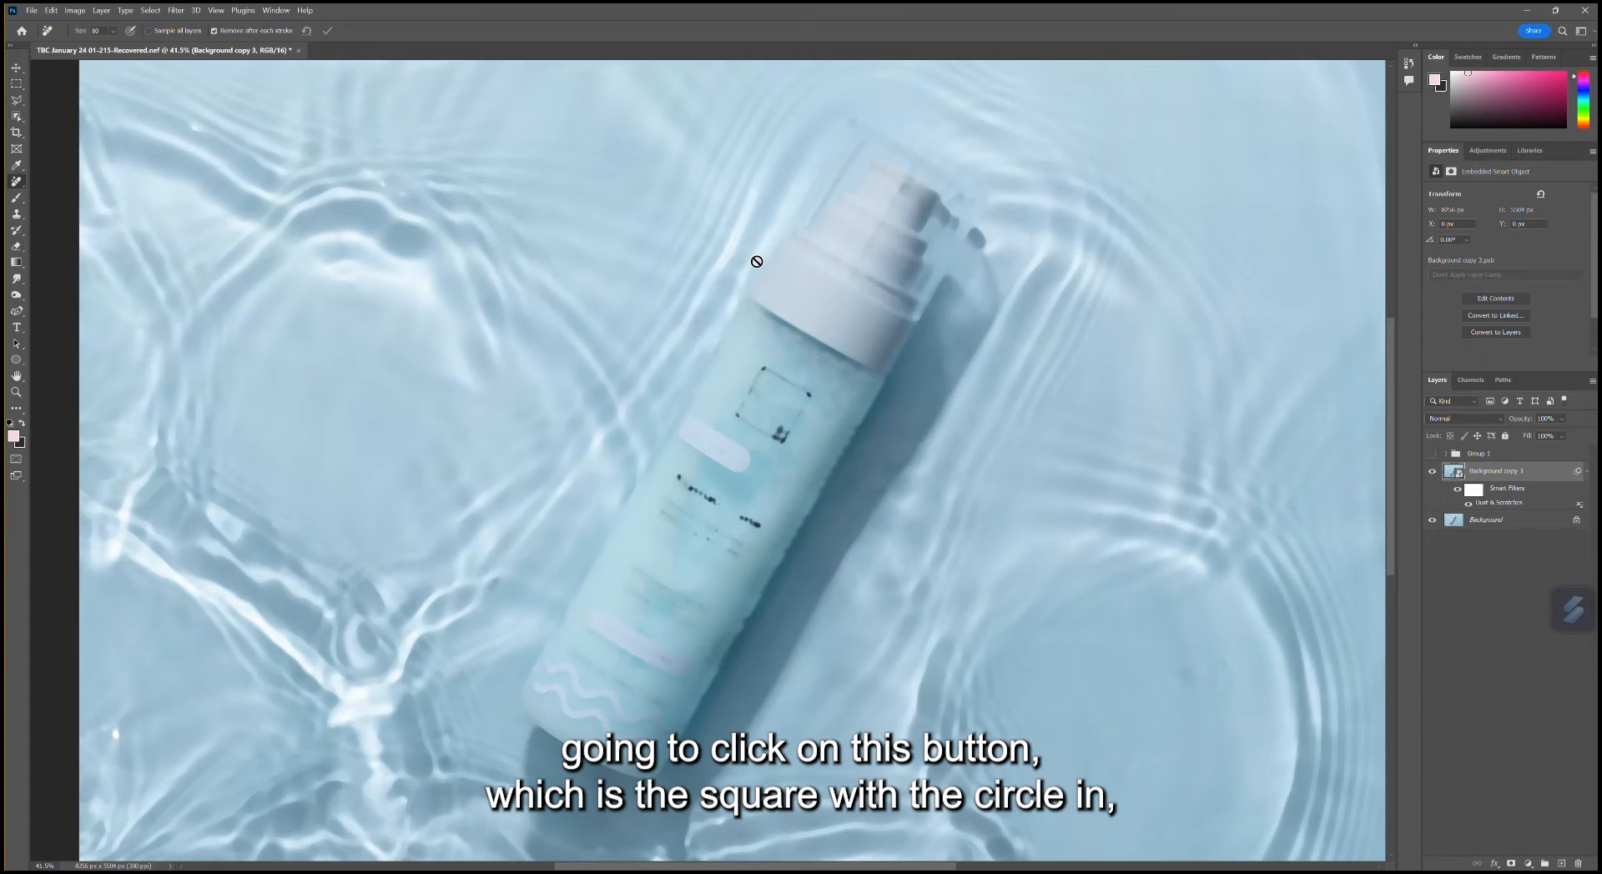
{"action": "mouse_move", "coordinate": [828, 457]}
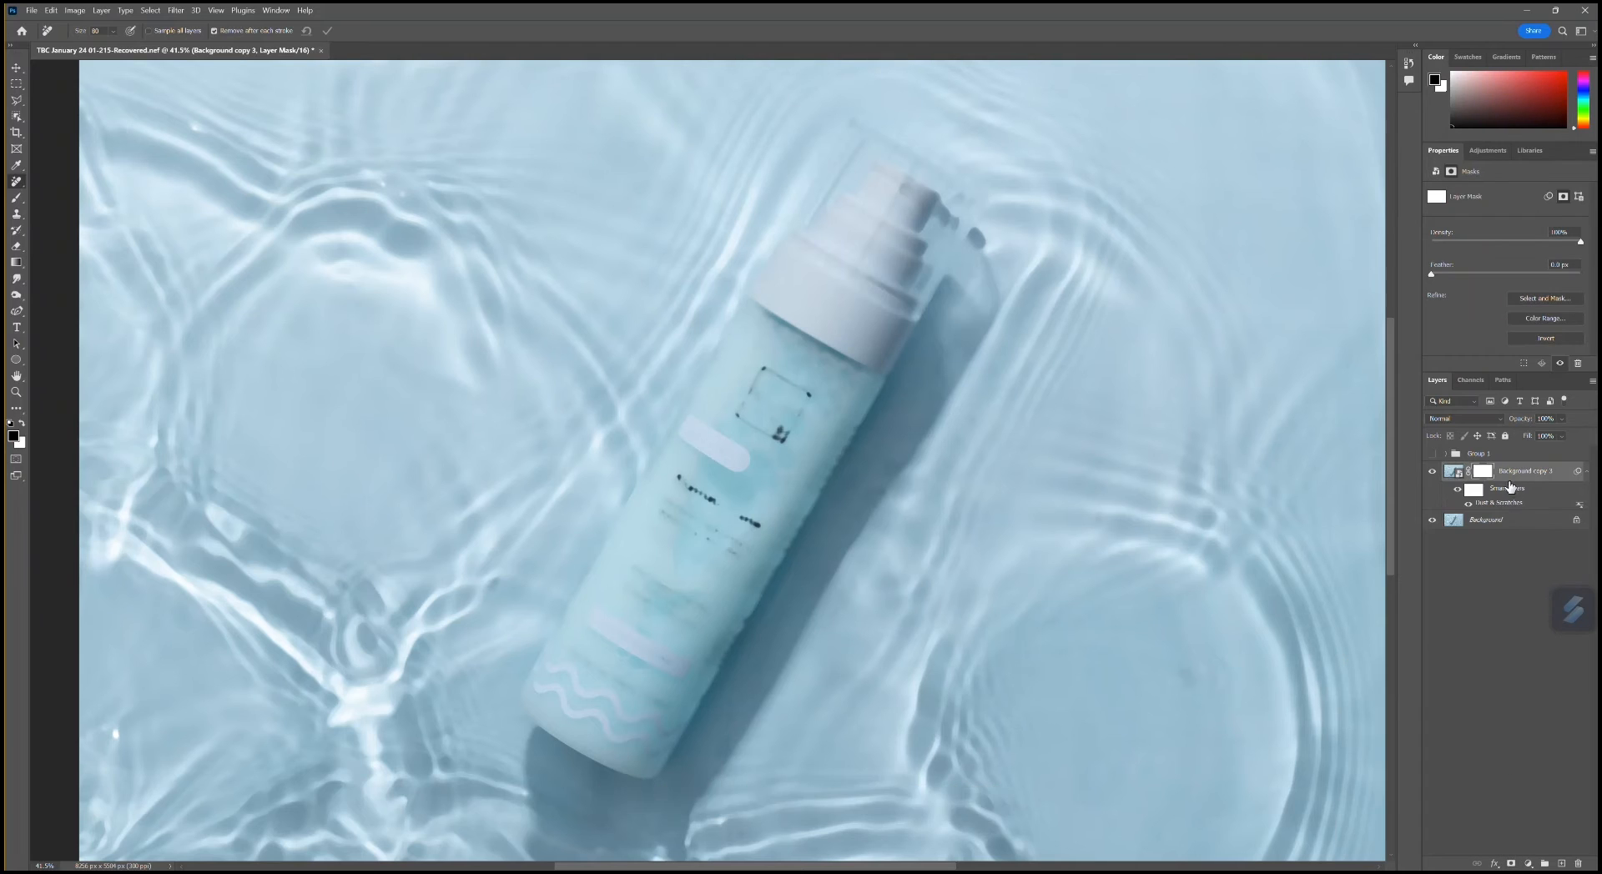
{"action": "mouse_move", "coordinate": [1428, 501]}
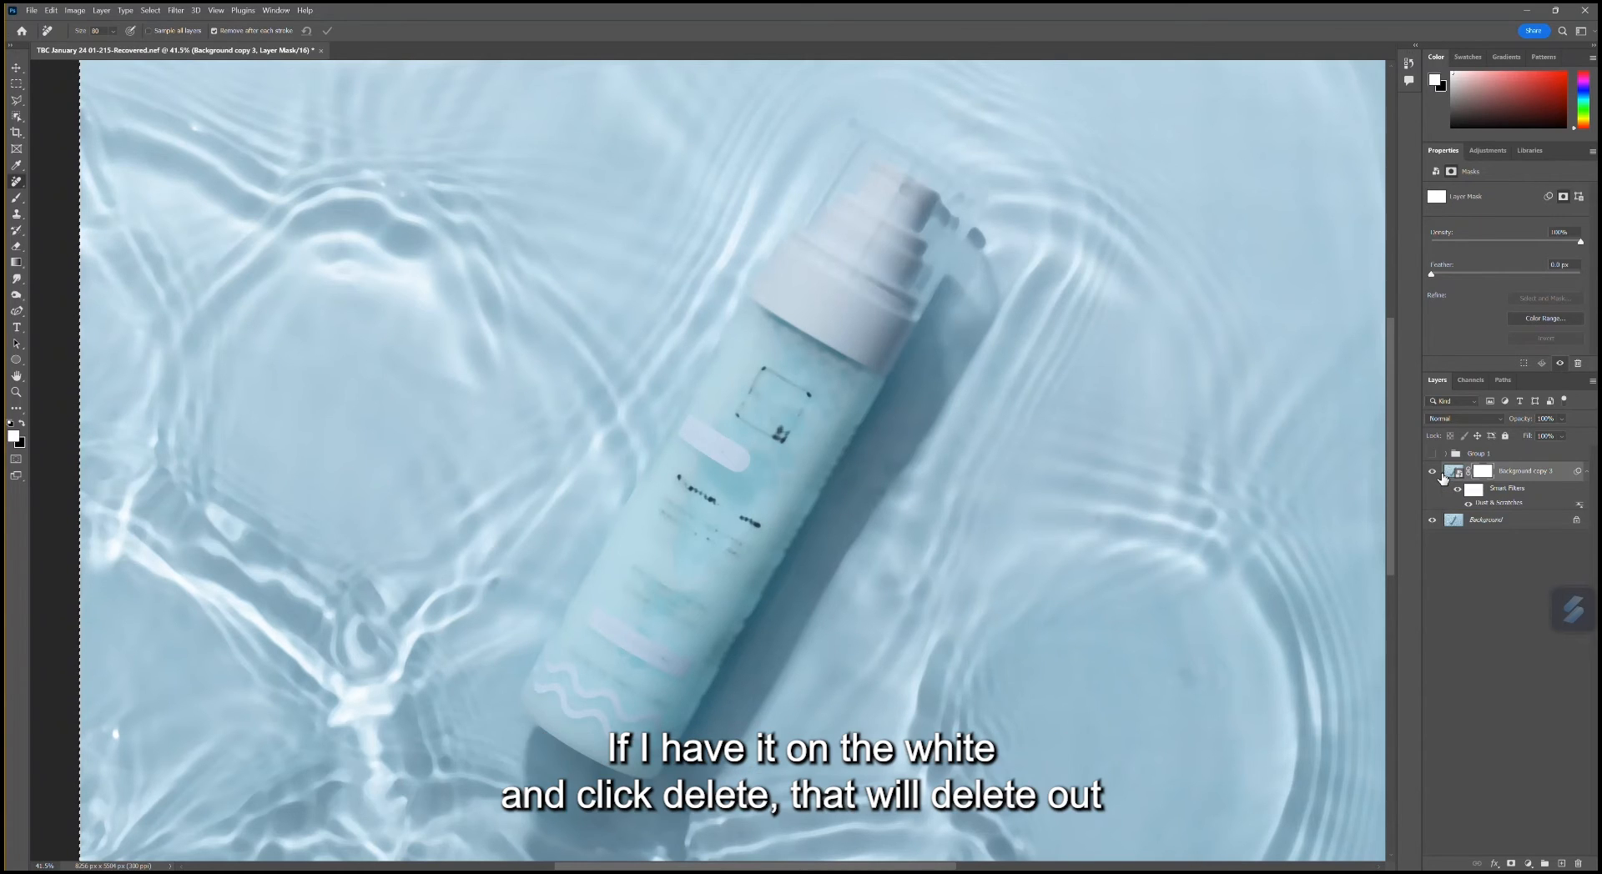
{"action": "left_click", "coordinate": [1458, 488]}
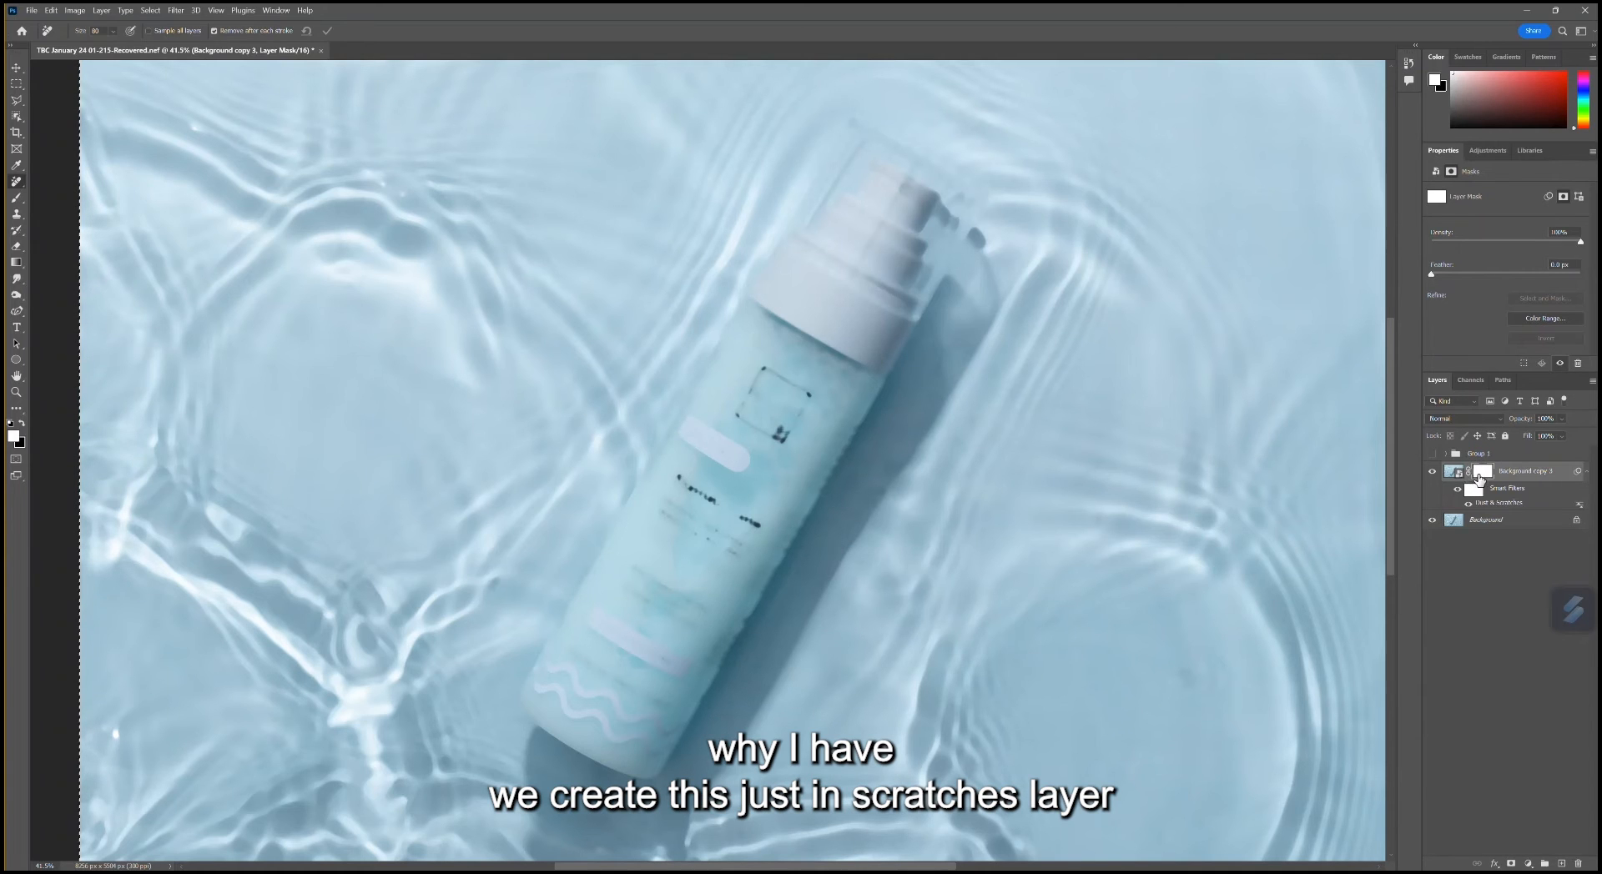
{"action": "left_click", "coordinate": [1480, 471]}
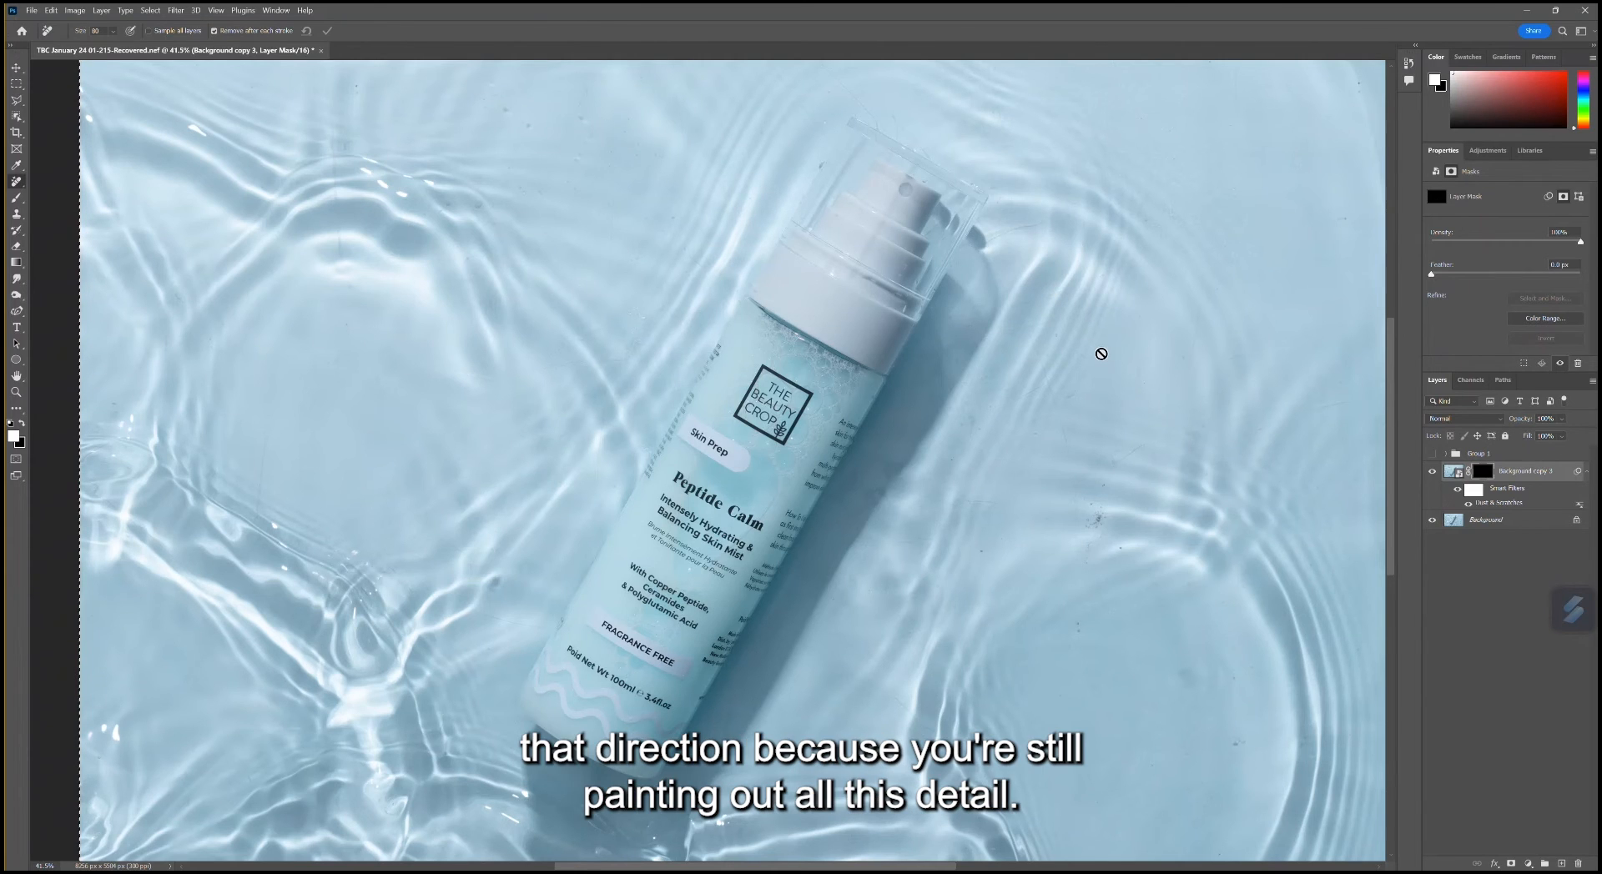
{"action": "mouse_move", "coordinate": [1168, 498]}
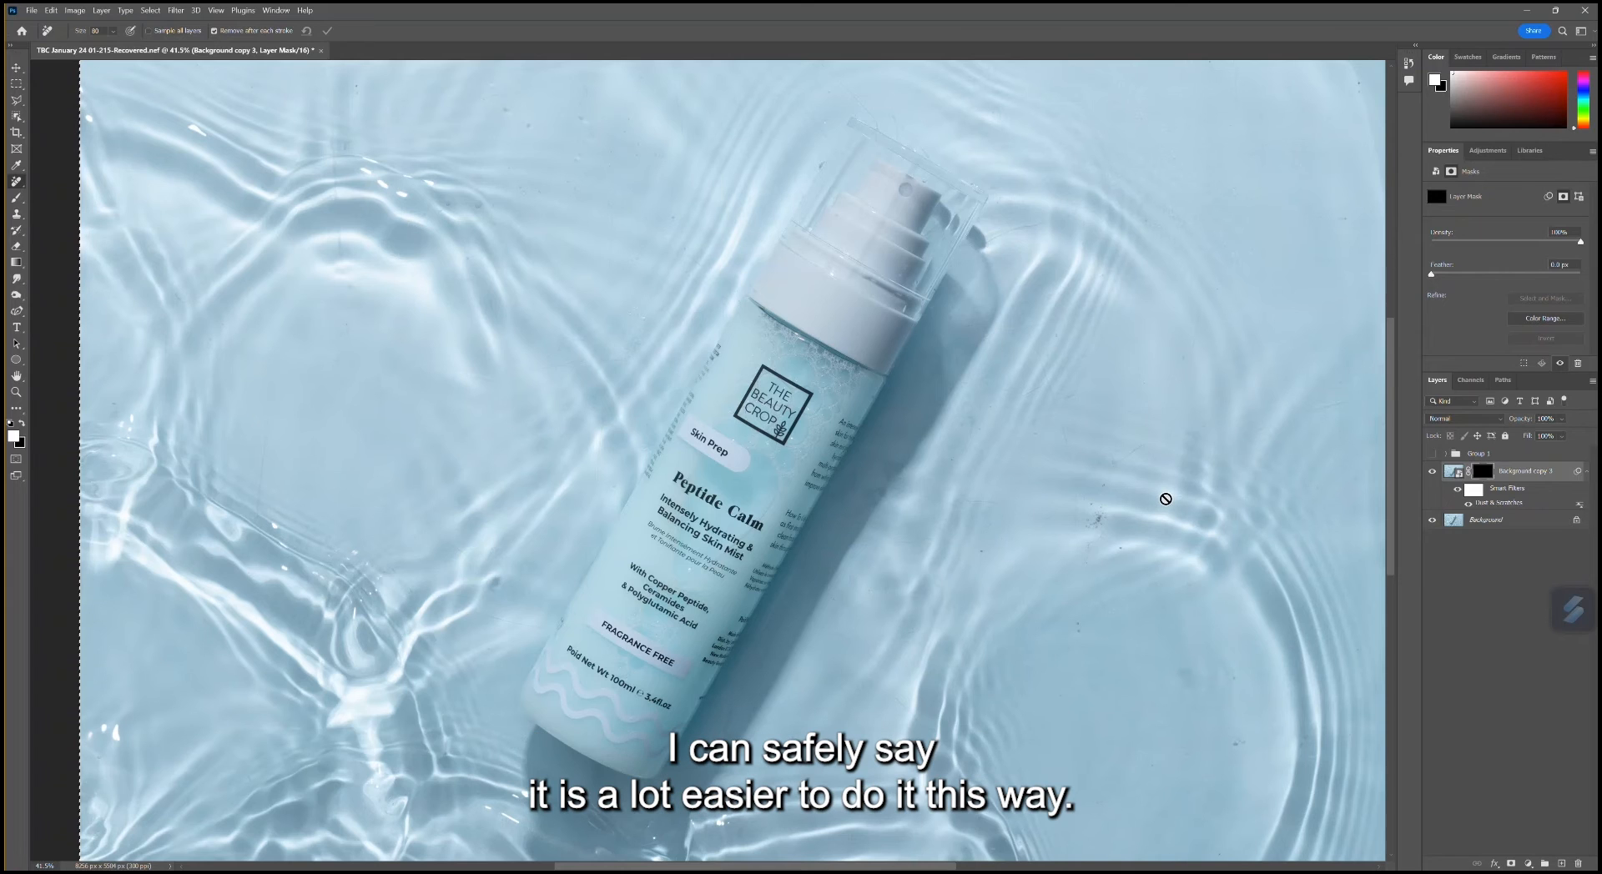
{"action": "mouse_move", "coordinate": [727, 330]}
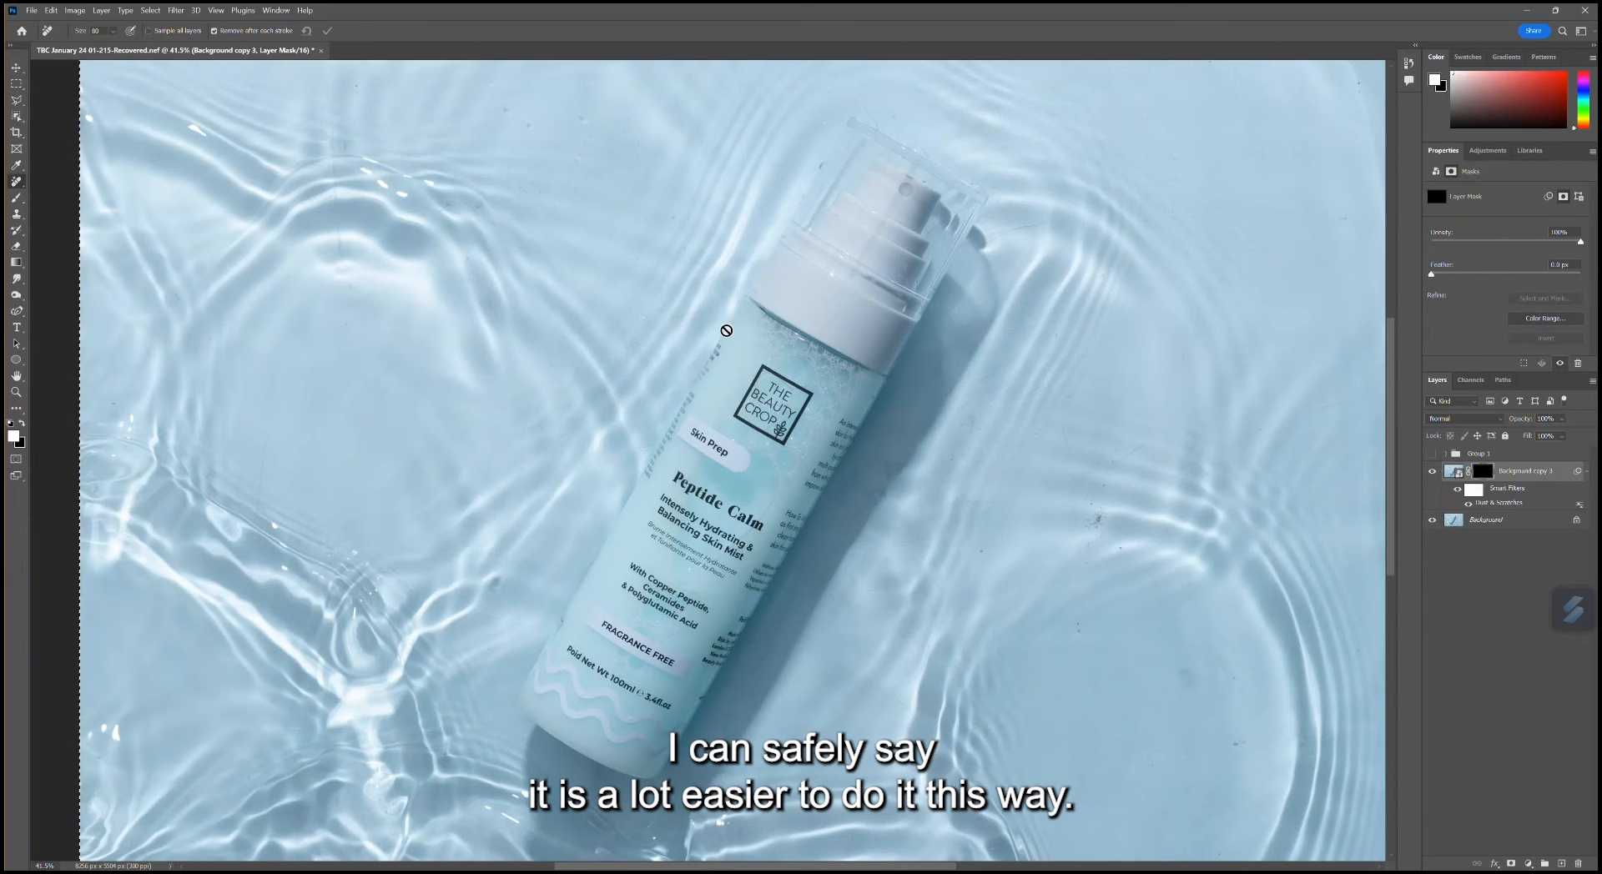
{"action": "mouse_move", "coordinate": [1356, 440]}
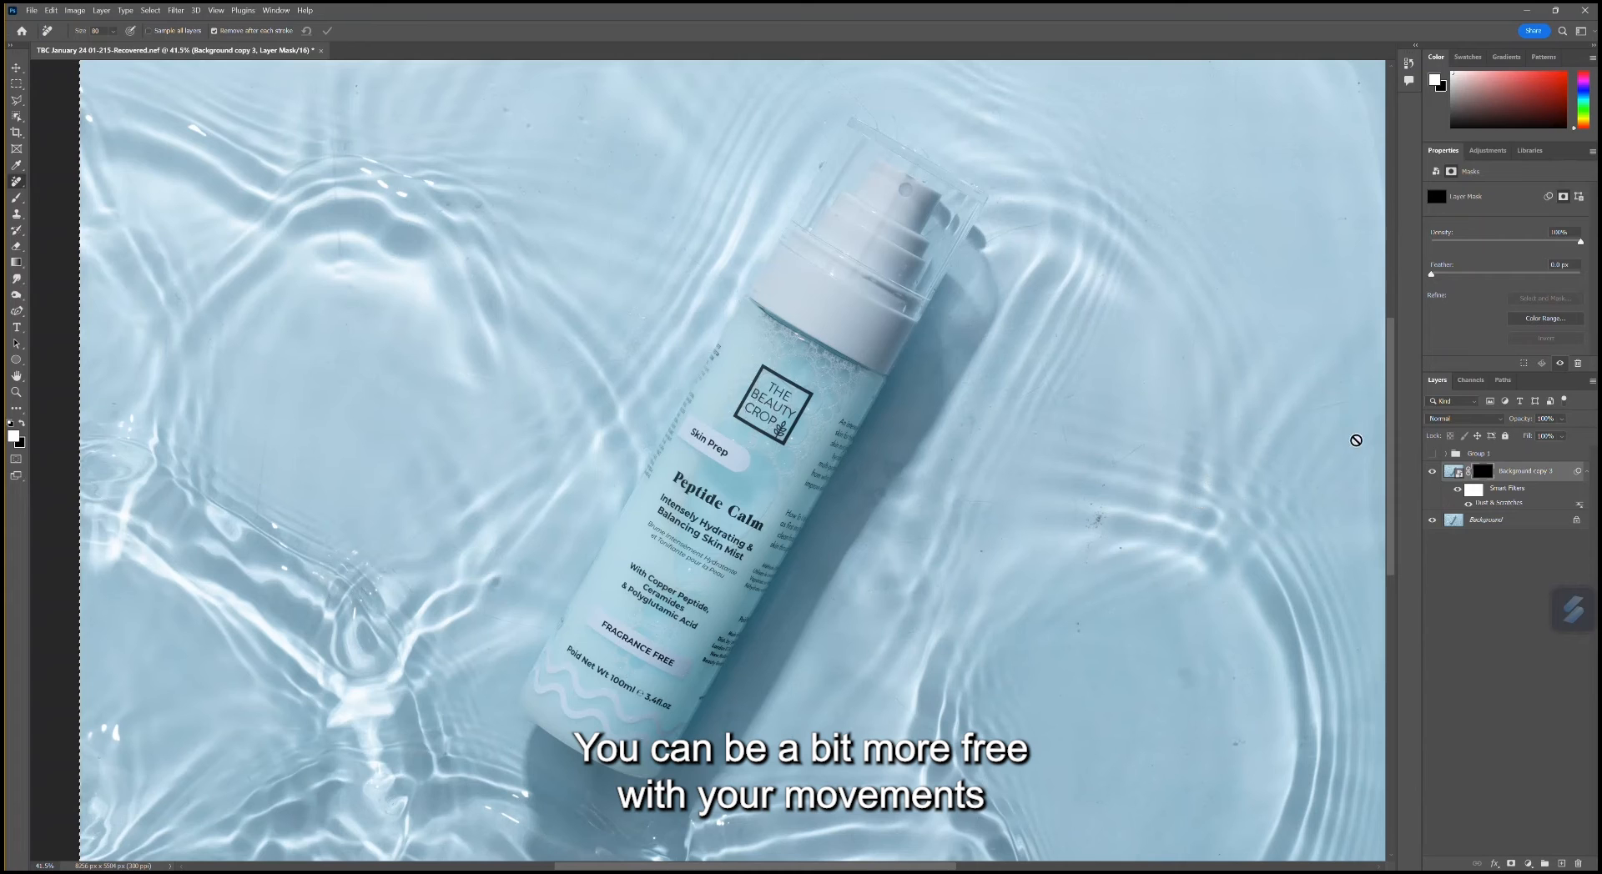
{"action": "mouse_move", "coordinate": [1235, 423]}
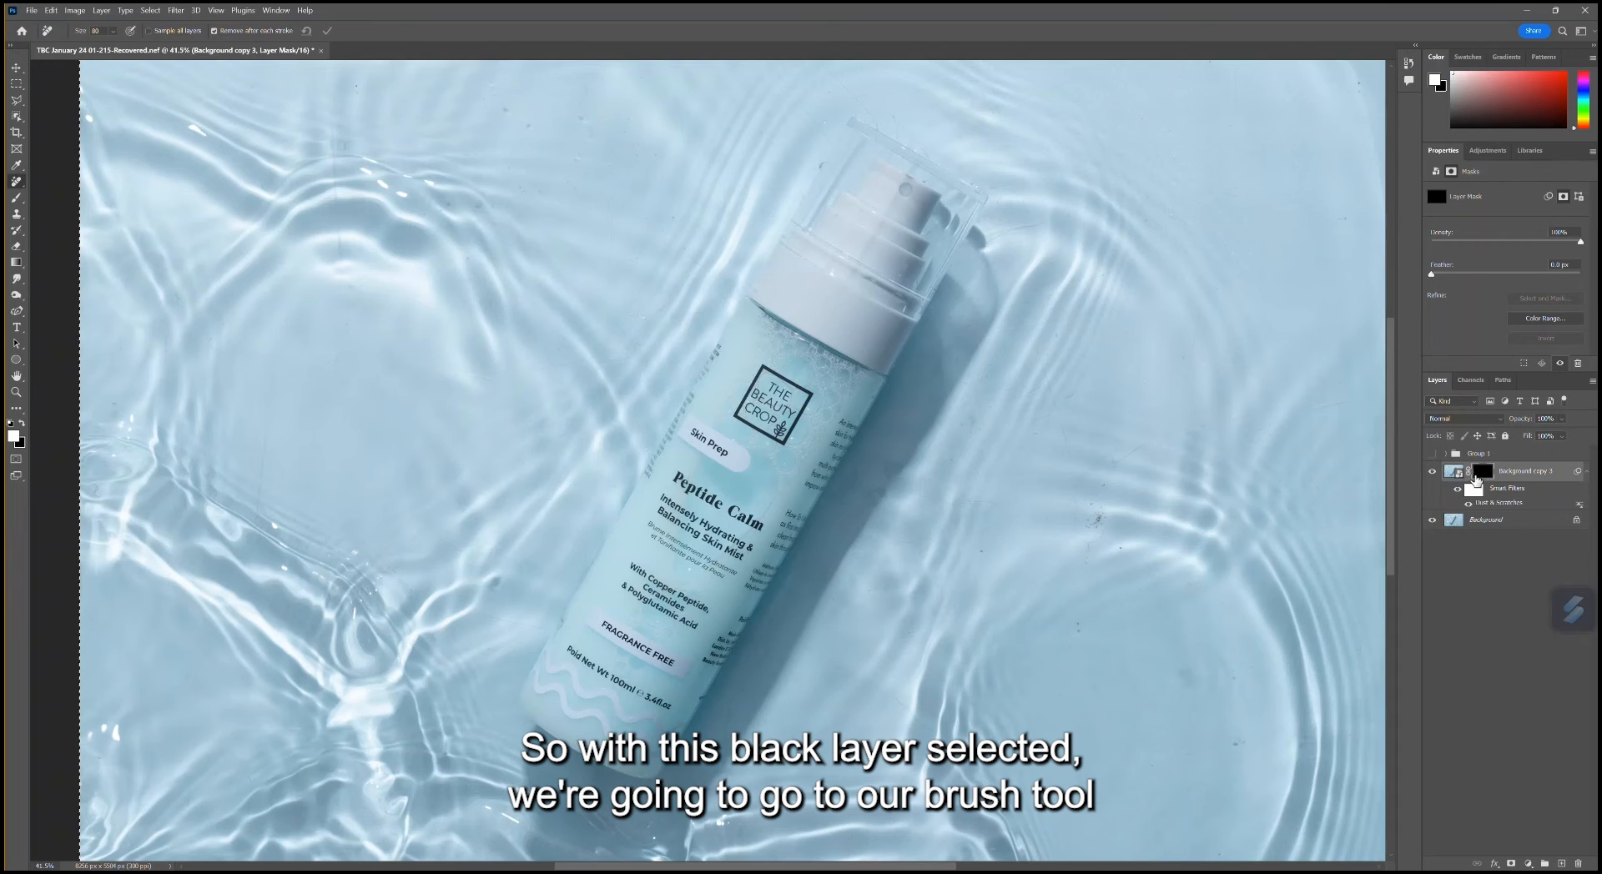
{"action": "mouse_move", "coordinate": [1480, 471]}
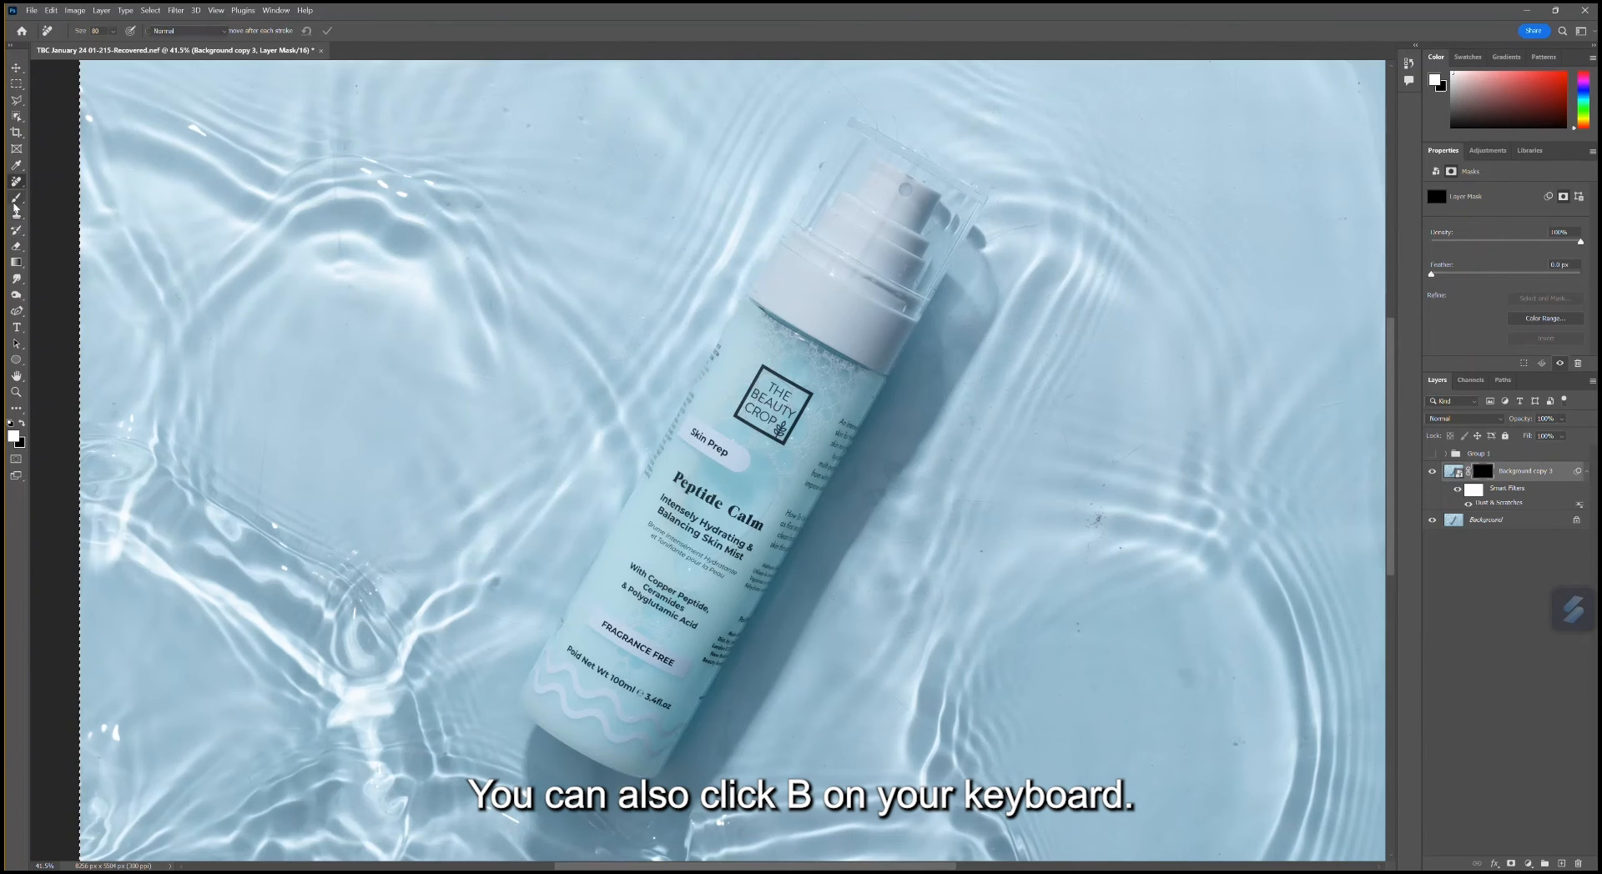
Switch to the Brush tool and select Background copy 3 in the Layers panel
{"action": "key", "text": "b"}
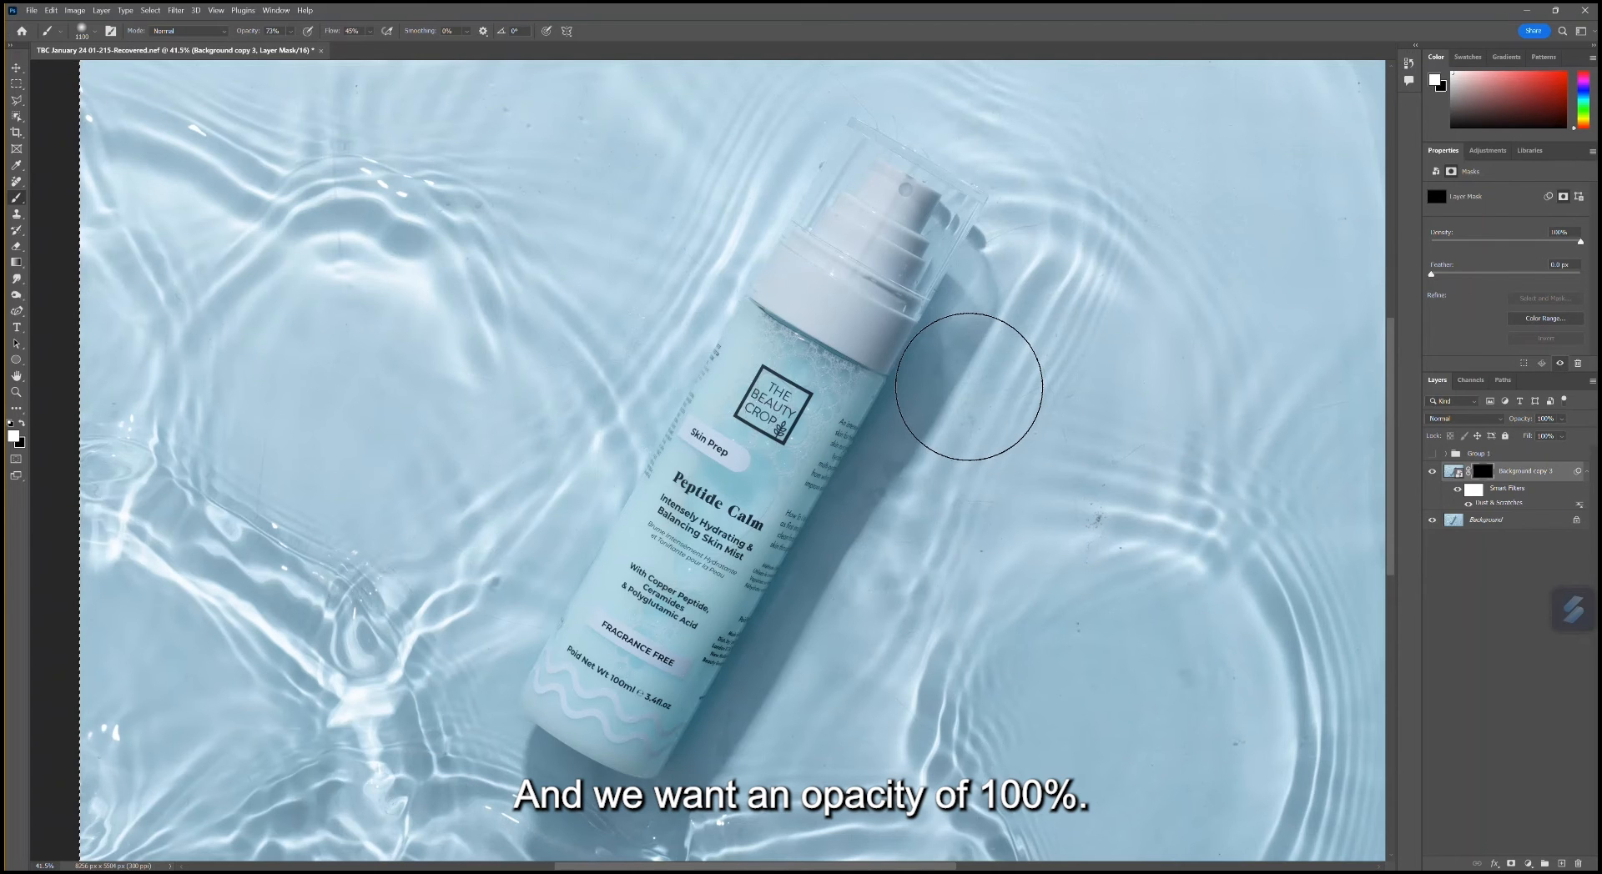
{"action": "mouse_move", "coordinate": [927, 309]}
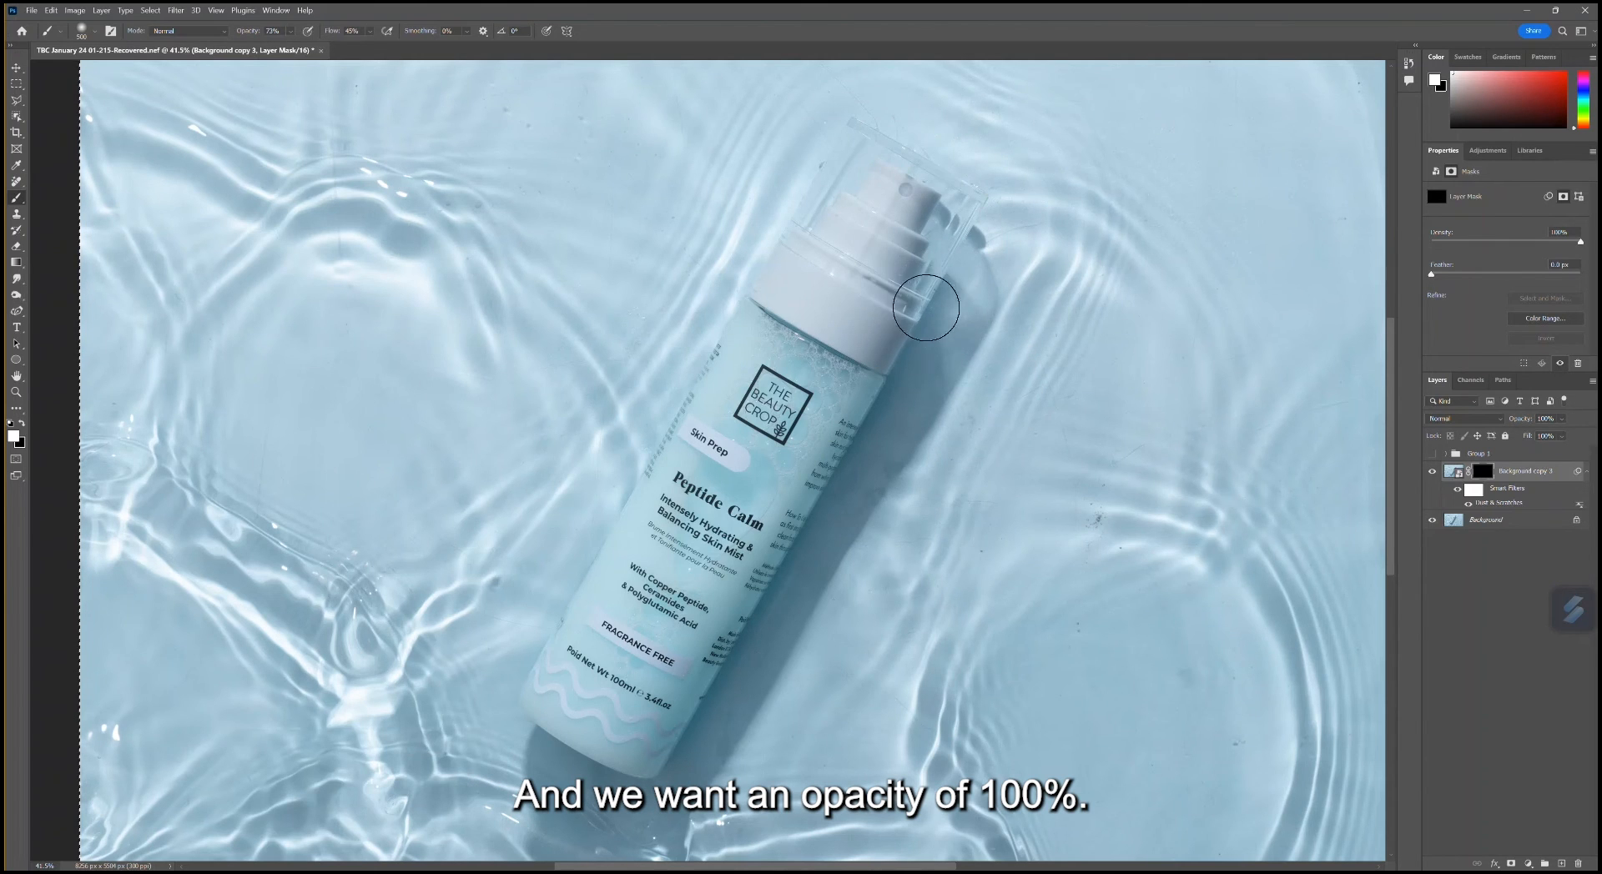
{"action": "mouse_move", "coordinate": [998, 241]}
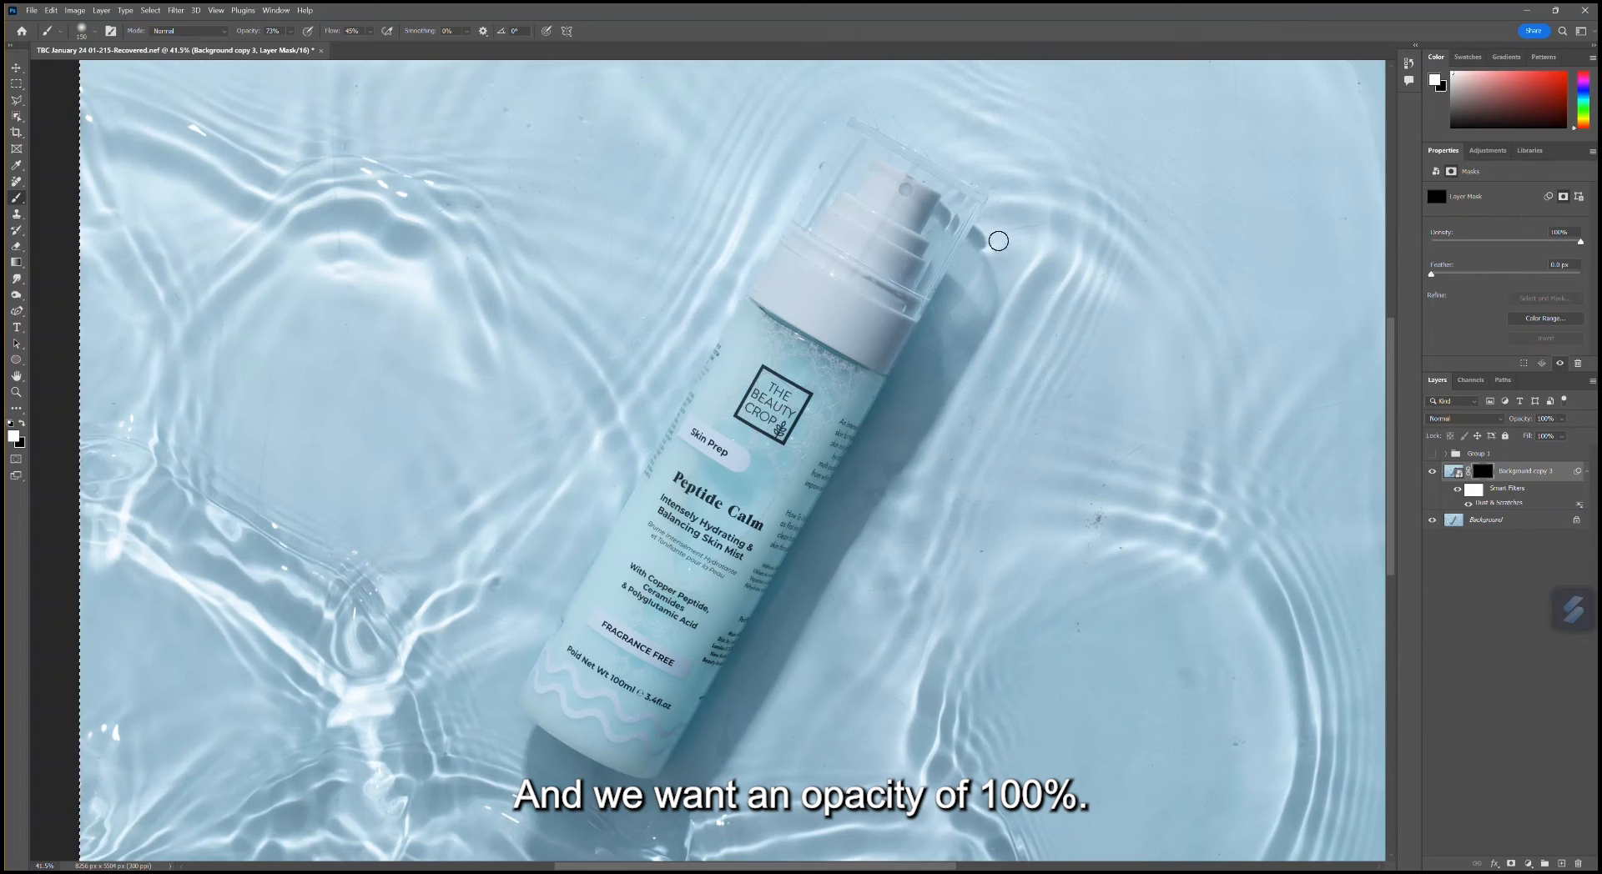
{"action": "mouse_move", "coordinate": [304, 67]}
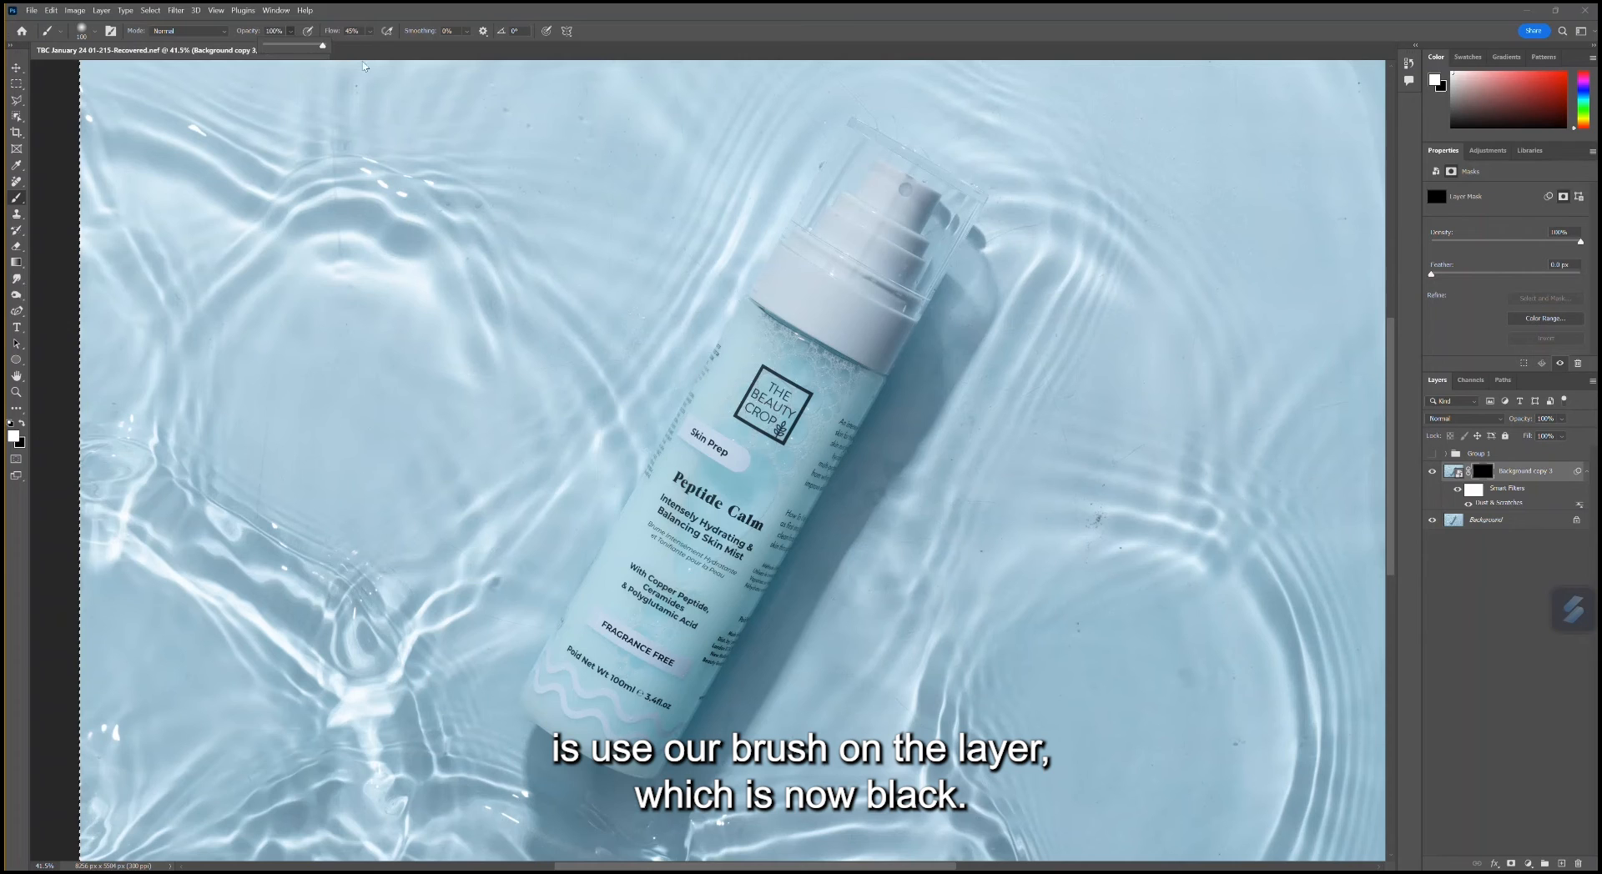
{"action": "mouse_move", "coordinate": [1437, 437]}
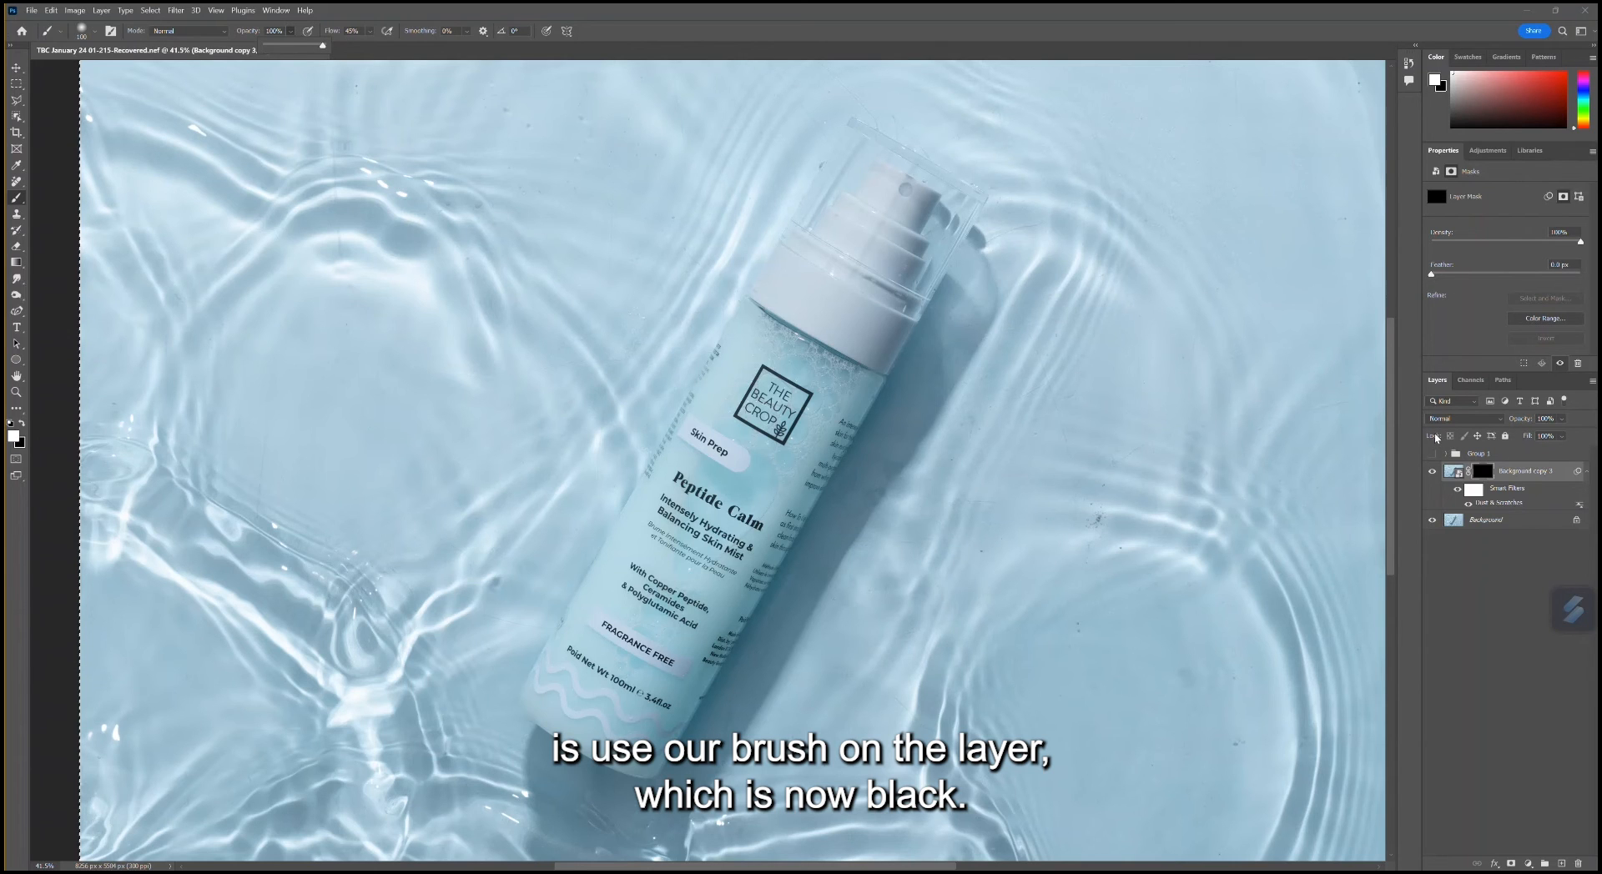
{"action": "left_click", "coordinate": [1482, 471]}
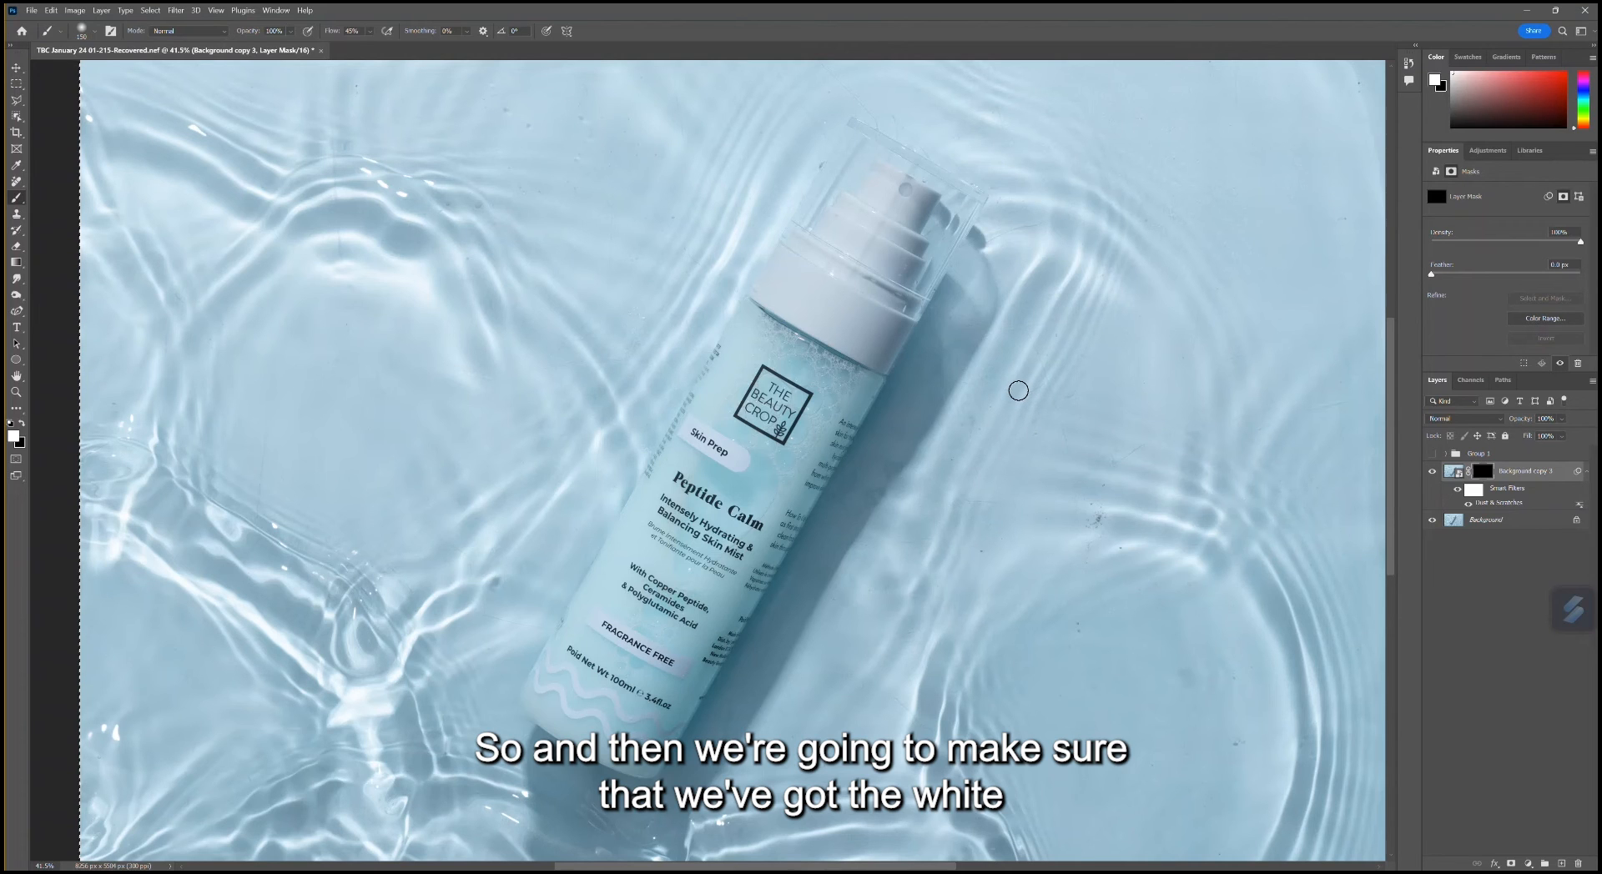
{"action": "mouse_move", "coordinate": [1006, 383]}
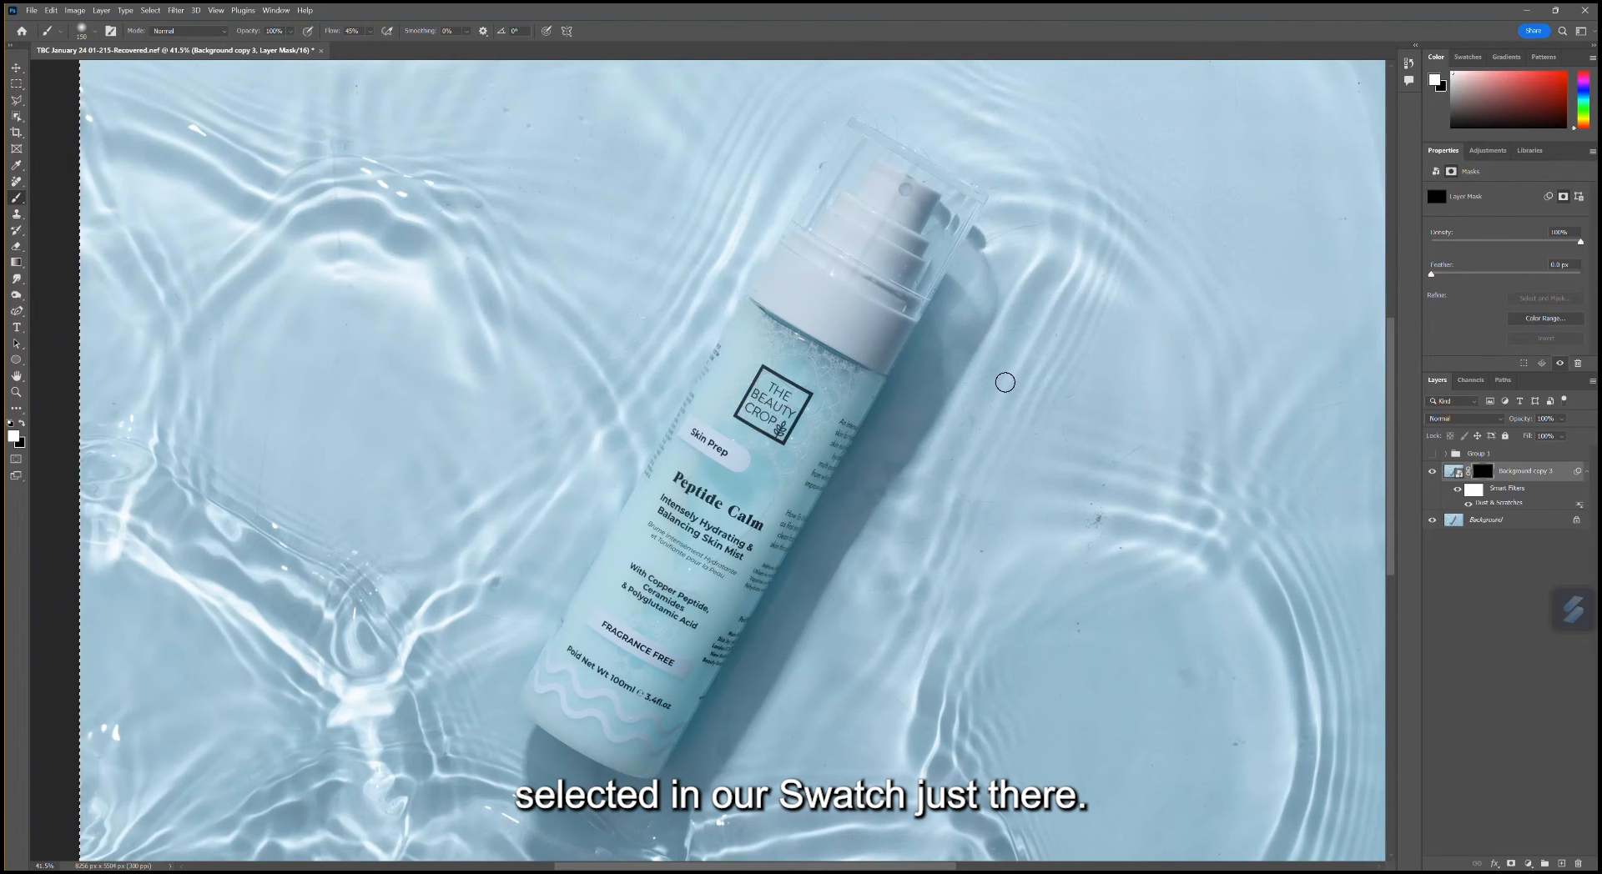
{"action": "mouse_move", "coordinate": [1093, 396]}
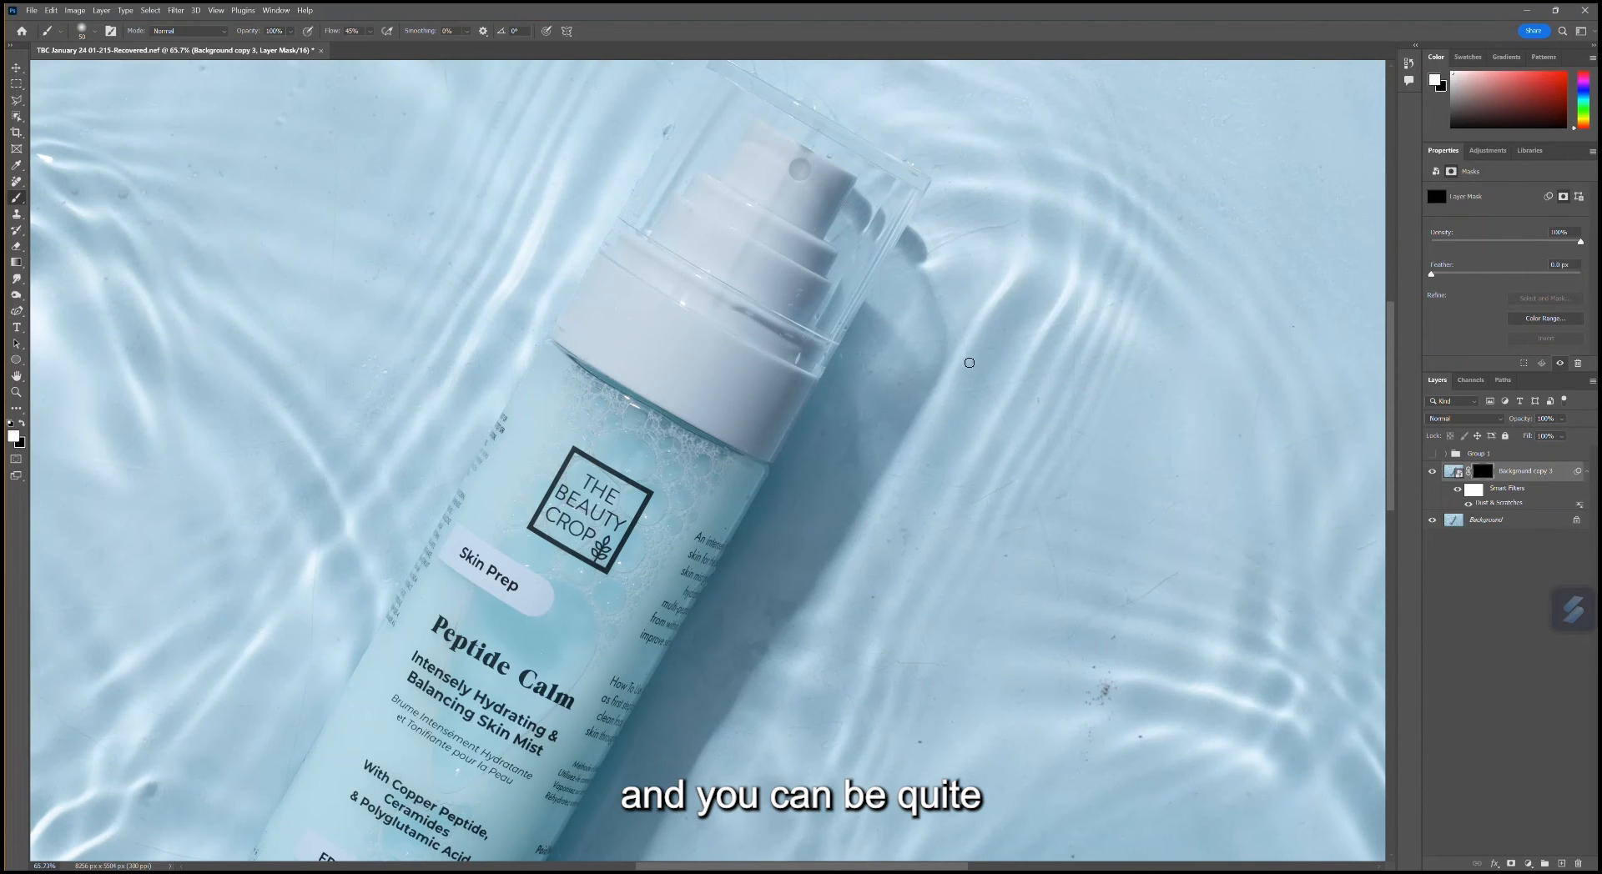
{"action": "mouse_move", "coordinate": [1018, 375]}
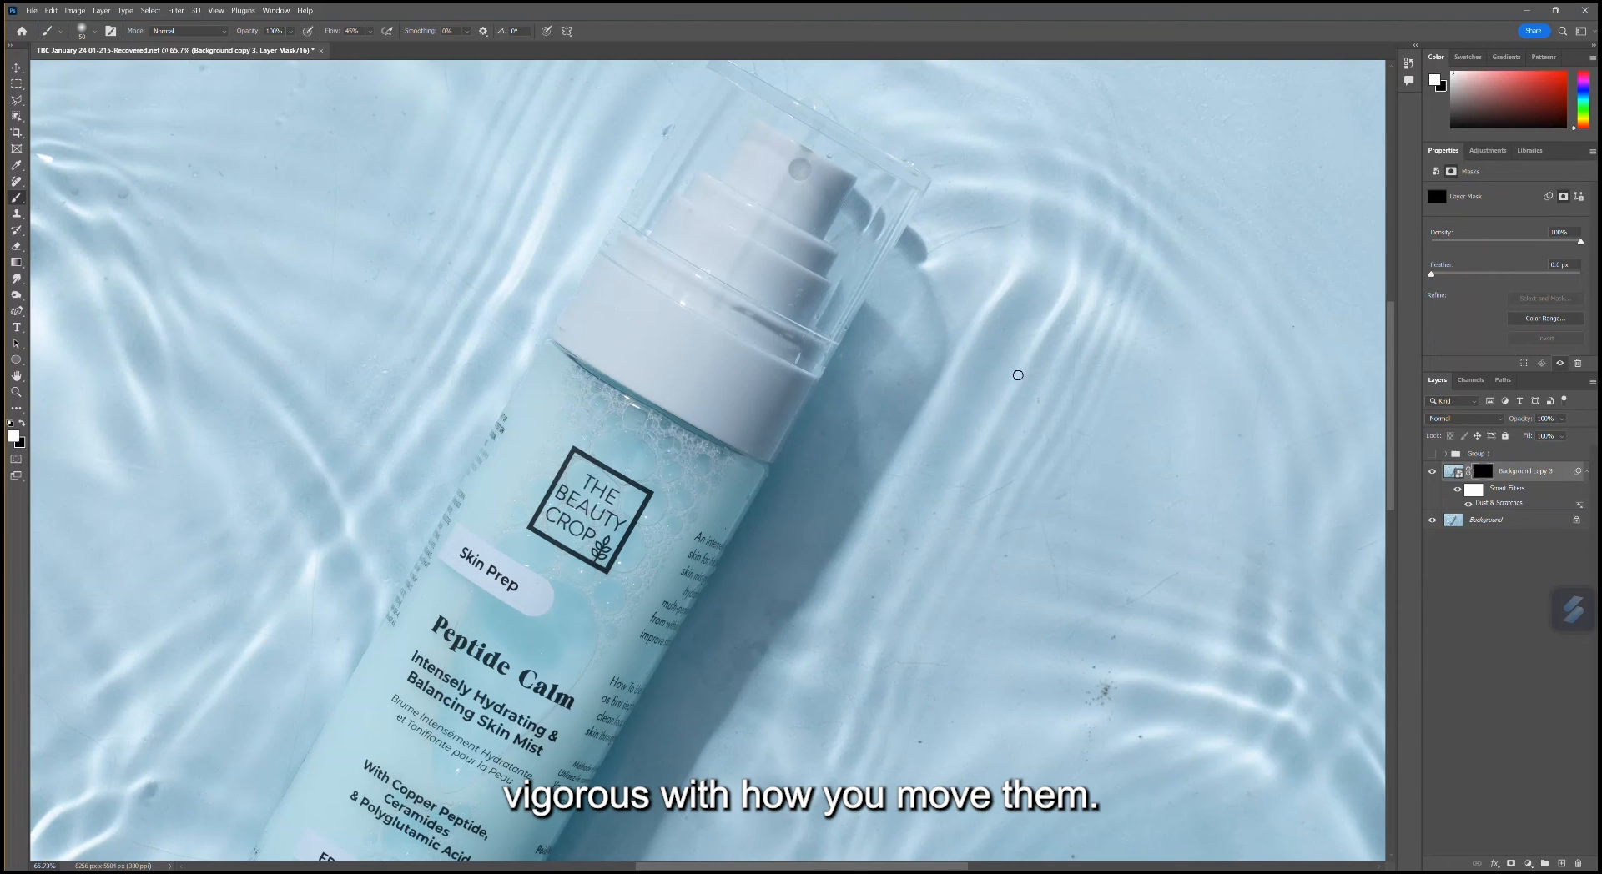
{"action": "mouse_move", "coordinate": [1007, 468]}
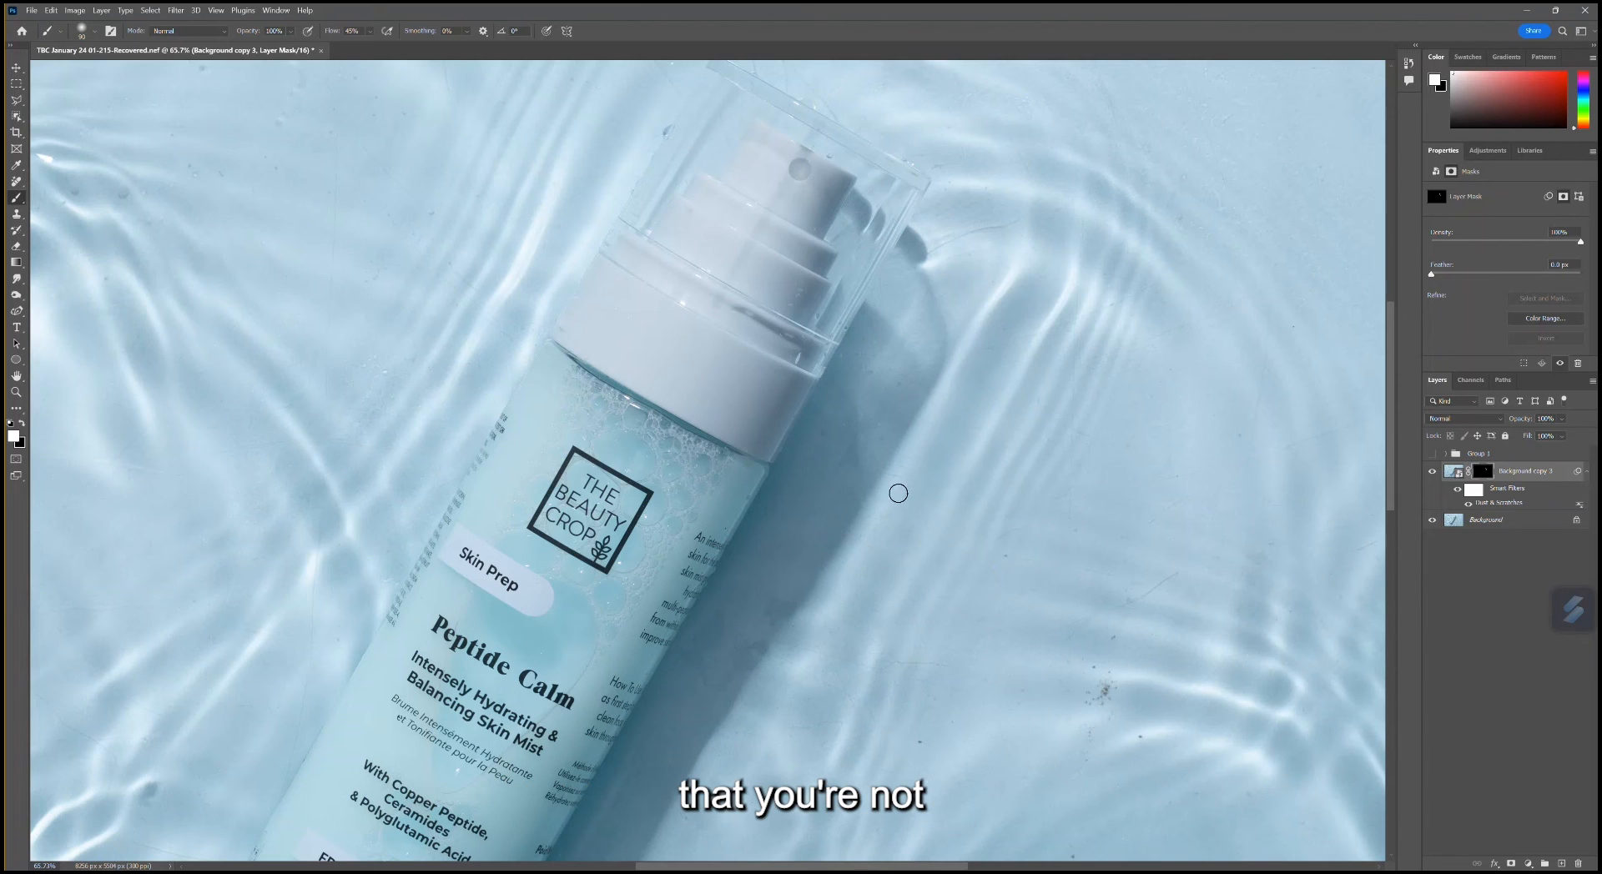
{"action": "mouse_move", "coordinate": [1018, 552]}
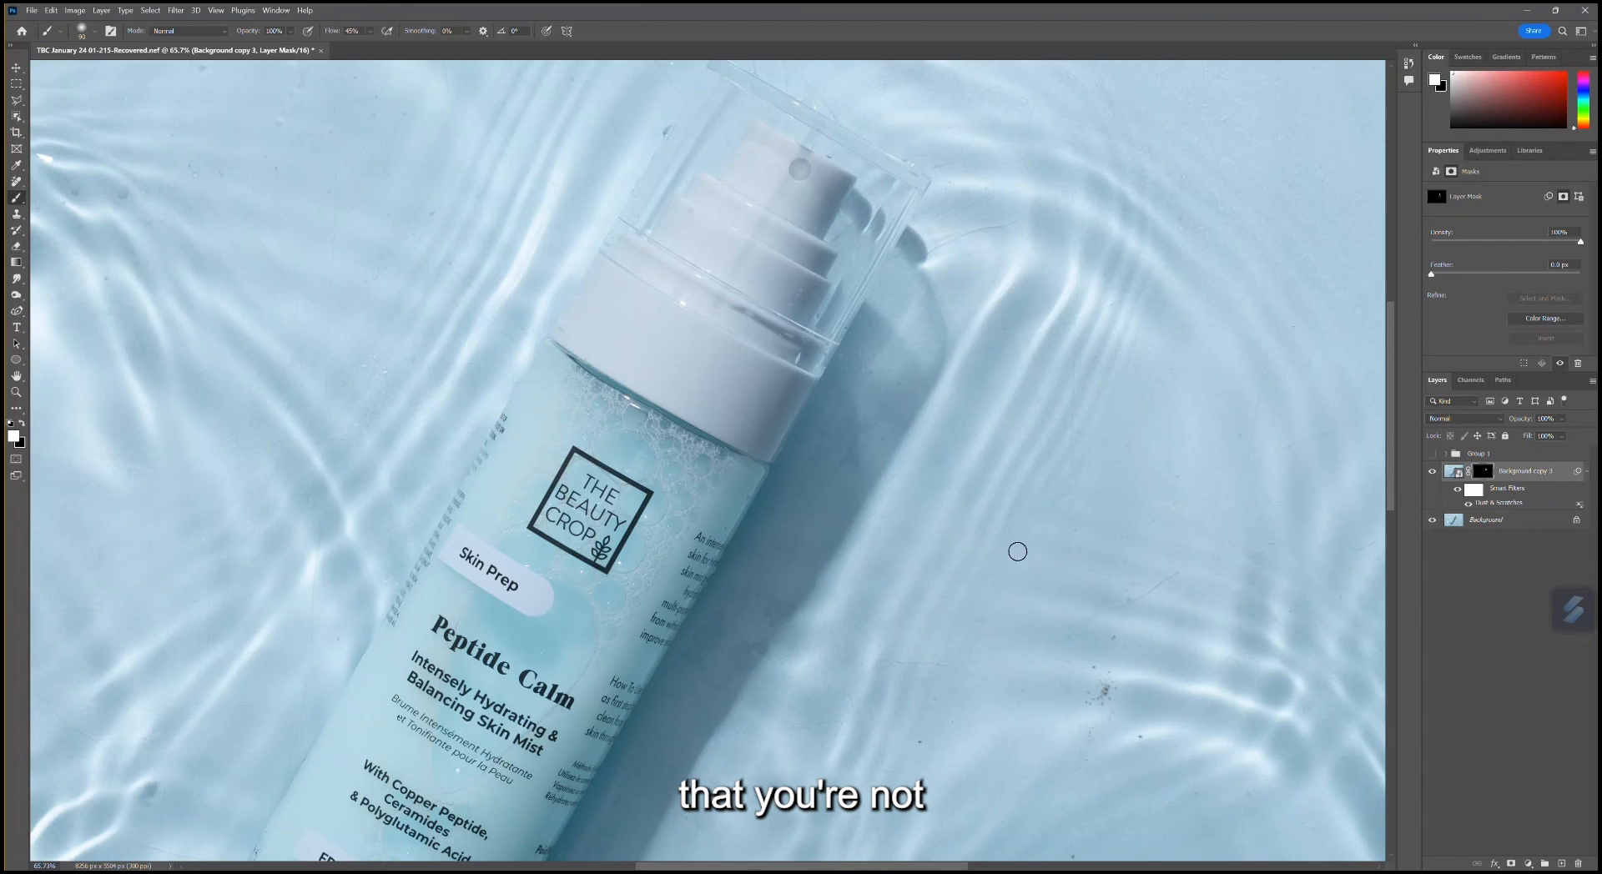
{"action": "mouse_move", "coordinate": [1010, 338]}
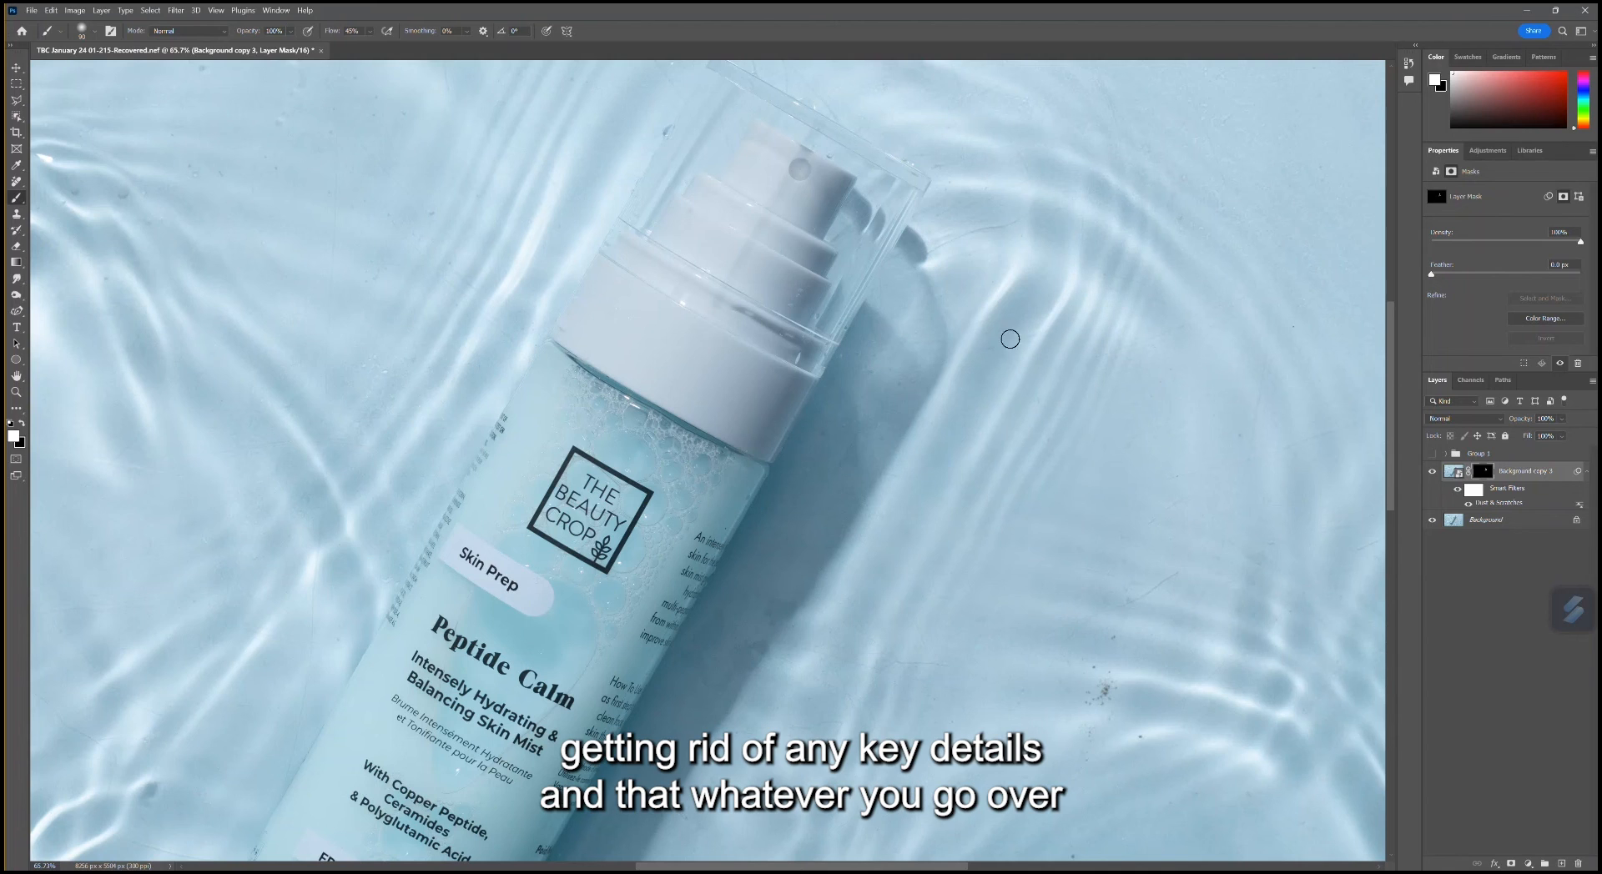
{"action": "mouse_move", "coordinate": [1073, 411]}
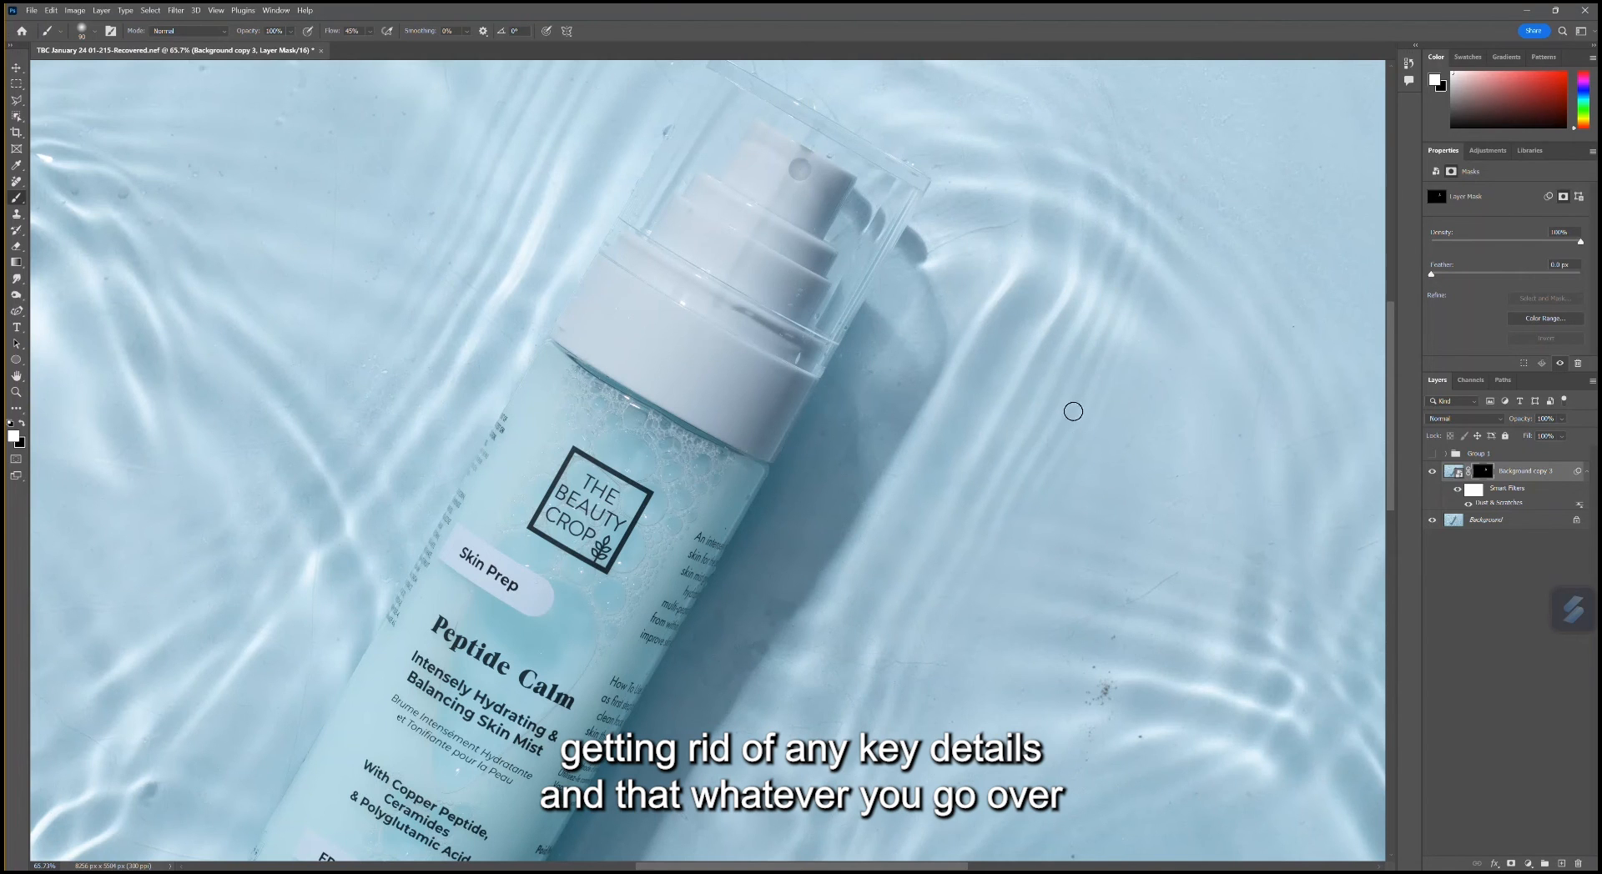
{"action": "mouse_move", "coordinate": [1114, 233]}
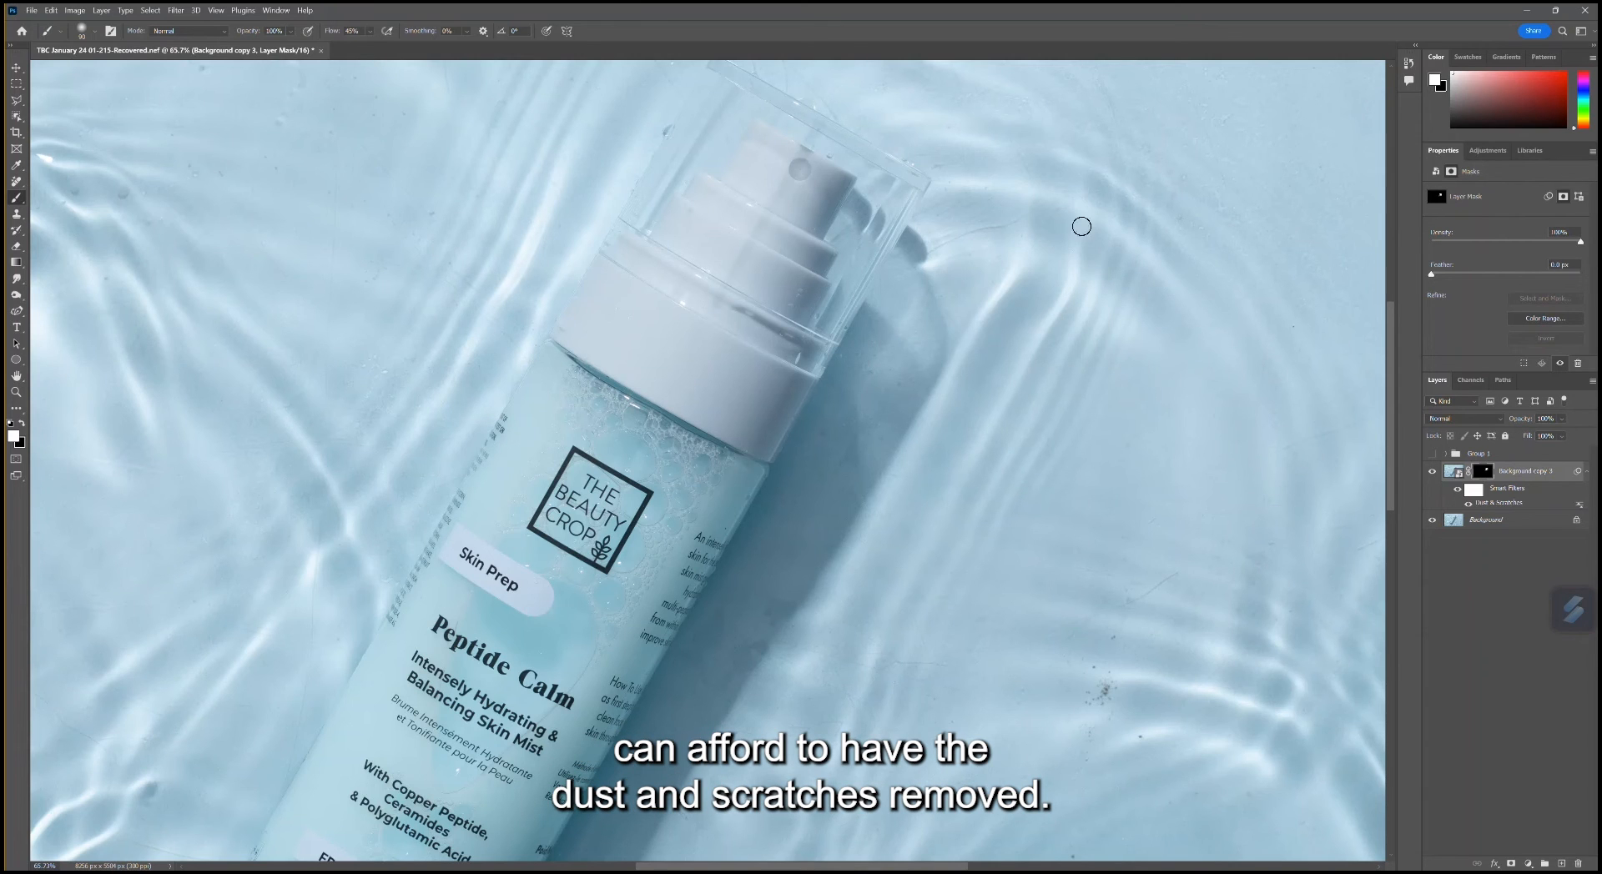
{"action": "mouse_move", "coordinate": [975, 241]}
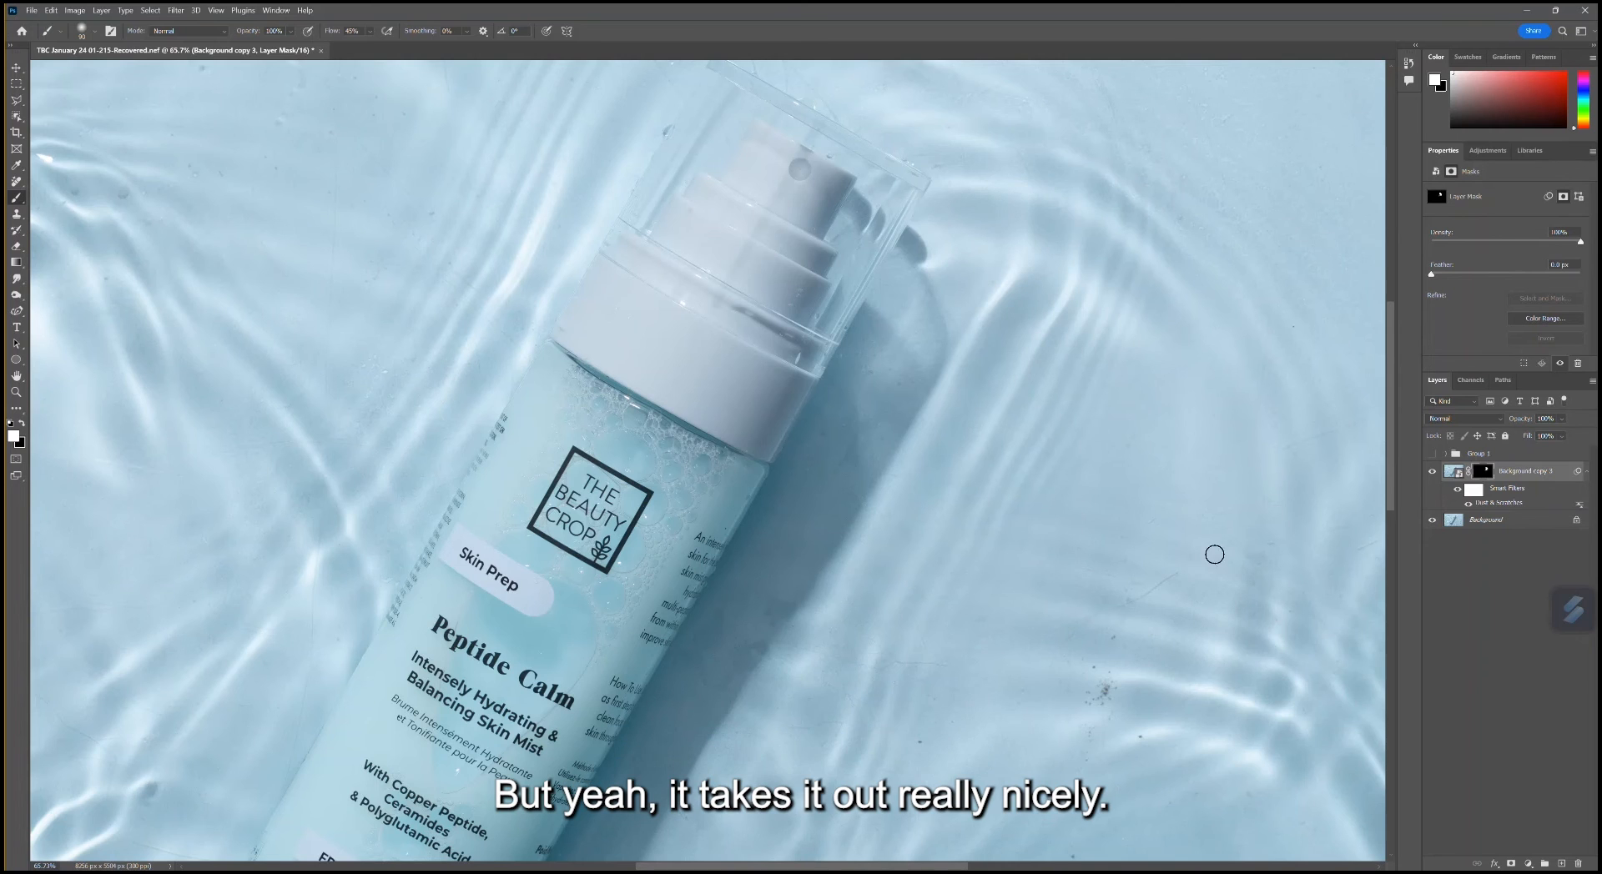
{"action": "mouse_move", "coordinate": [1093, 723]}
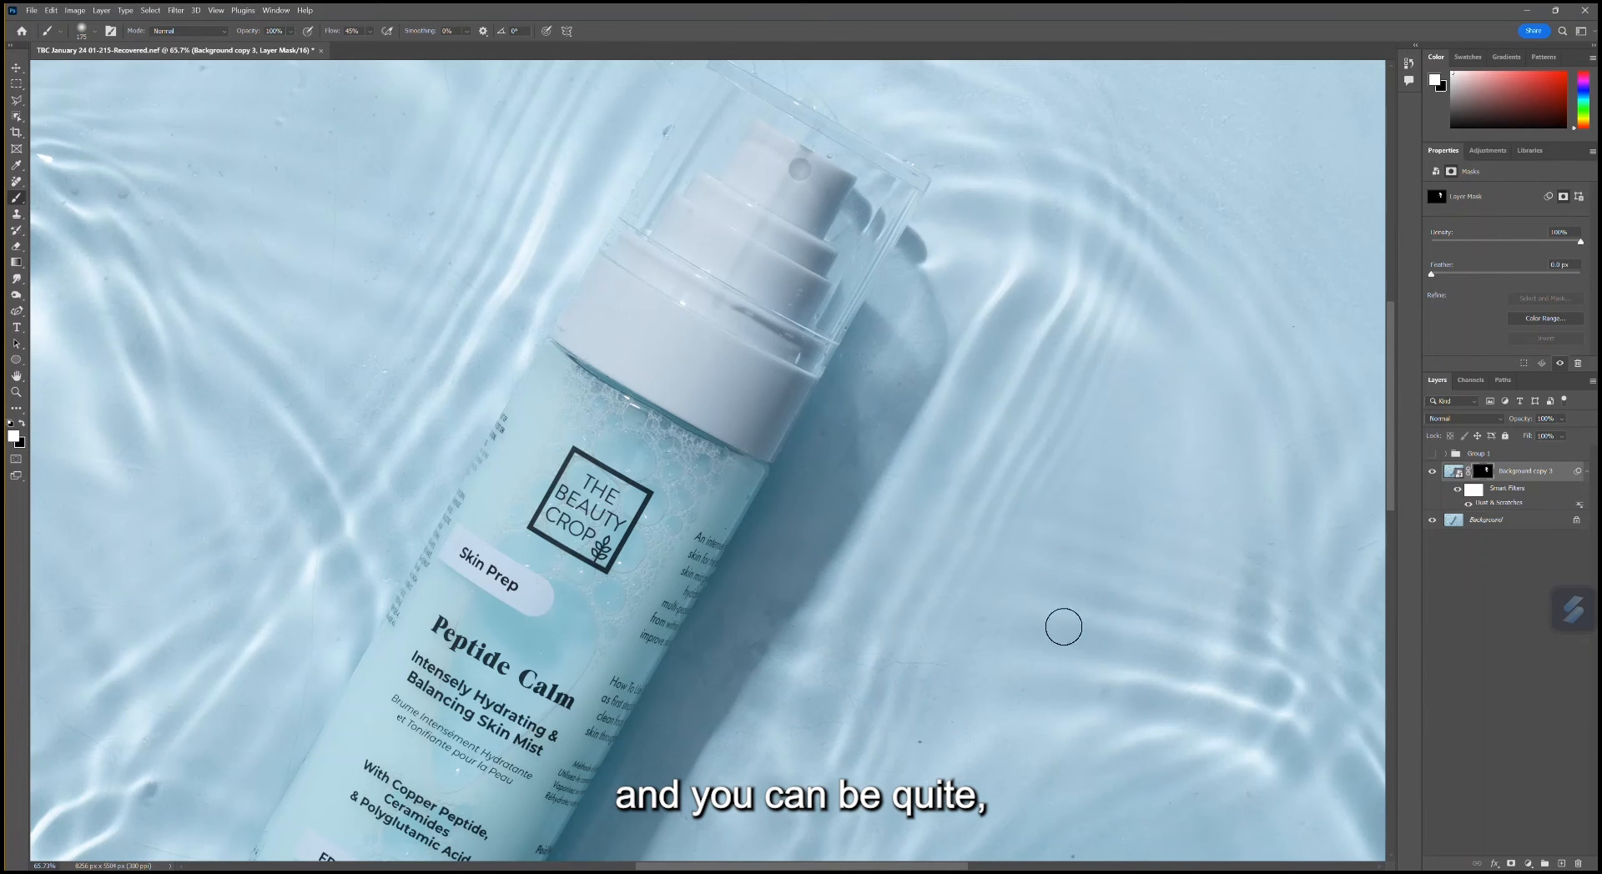
{"action": "mouse_move", "coordinate": [820, 683]}
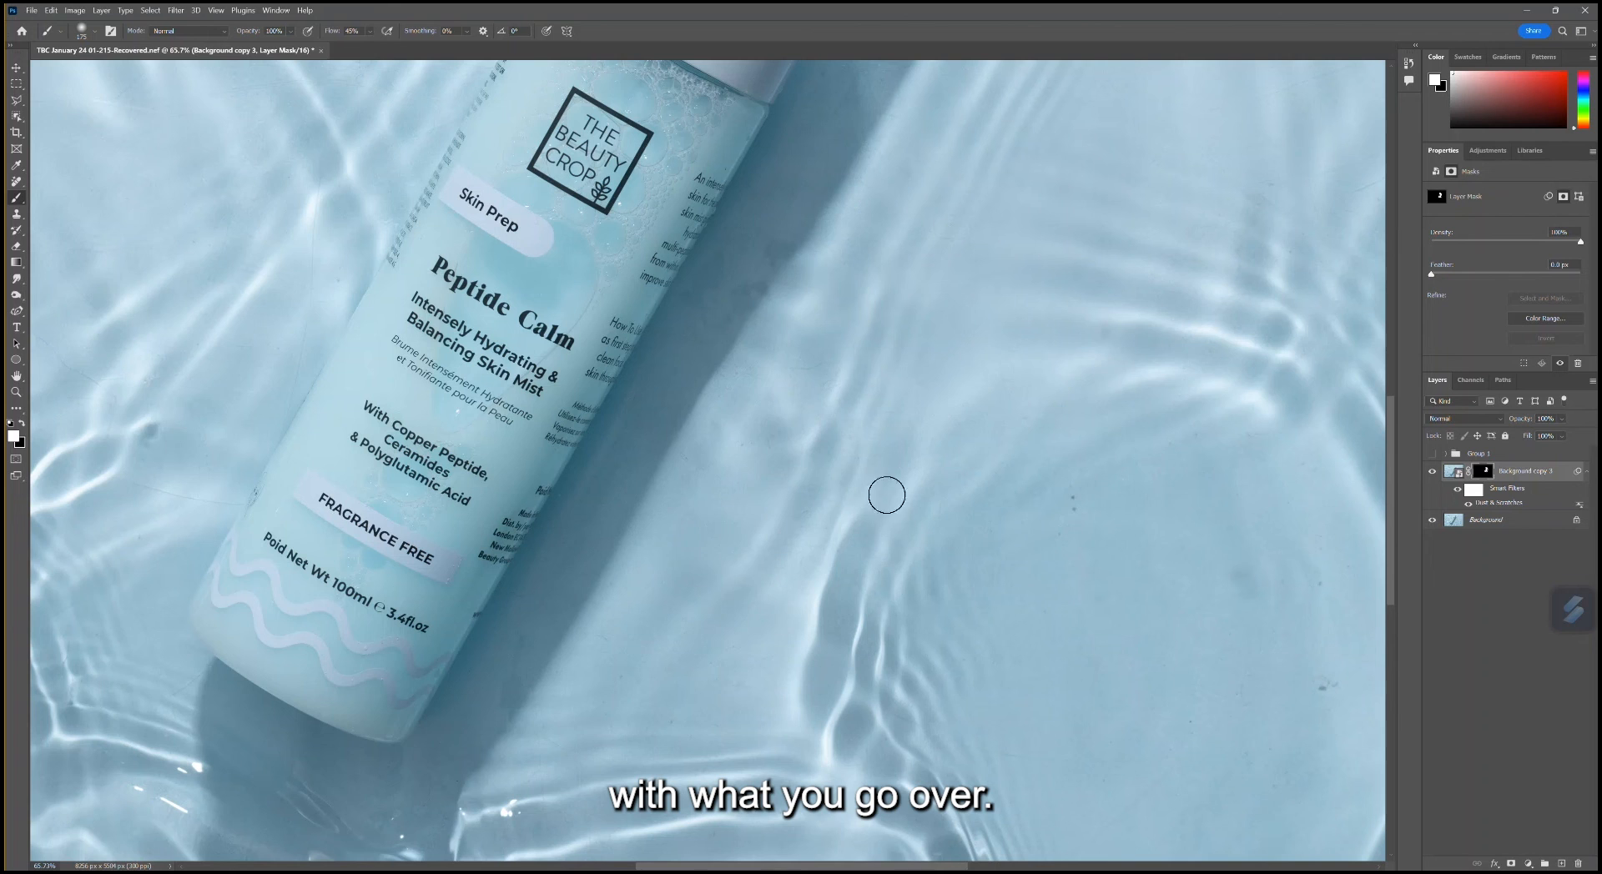
{"action": "mouse_move", "coordinate": [1079, 367]}
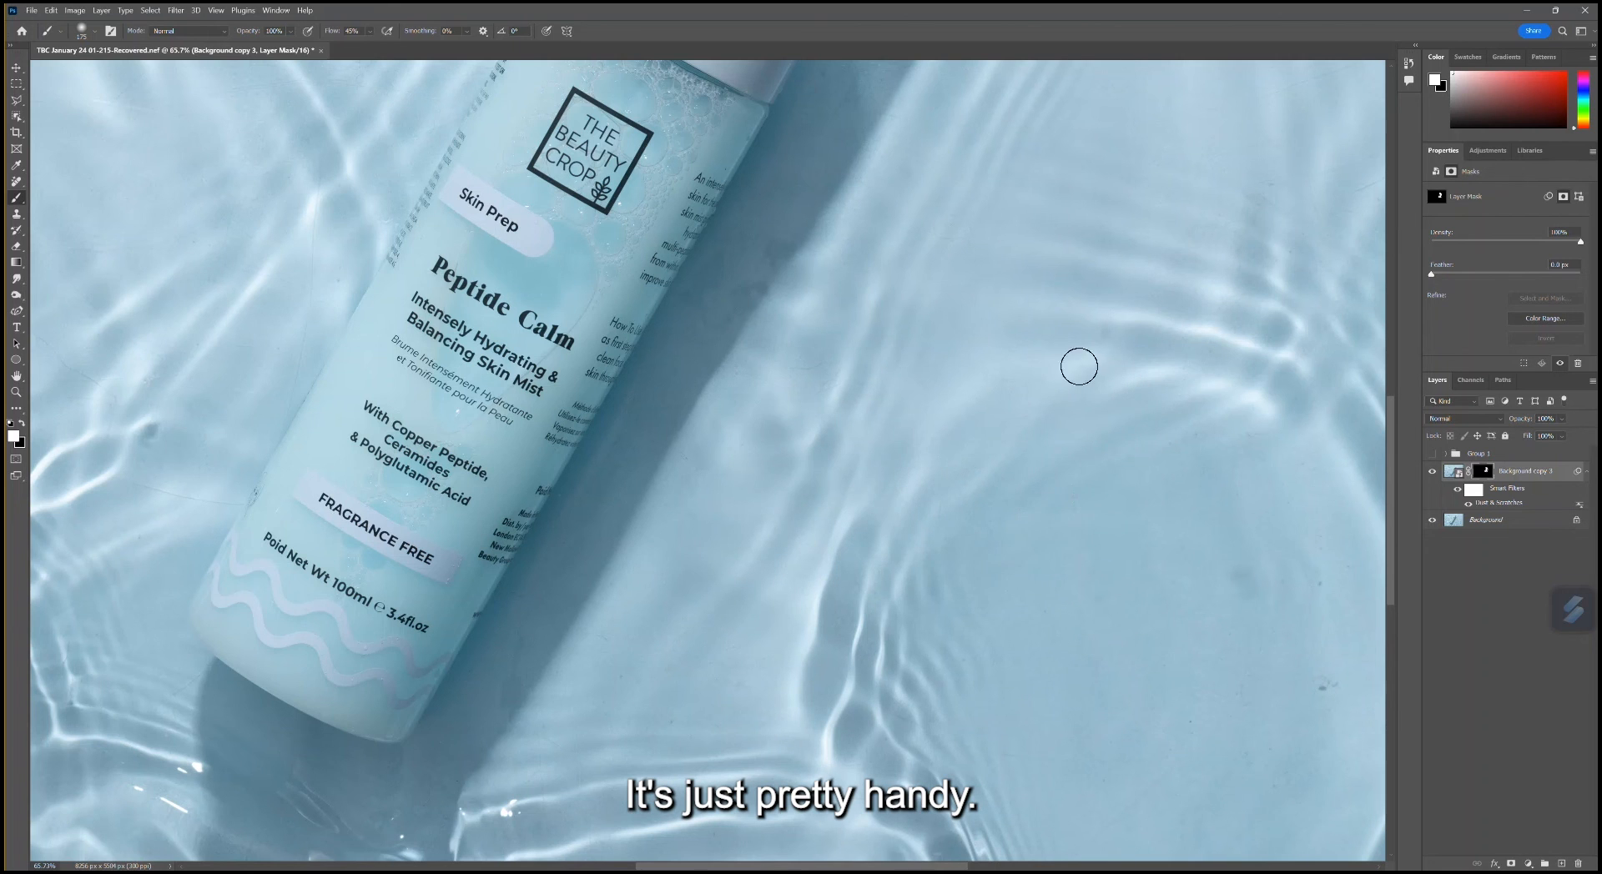
{"action": "mouse_move", "coordinate": [1369, 546]}
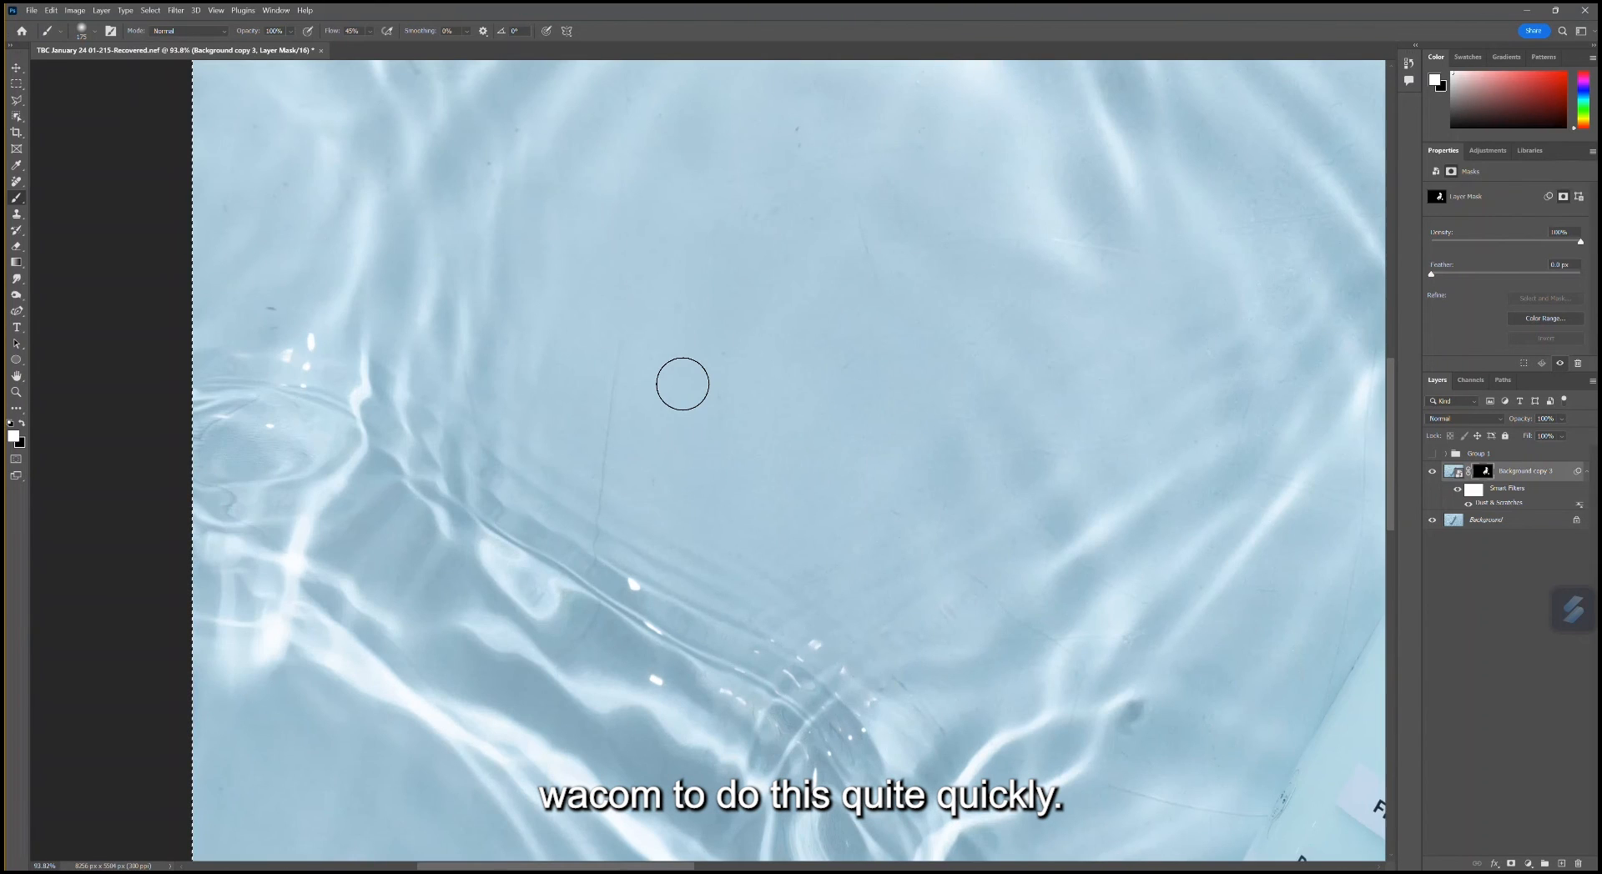
{"action": "mouse_move", "coordinate": [692, 572]}
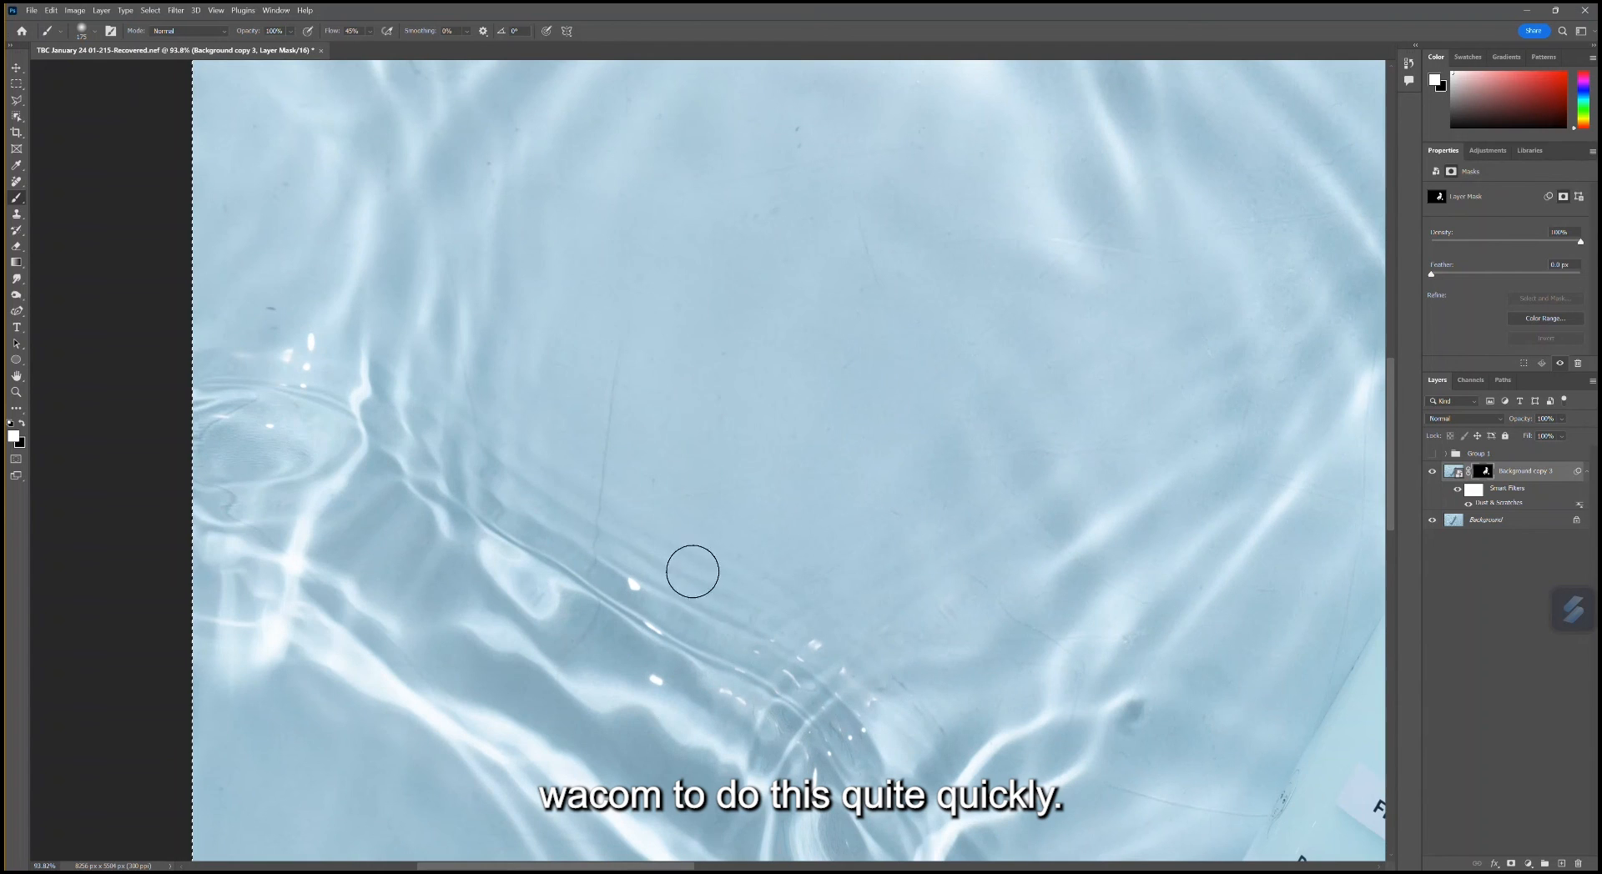
{"action": "mouse_move", "coordinate": [597, 597]}
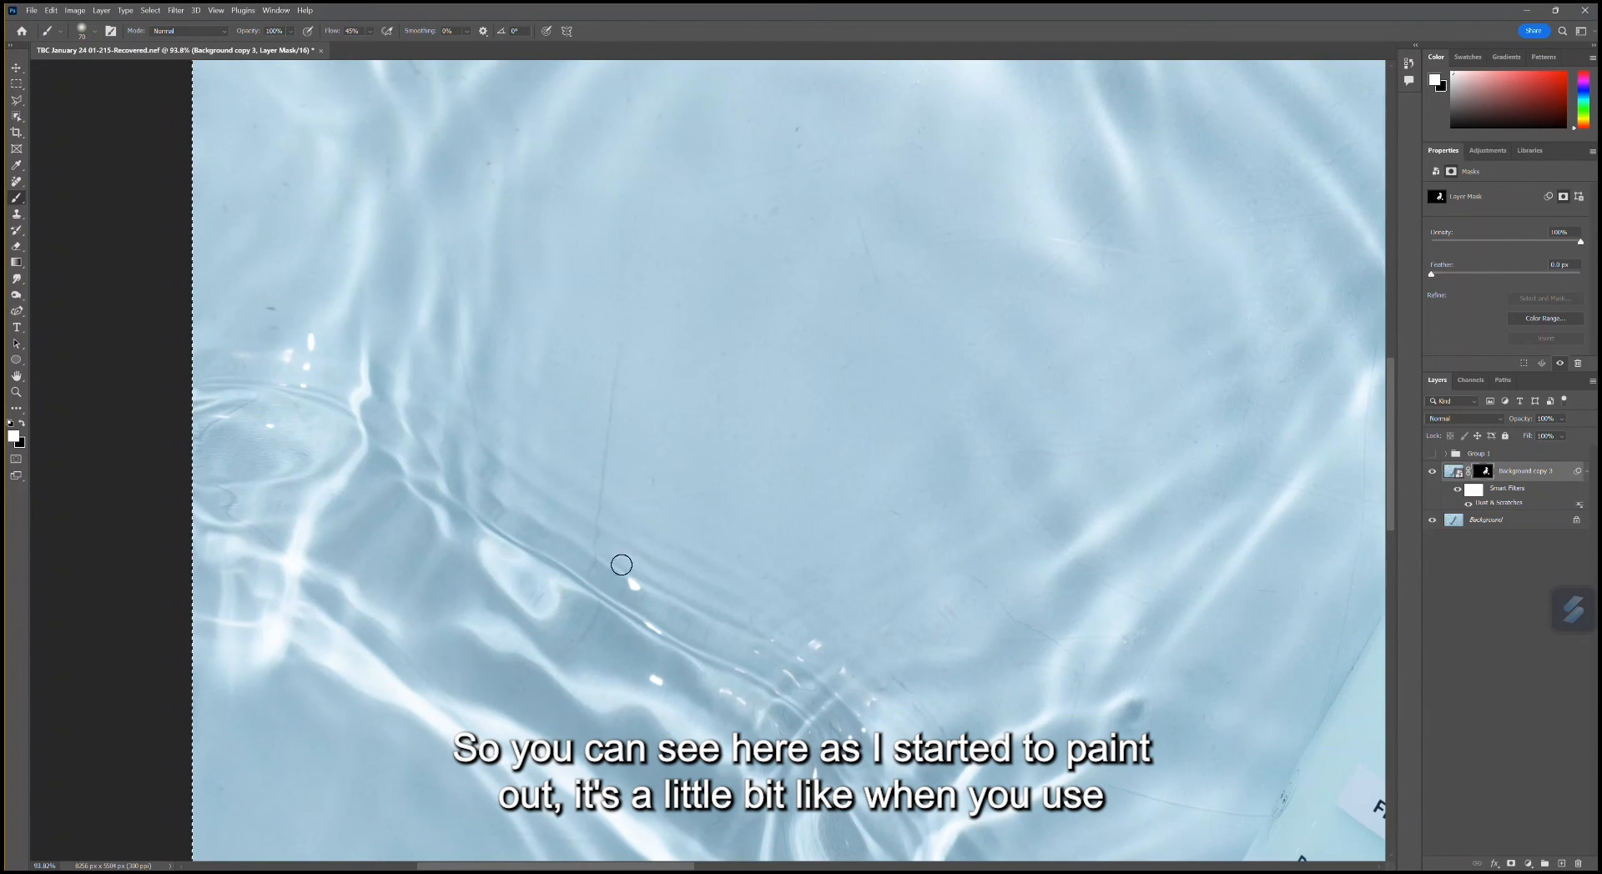
{"action": "mouse_move", "coordinate": [606, 600]}
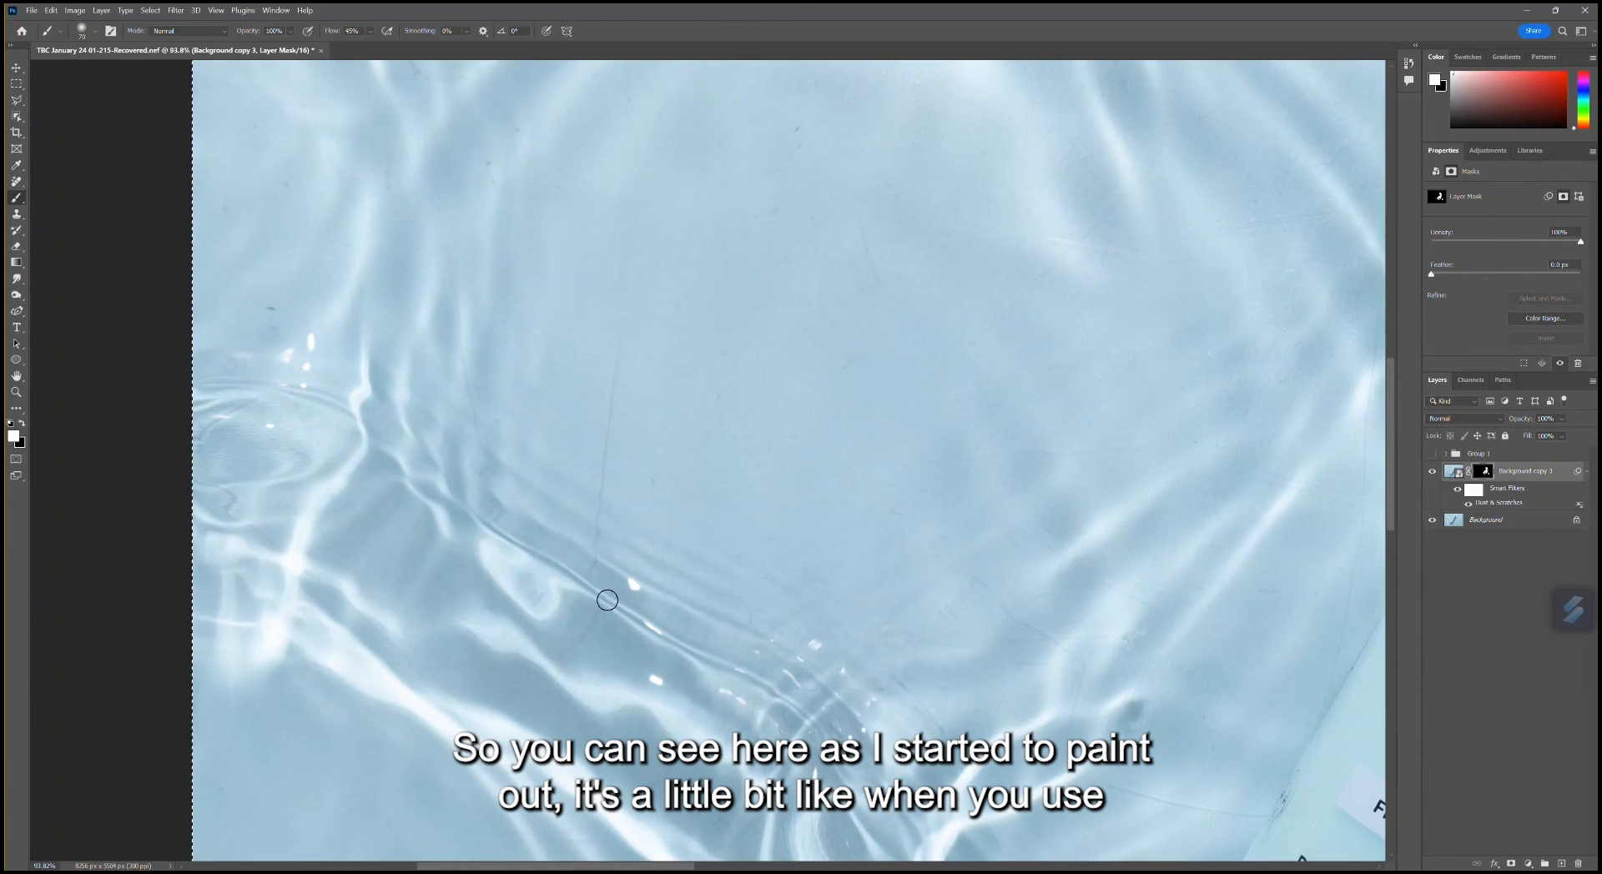
{"action": "mouse_move", "coordinate": [597, 523]}
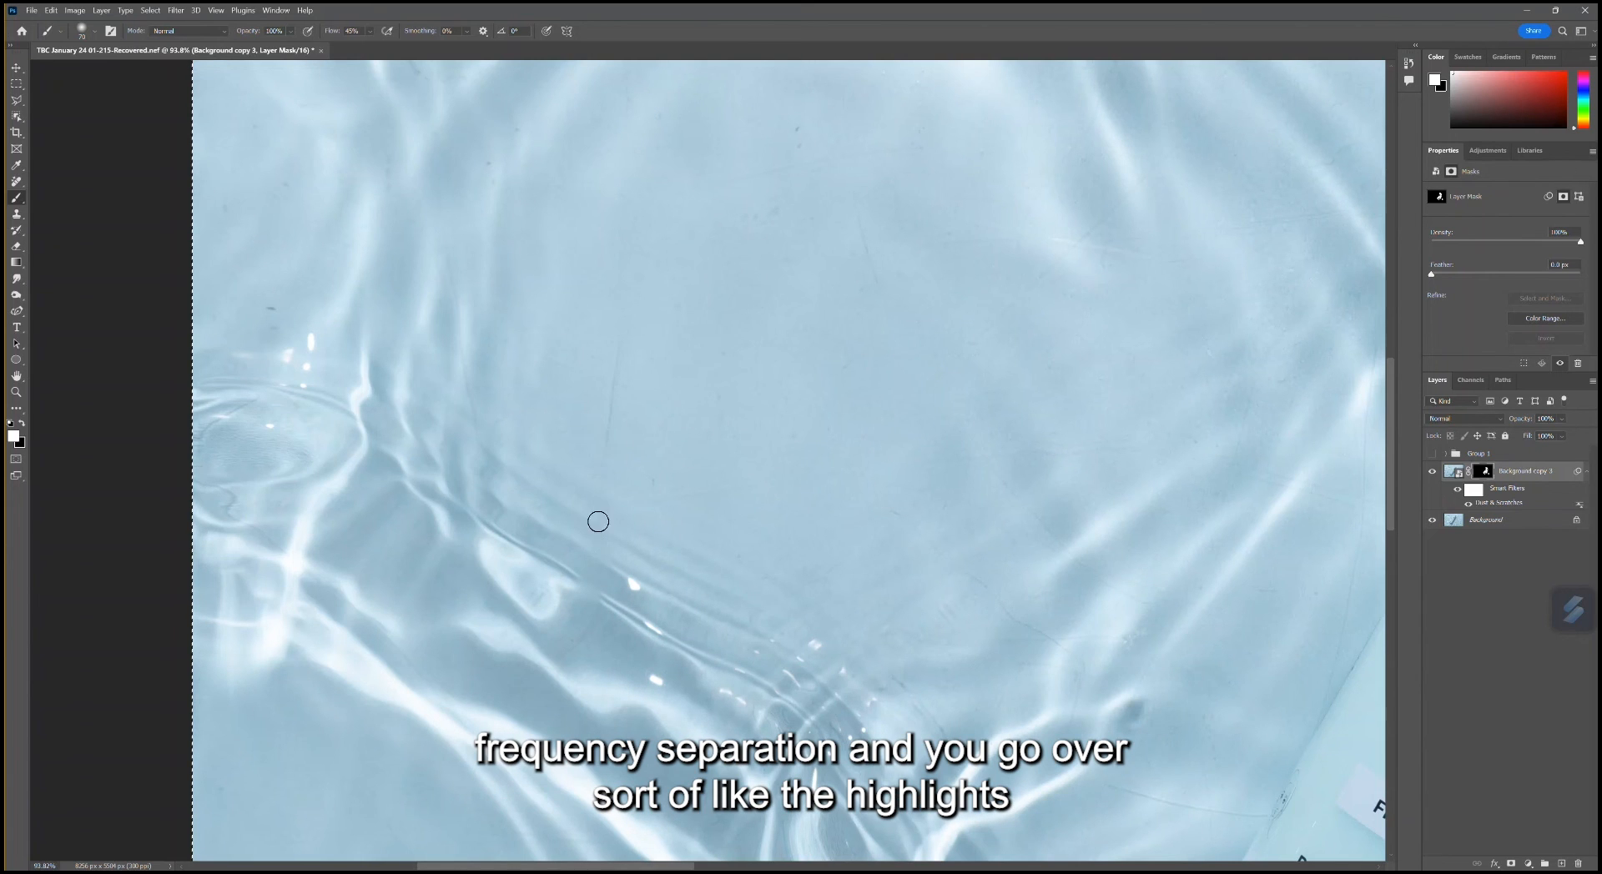
{"action": "mouse_move", "coordinate": [736, 512]}
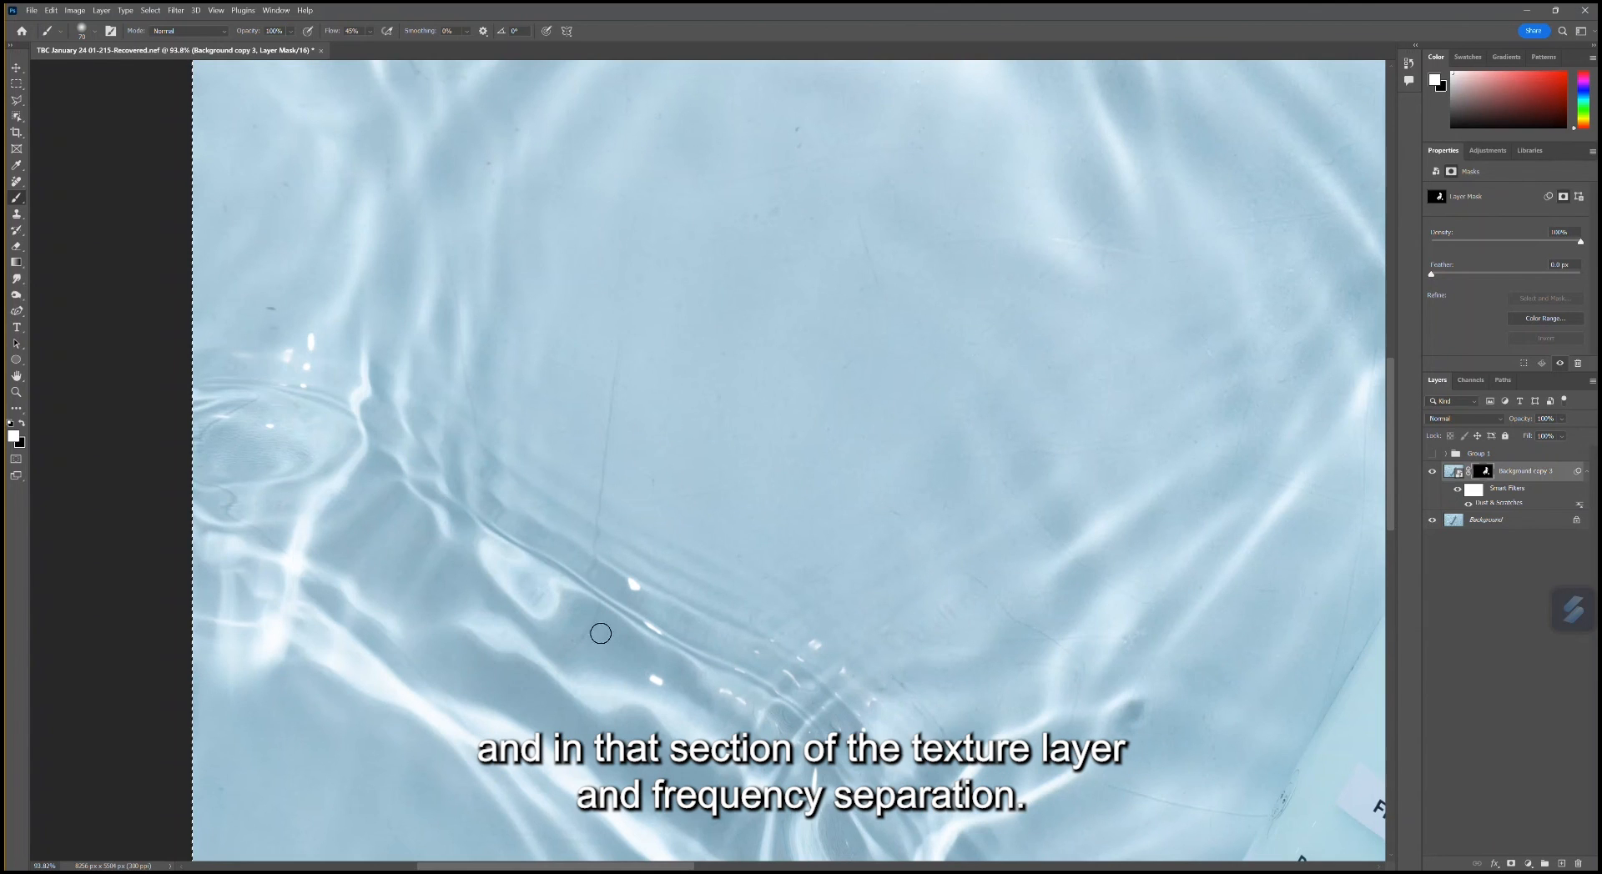
{"action": "mouse_move", "coordinate": [610, 616]}
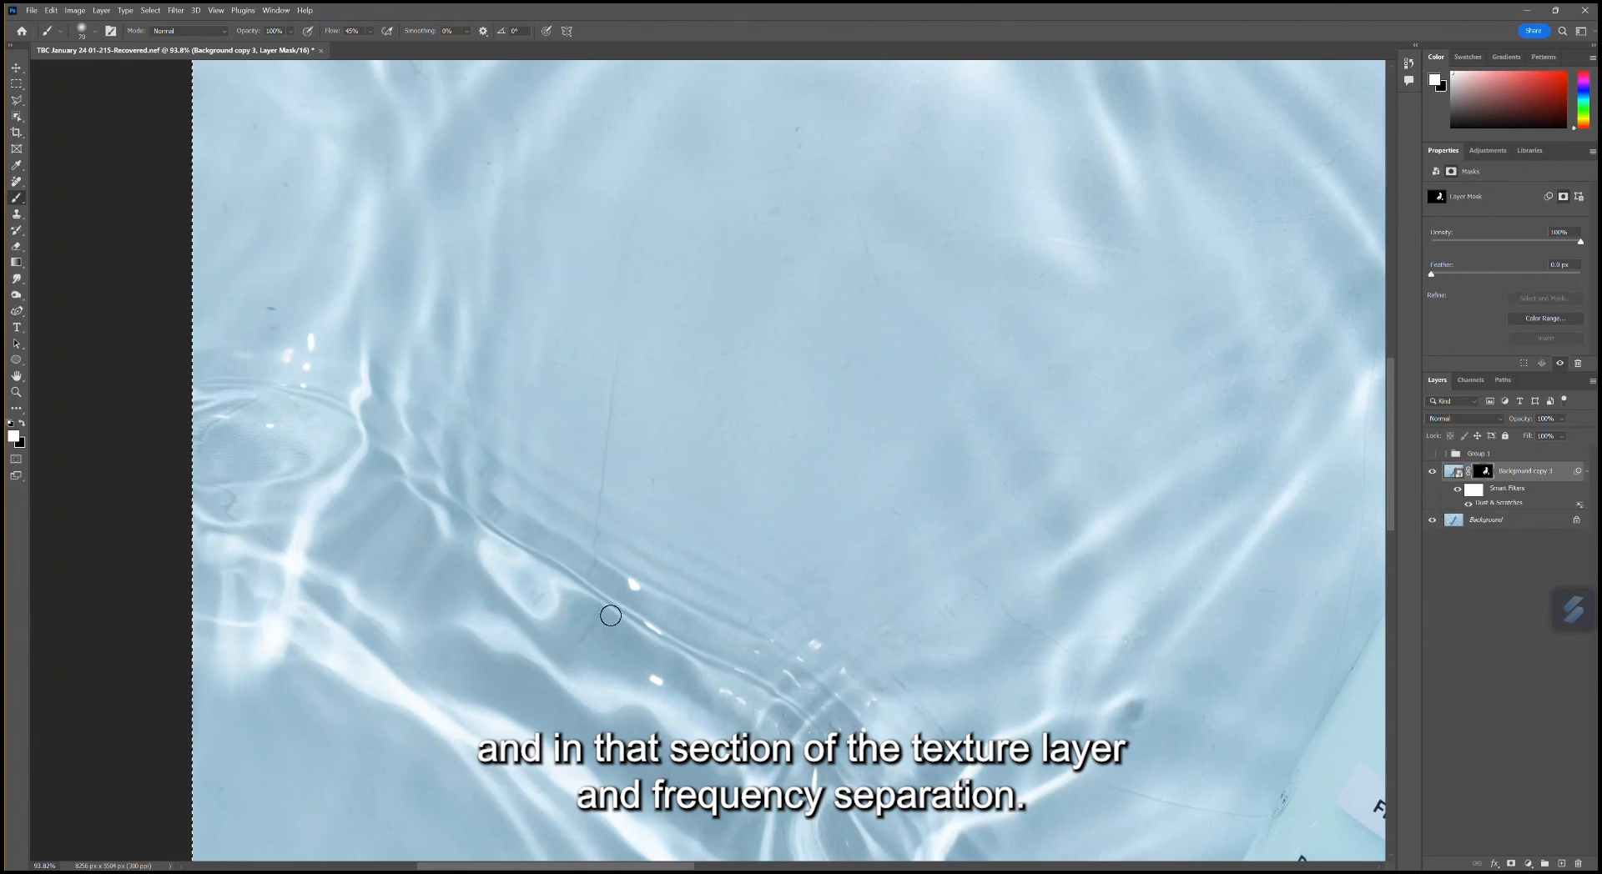
{"action": "mouse_move", "coordinate": [604, 393]}
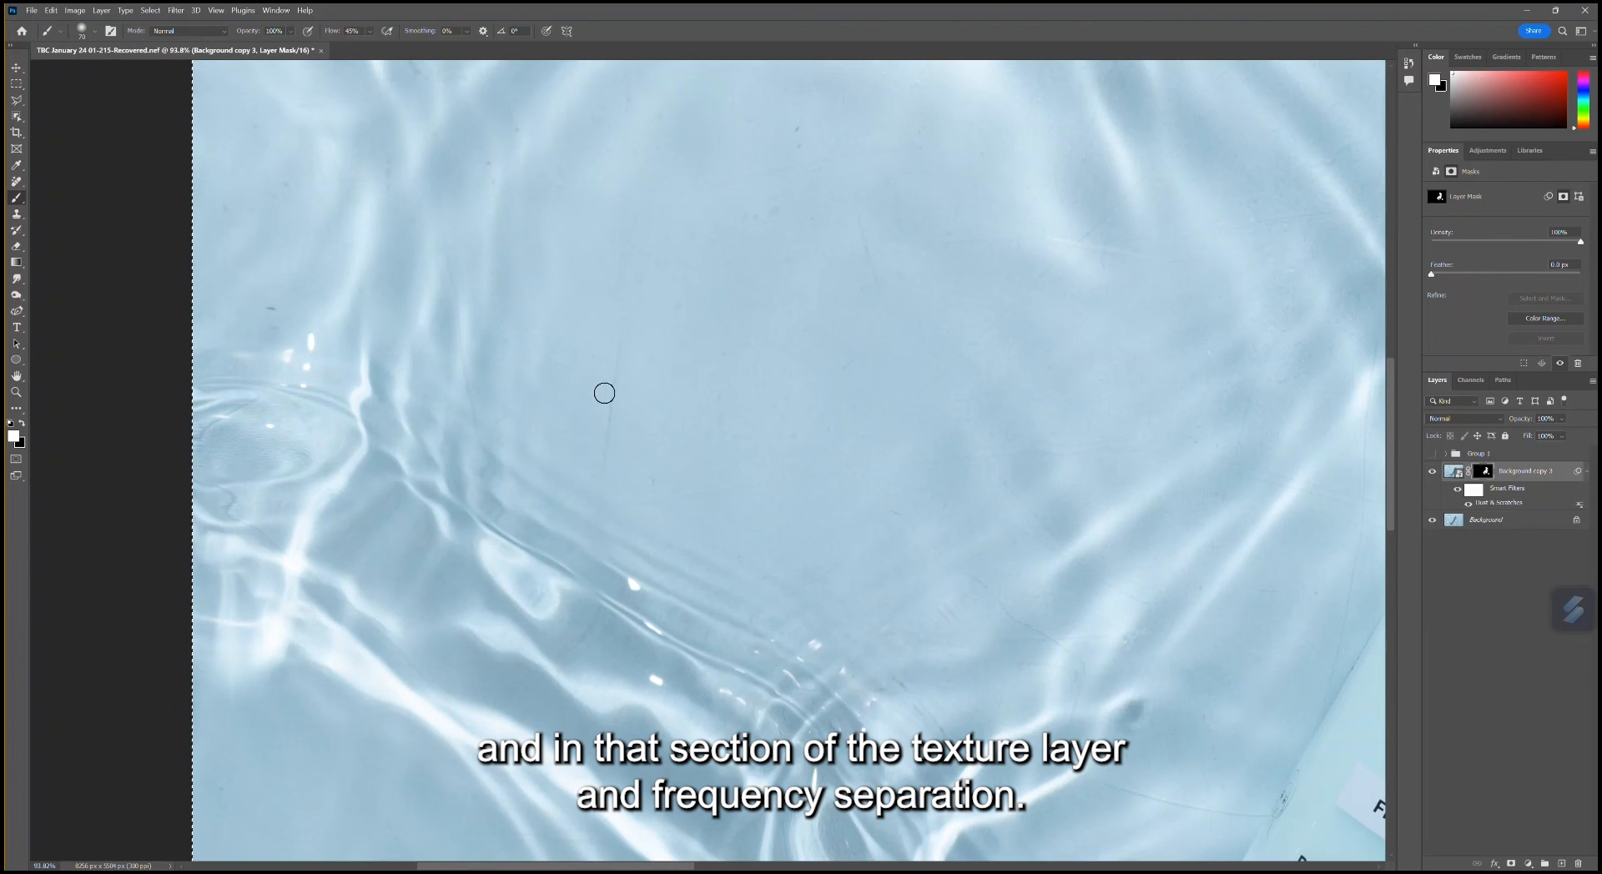
{"action": "mouse_move", "coordinate": [606, 346]}
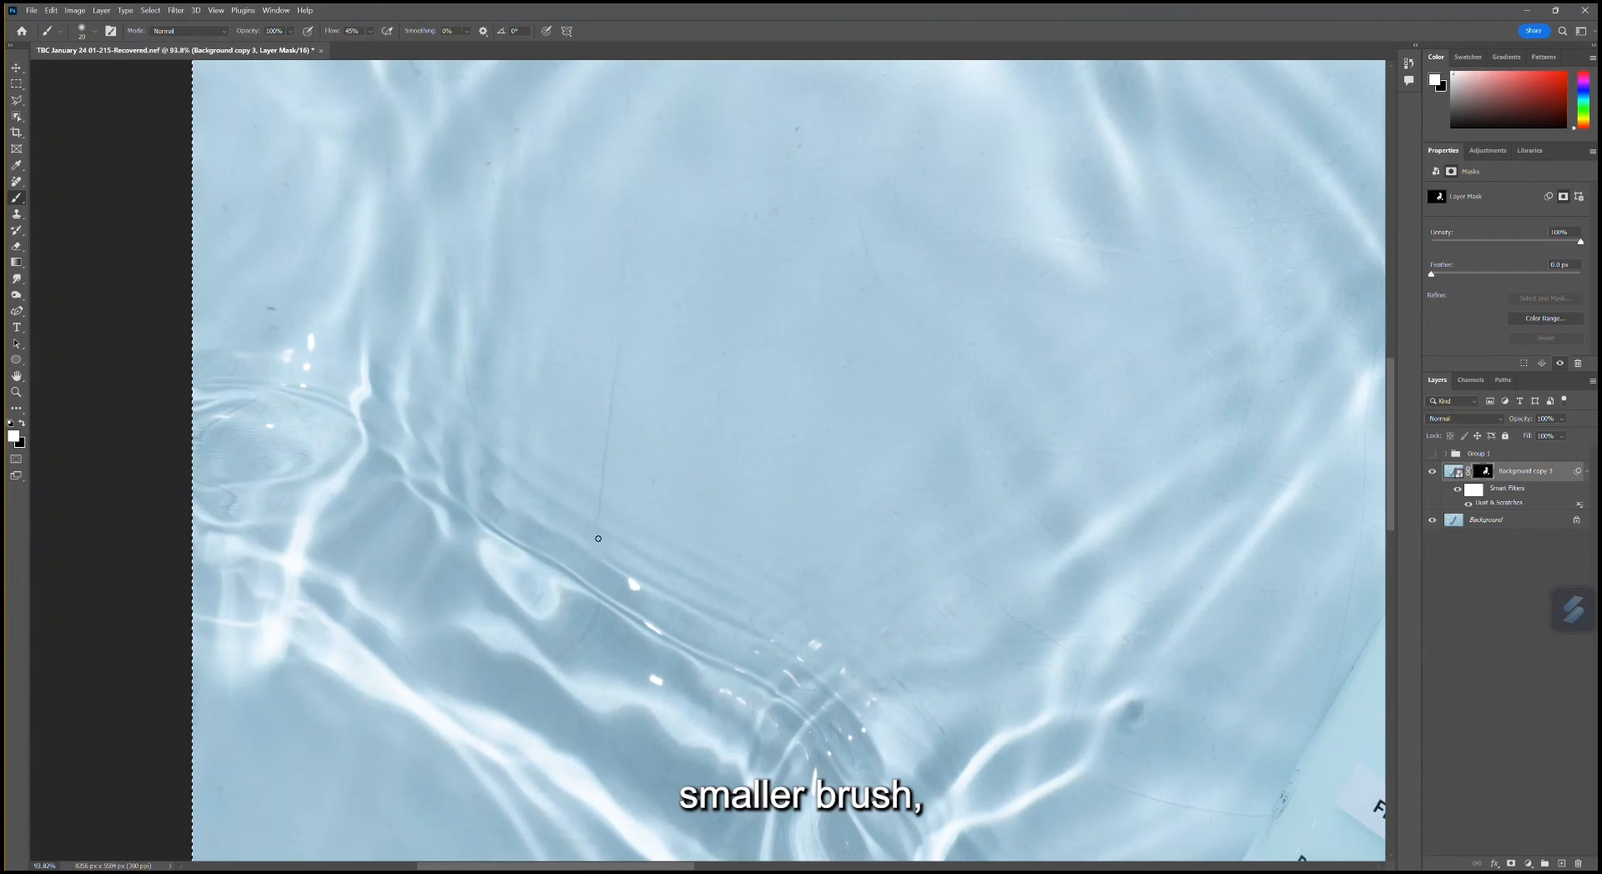
{"action": "mouse_move", "coordinate": [615, 473]}
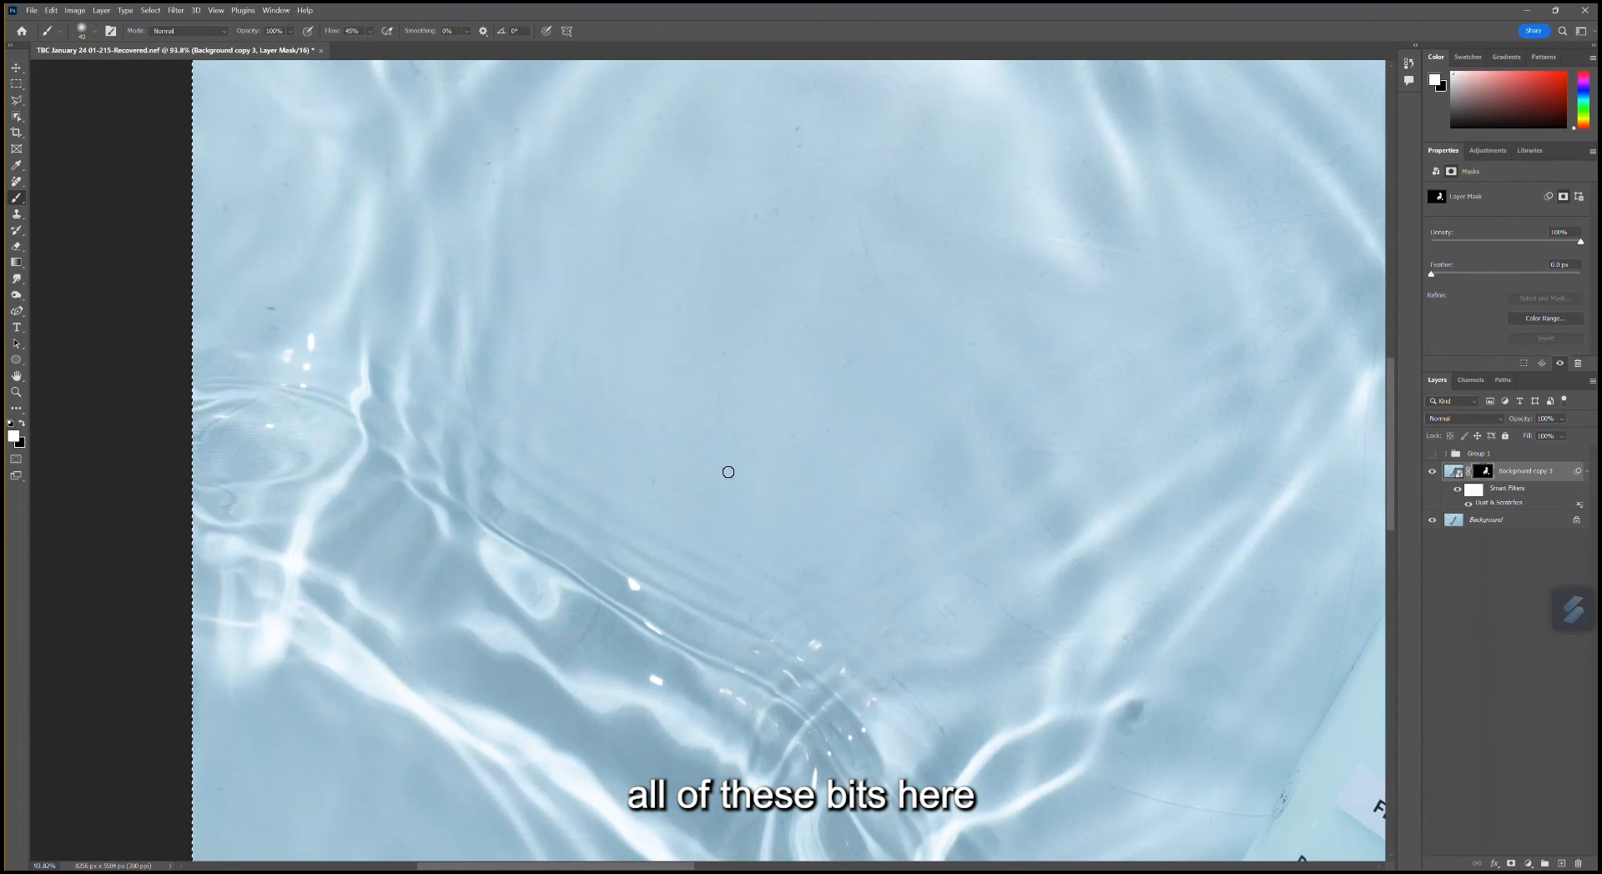
{"action": "mouse_move", "coordinate": [669, 498]}
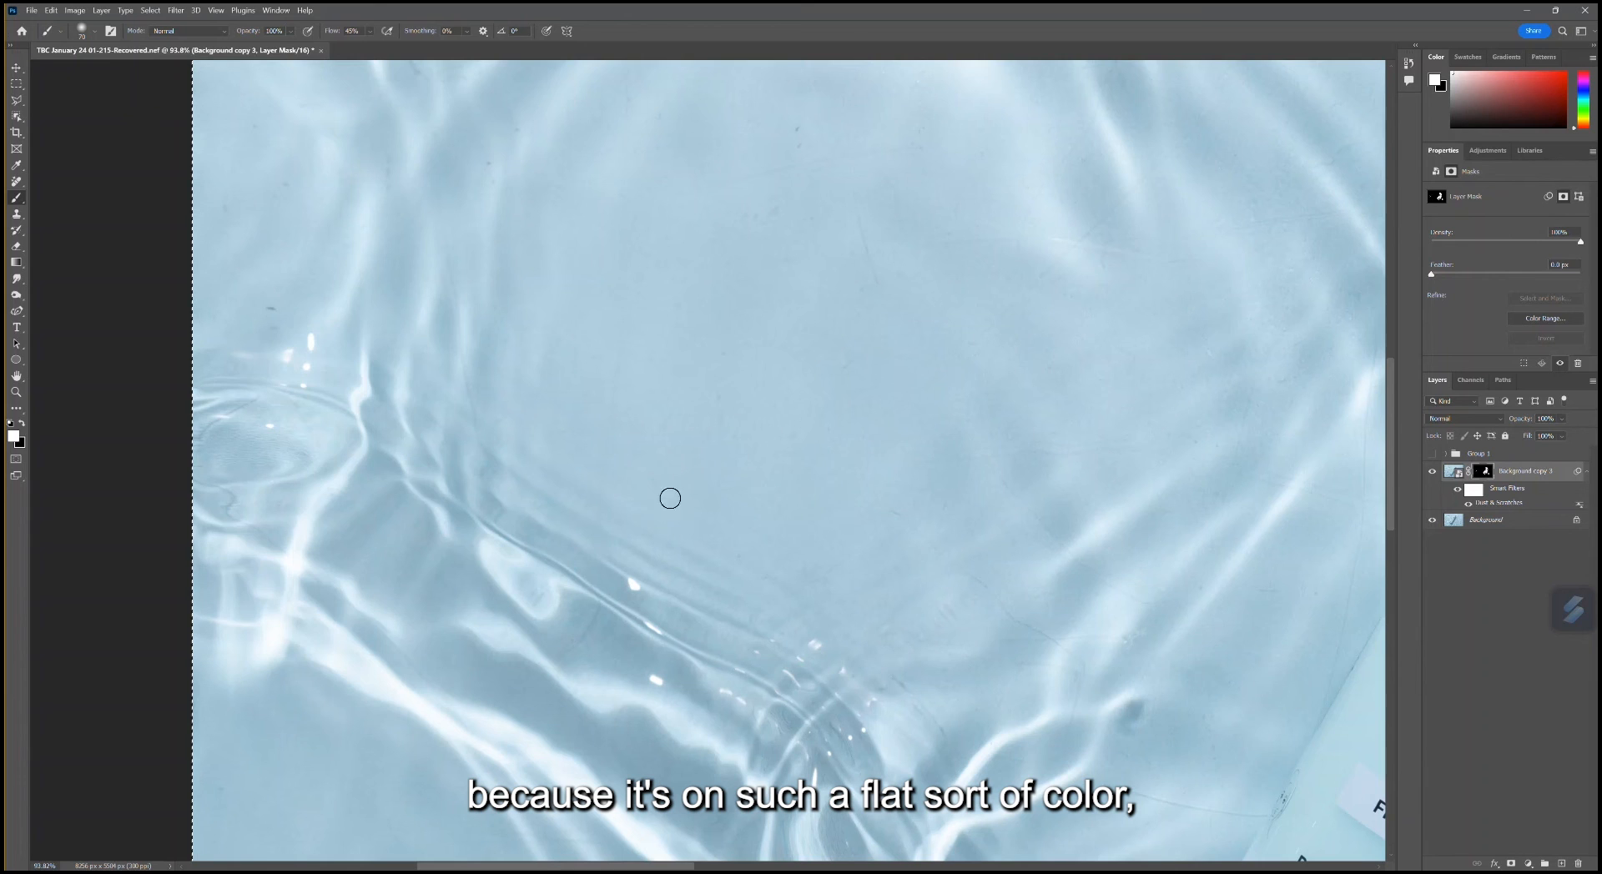
{"action": "mouse_move", "coordinate": [723, 355]}
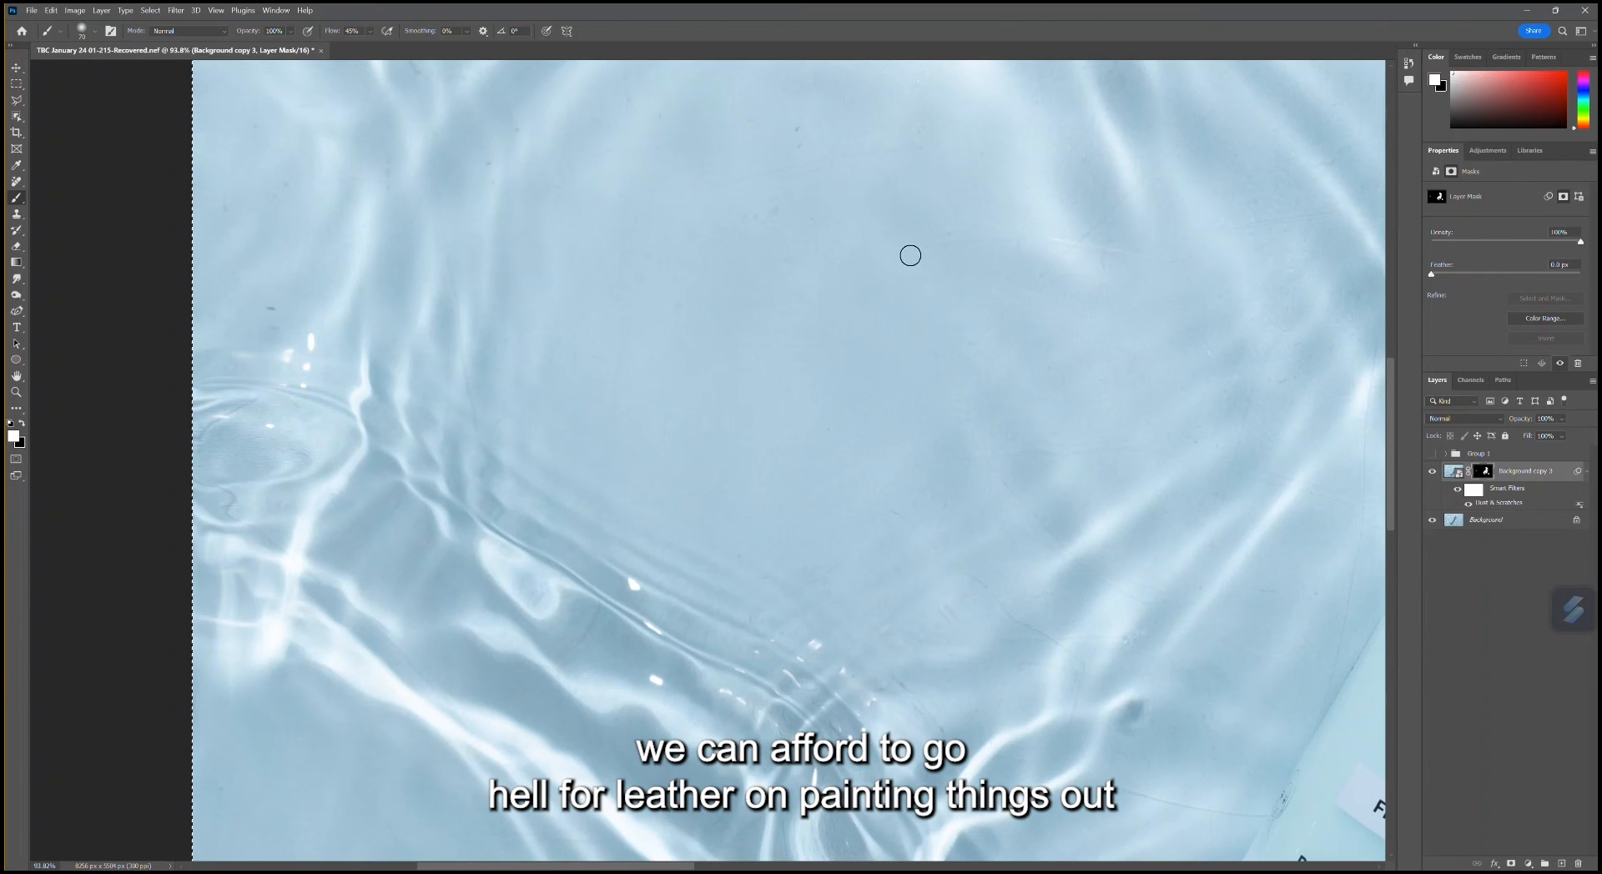
{"action": "mouse_move", "coordinate": [883, 446]}
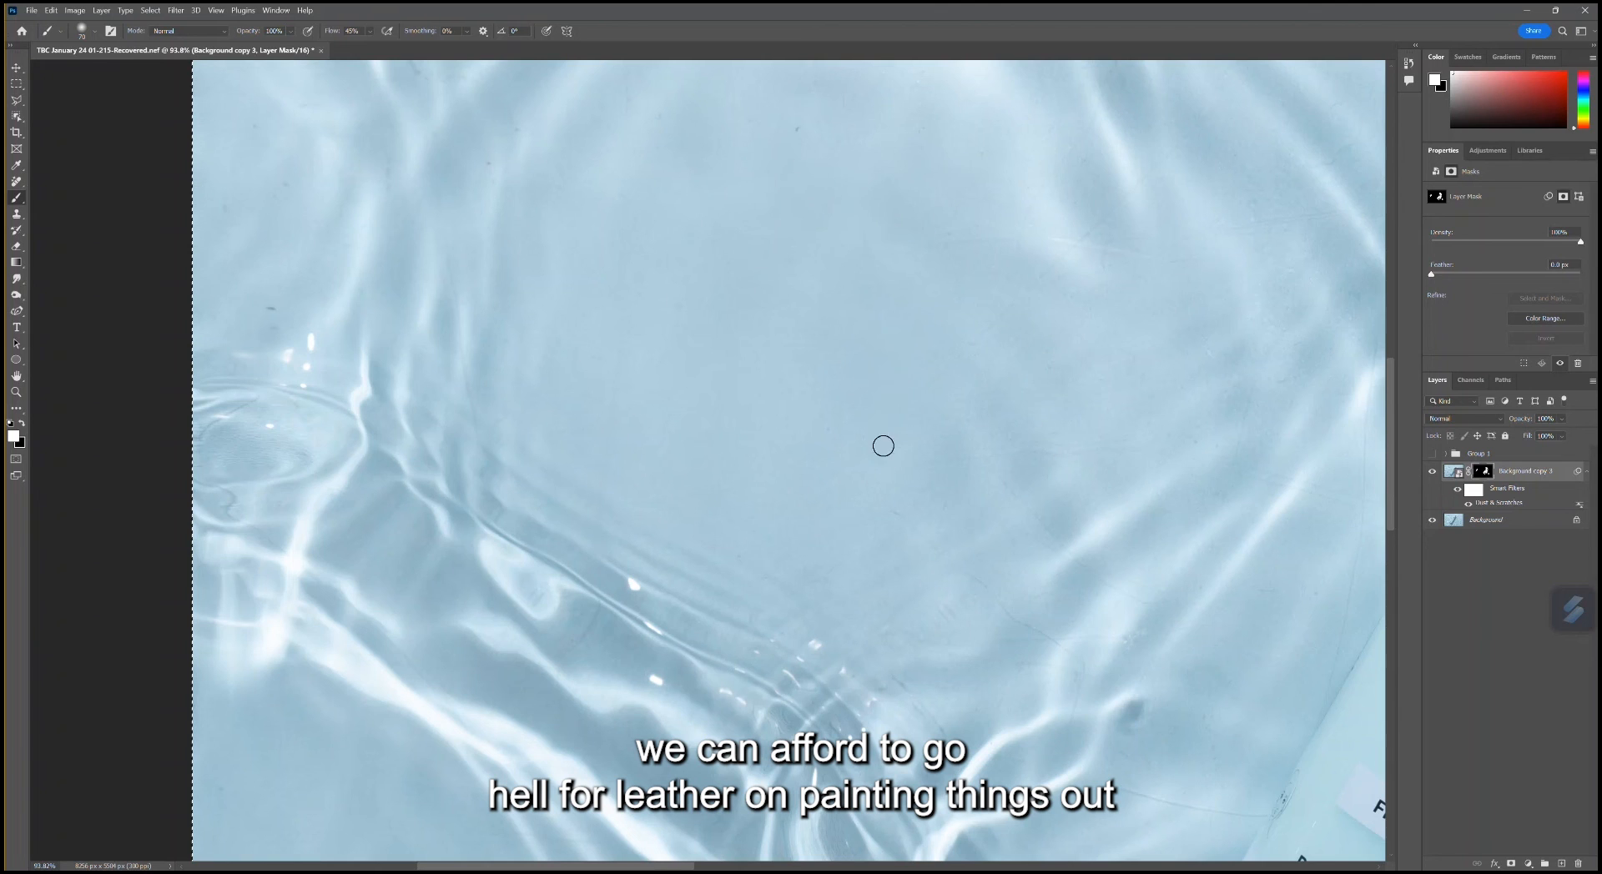
{"action": "mouse_move", "coordinate": [944, 236]}
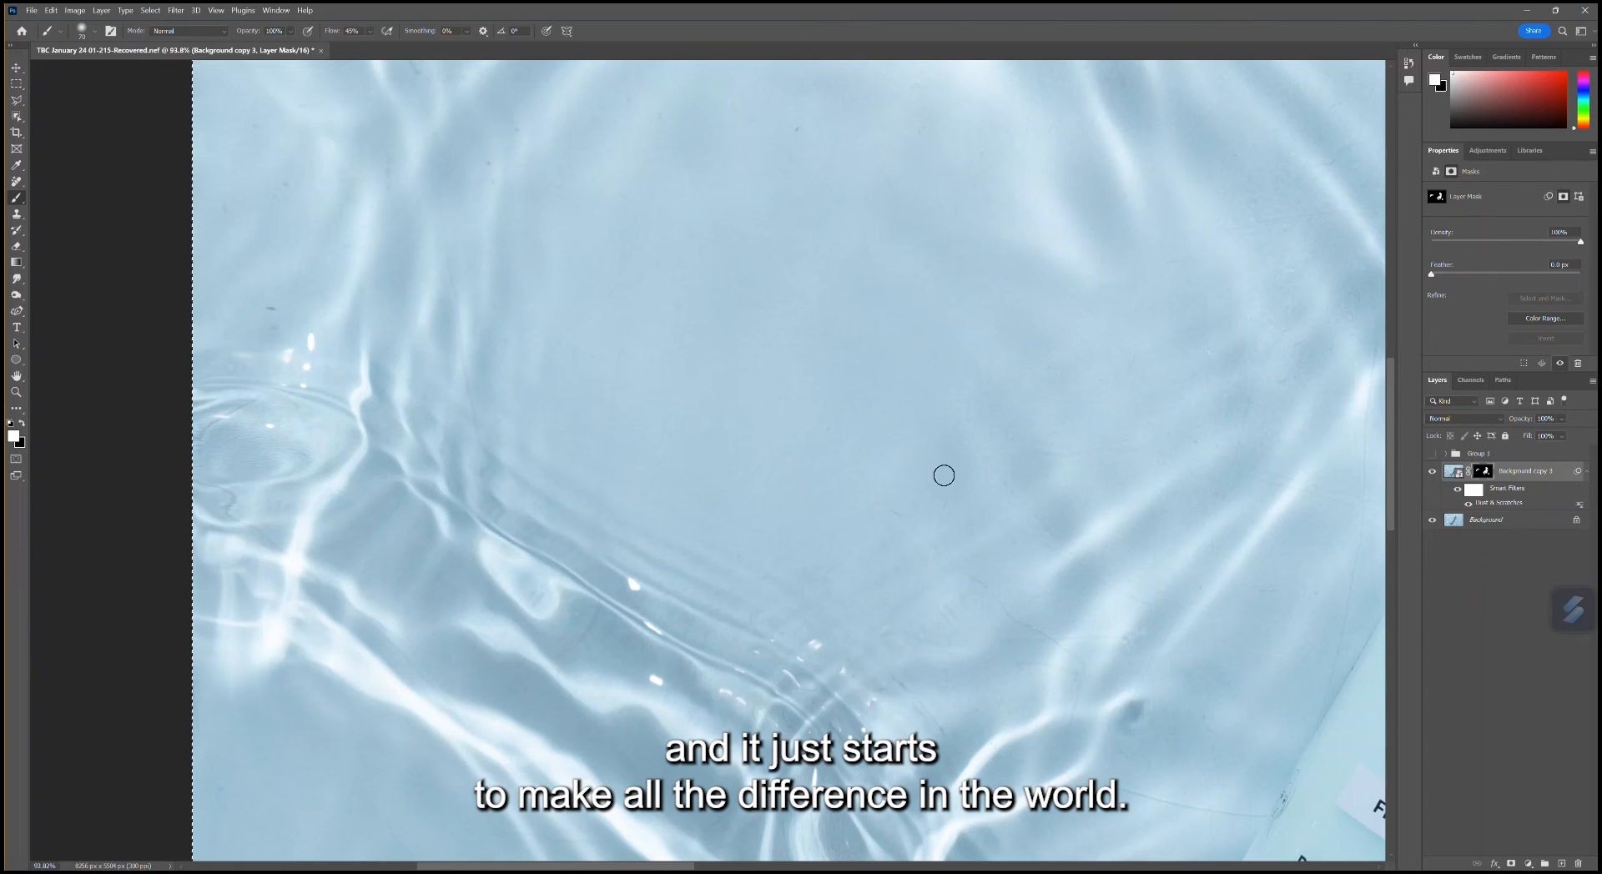
{"action": "mouse_move", "coordinate": [1014, 630]}
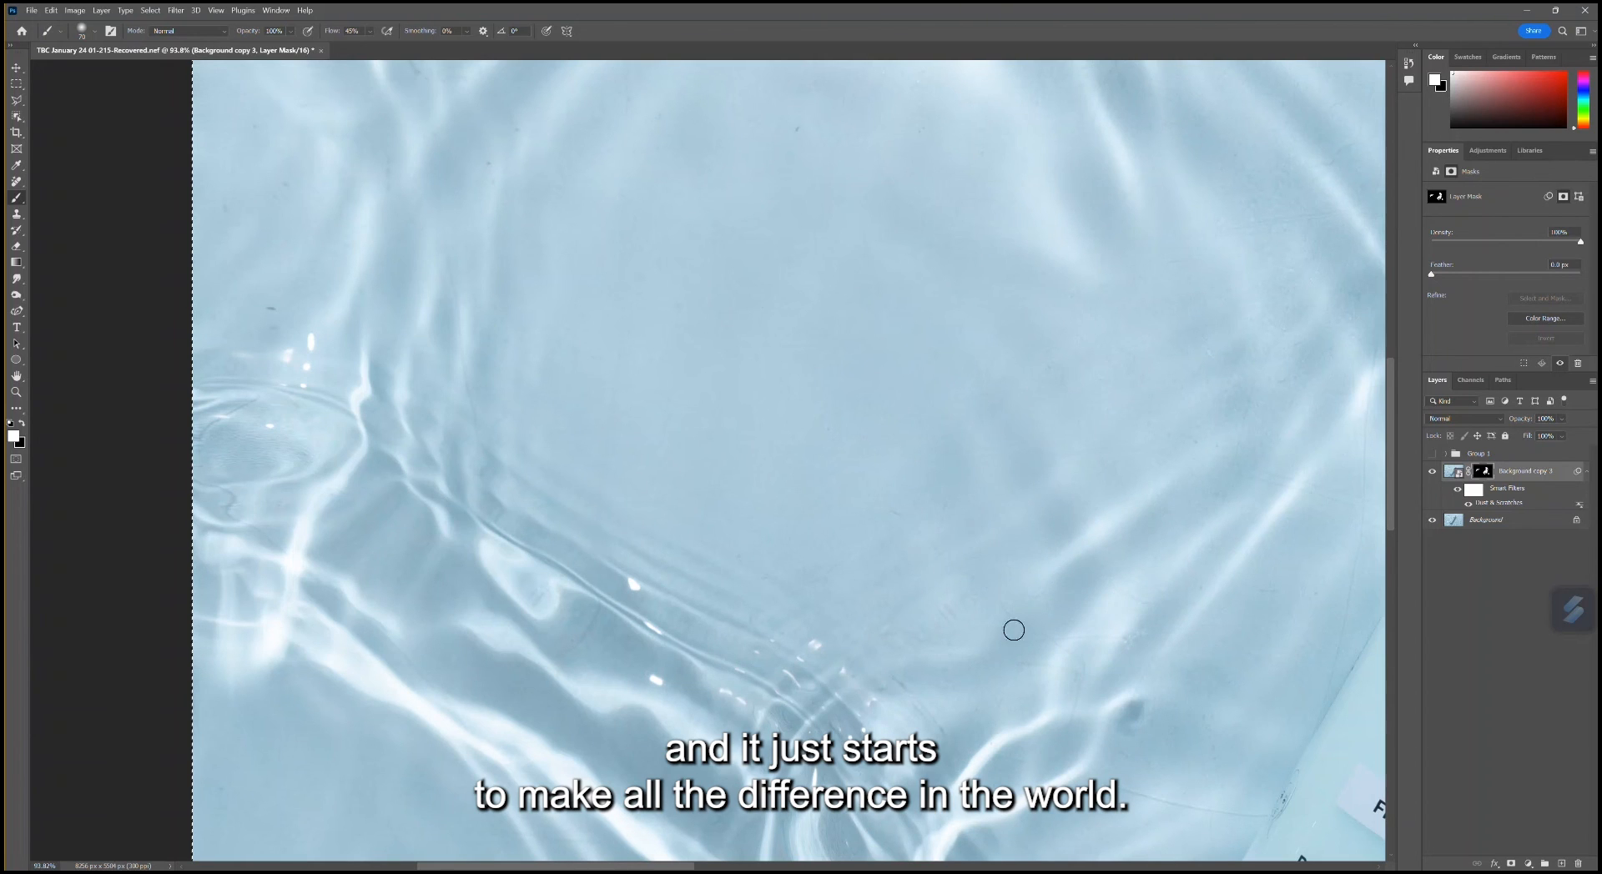
{"action": "mouse_move", "coordinate": [810, 473]}
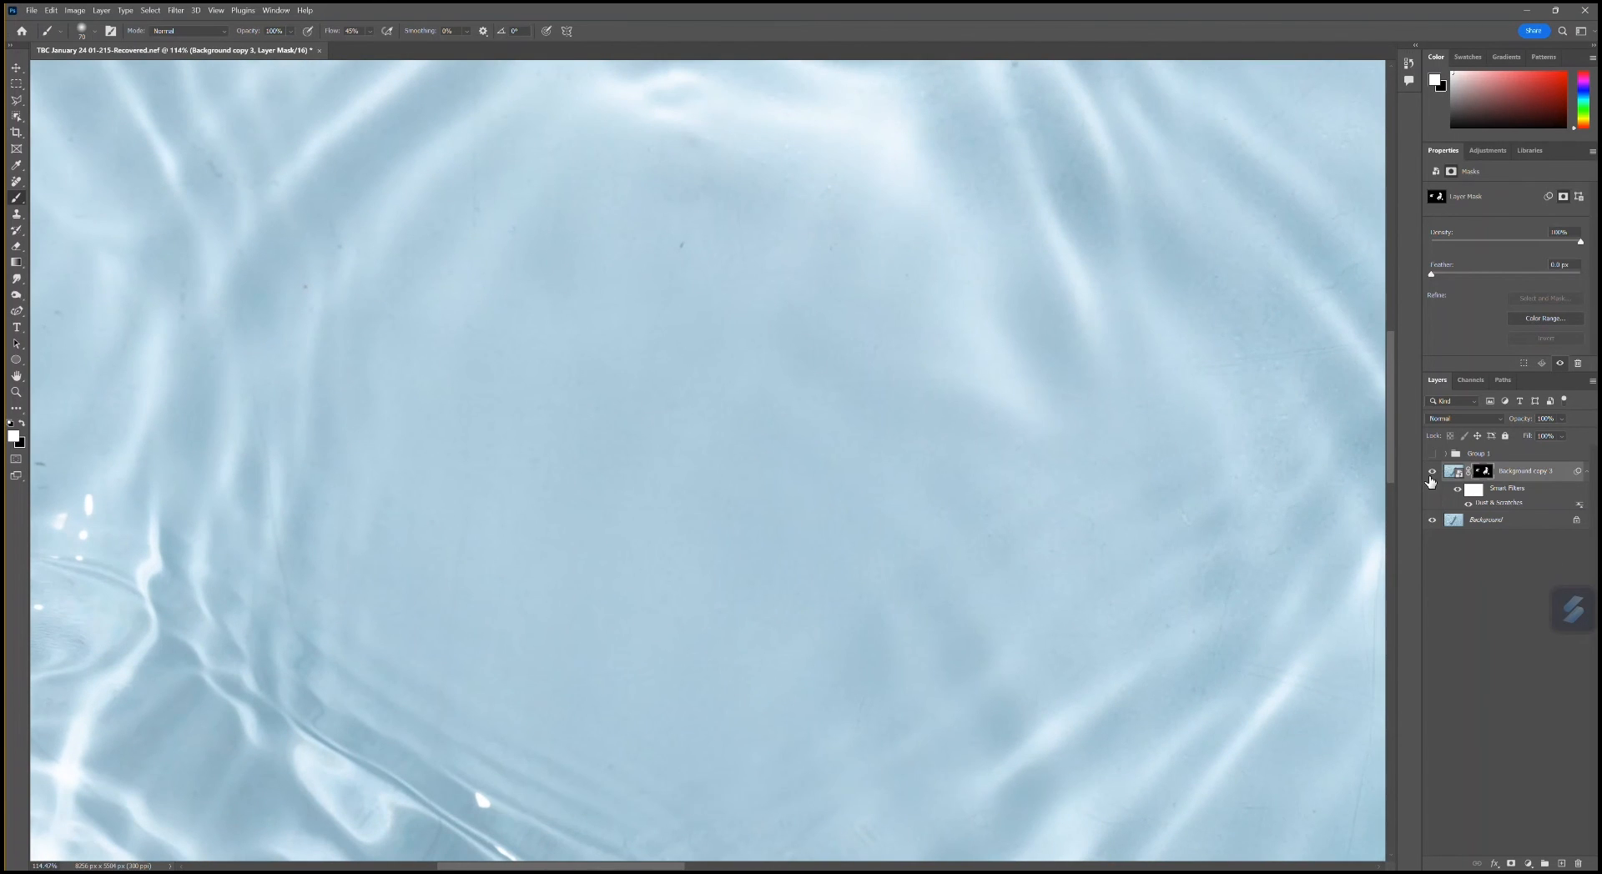
Toggle Background copy 3 off and on to compare the water before and after
{"action": "left_click", "coordinate": [1432, 471]}
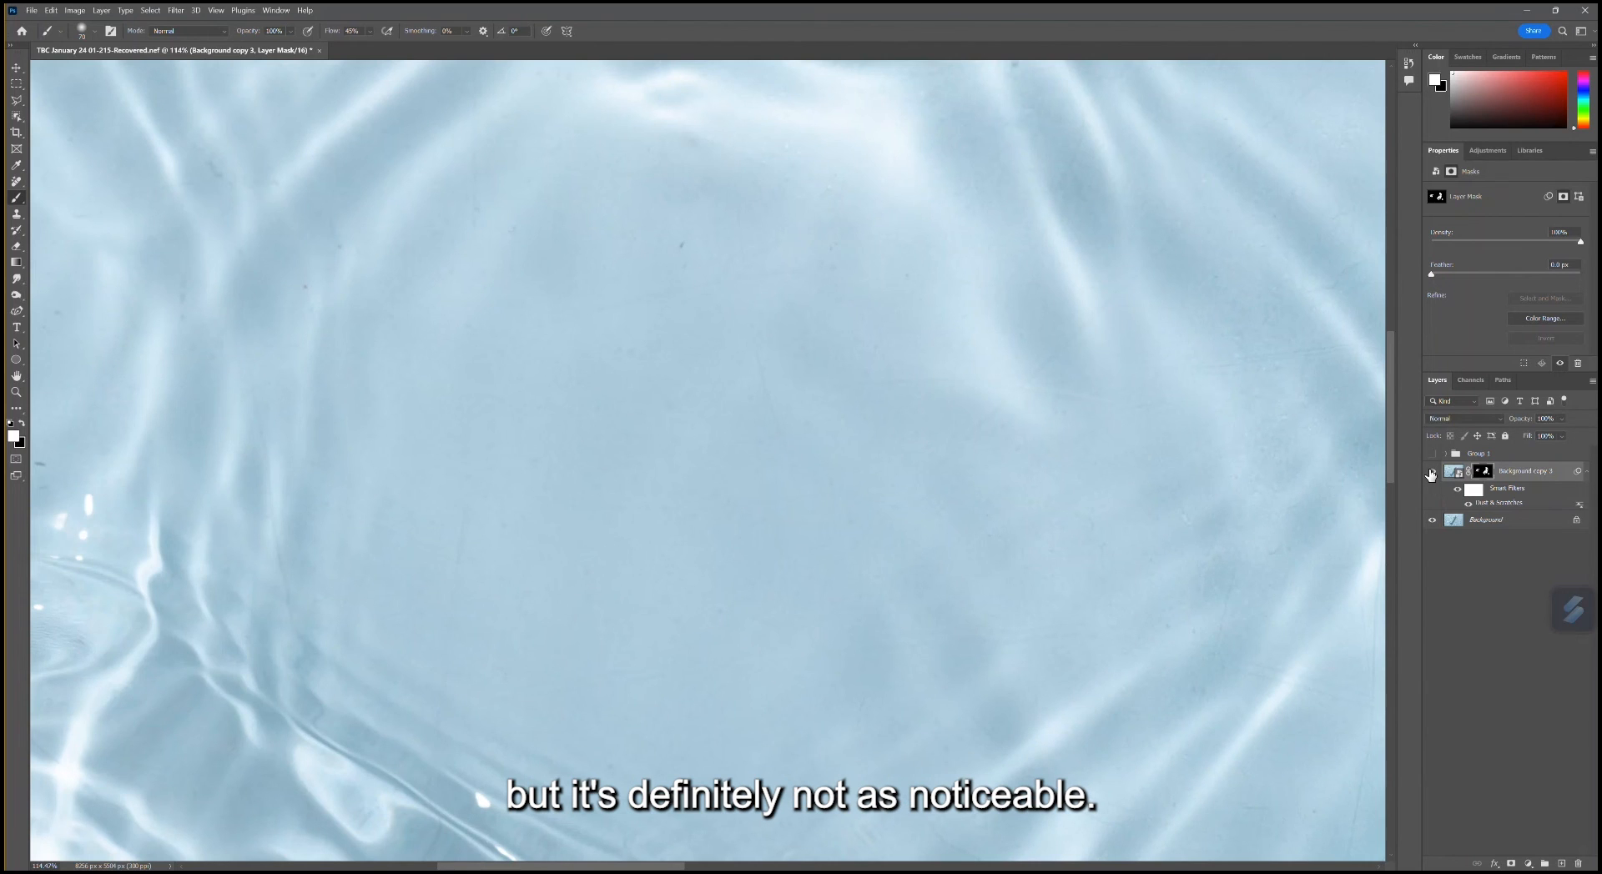
{"action": "left_click", "coordinate": [1432, 471]}
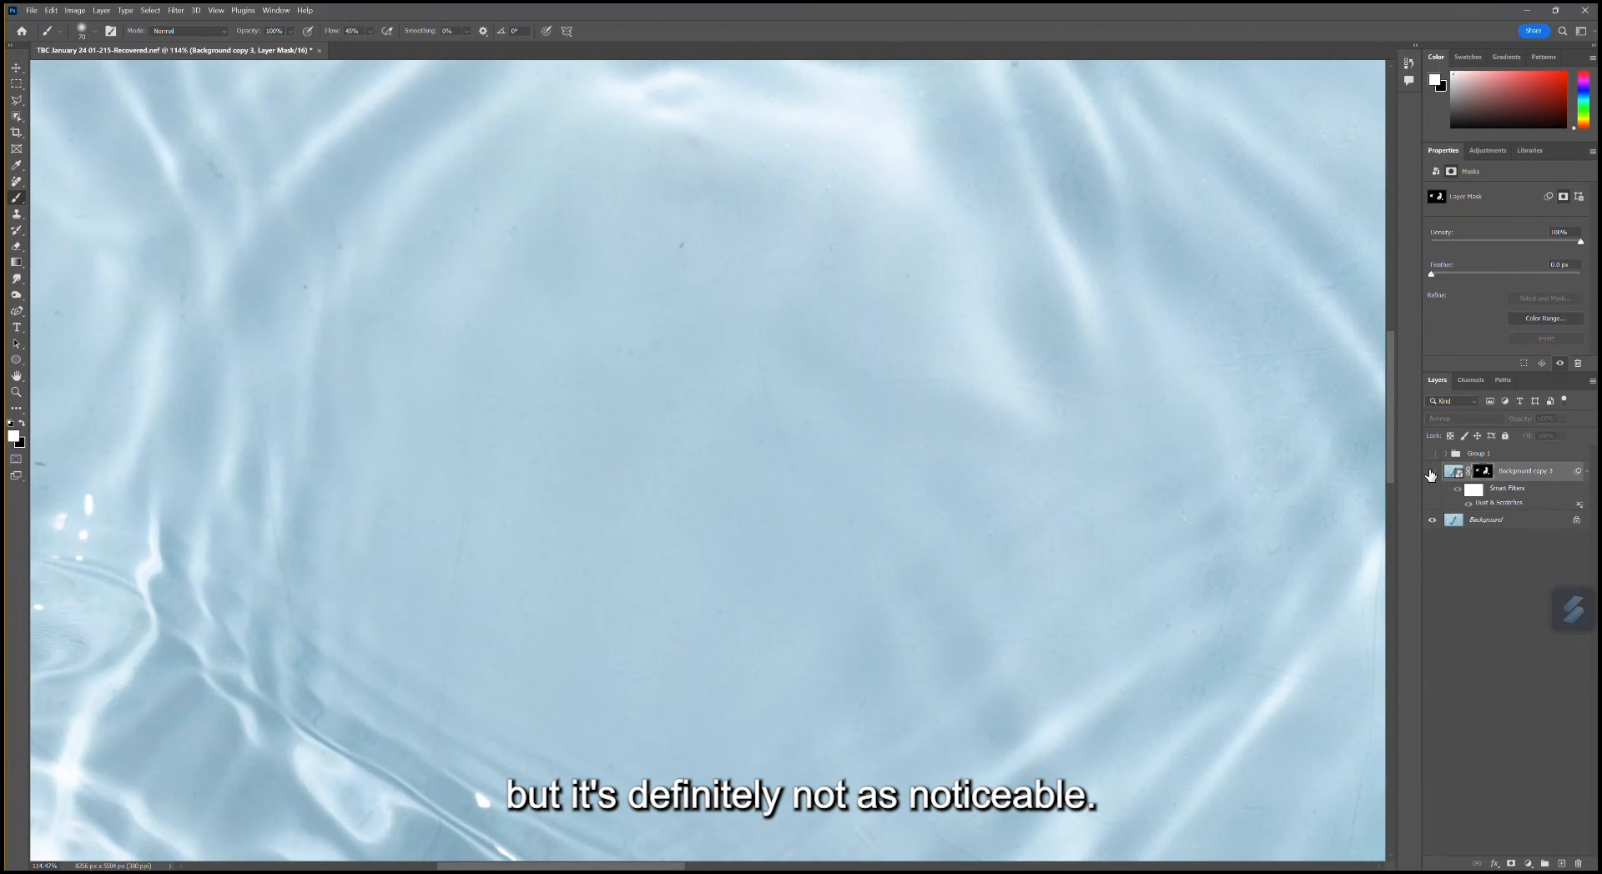